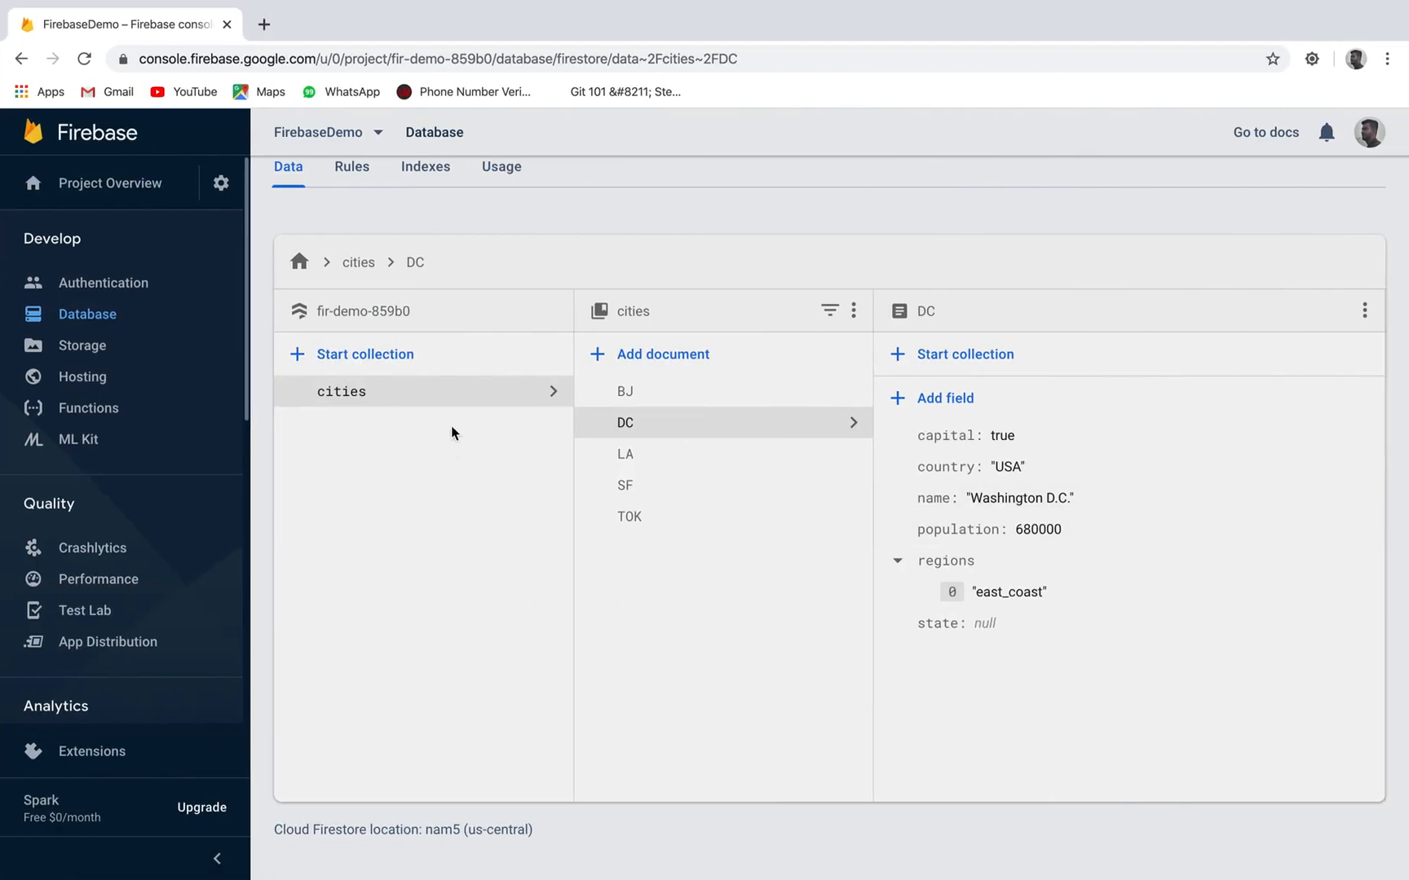
mouse_move(594, 538)
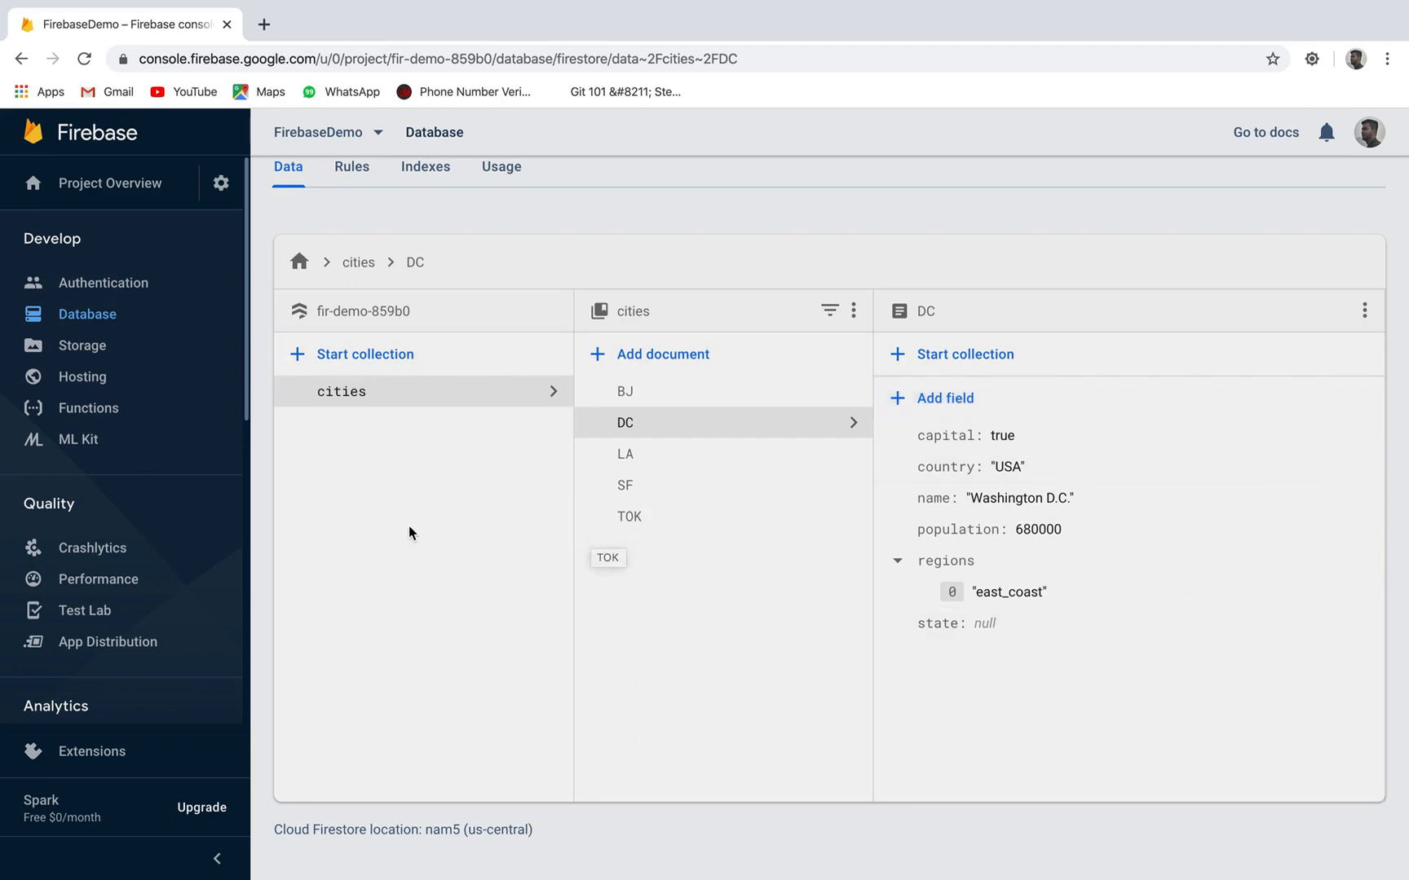
mouse_move(325, 405)
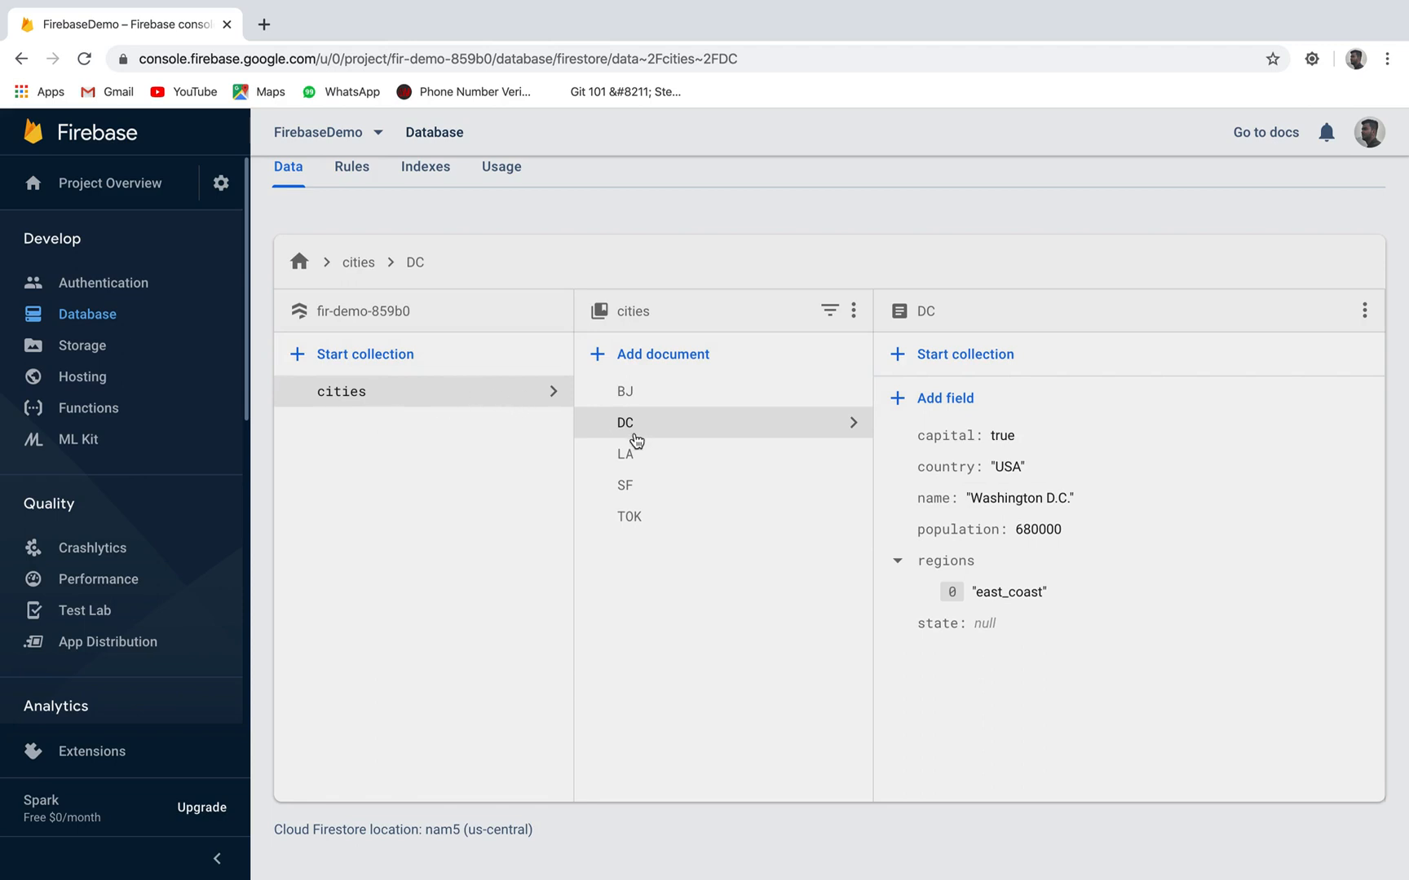
mouse_move(636, 406)
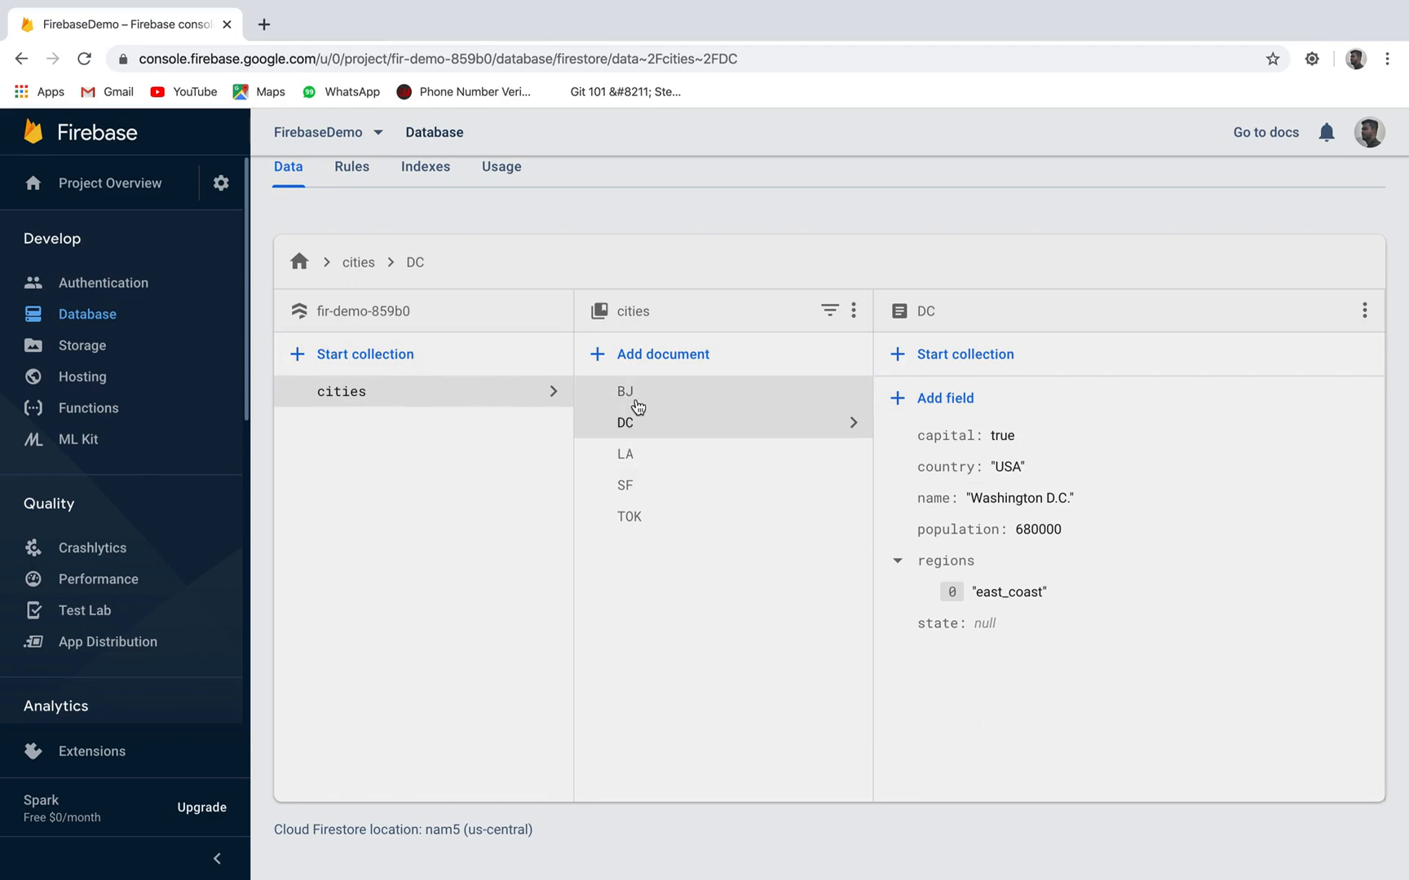
mouse_move(638, 454)
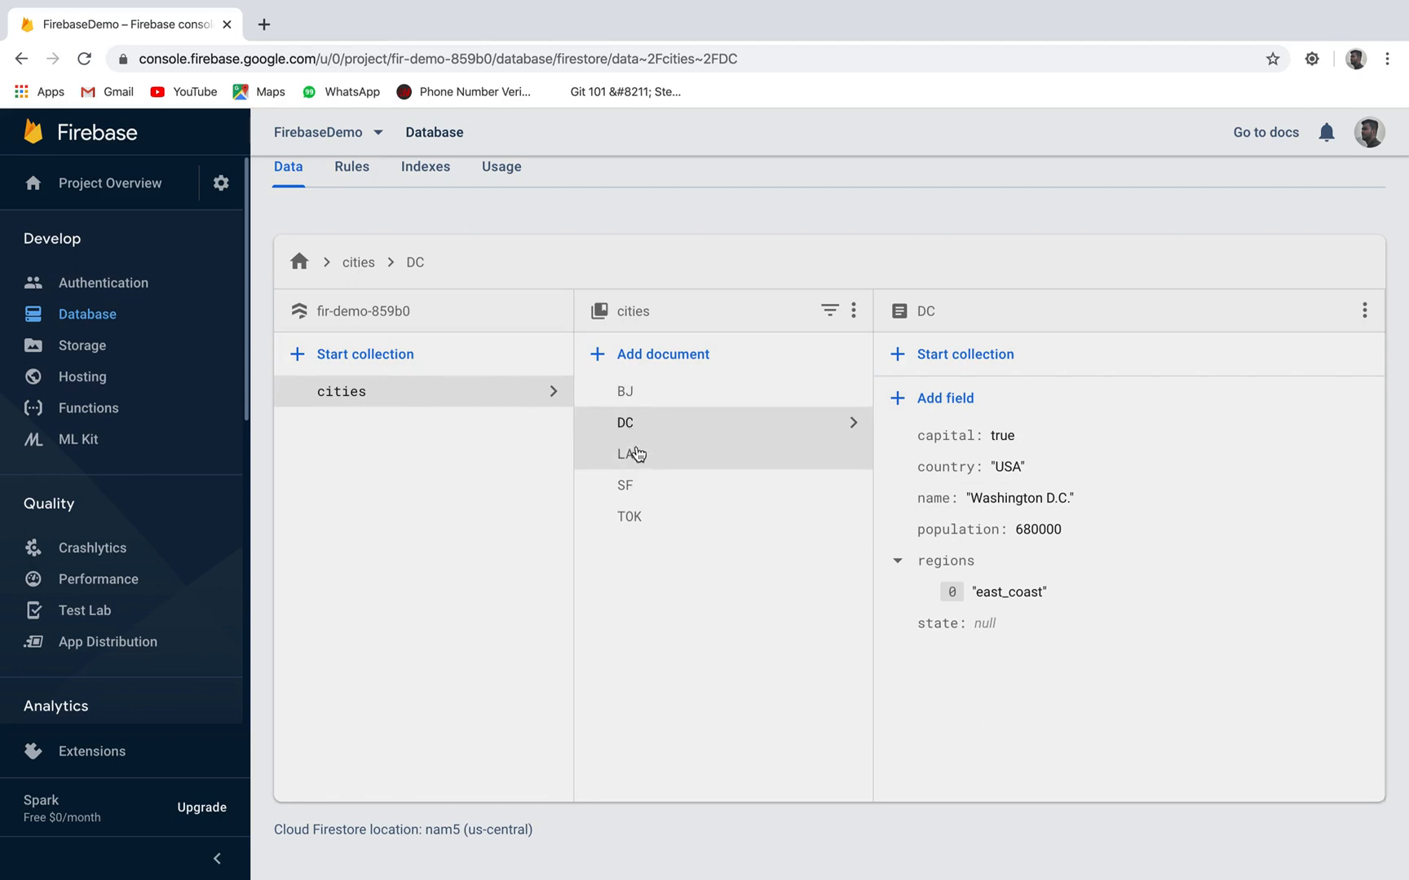
mouse_move(643, 532)
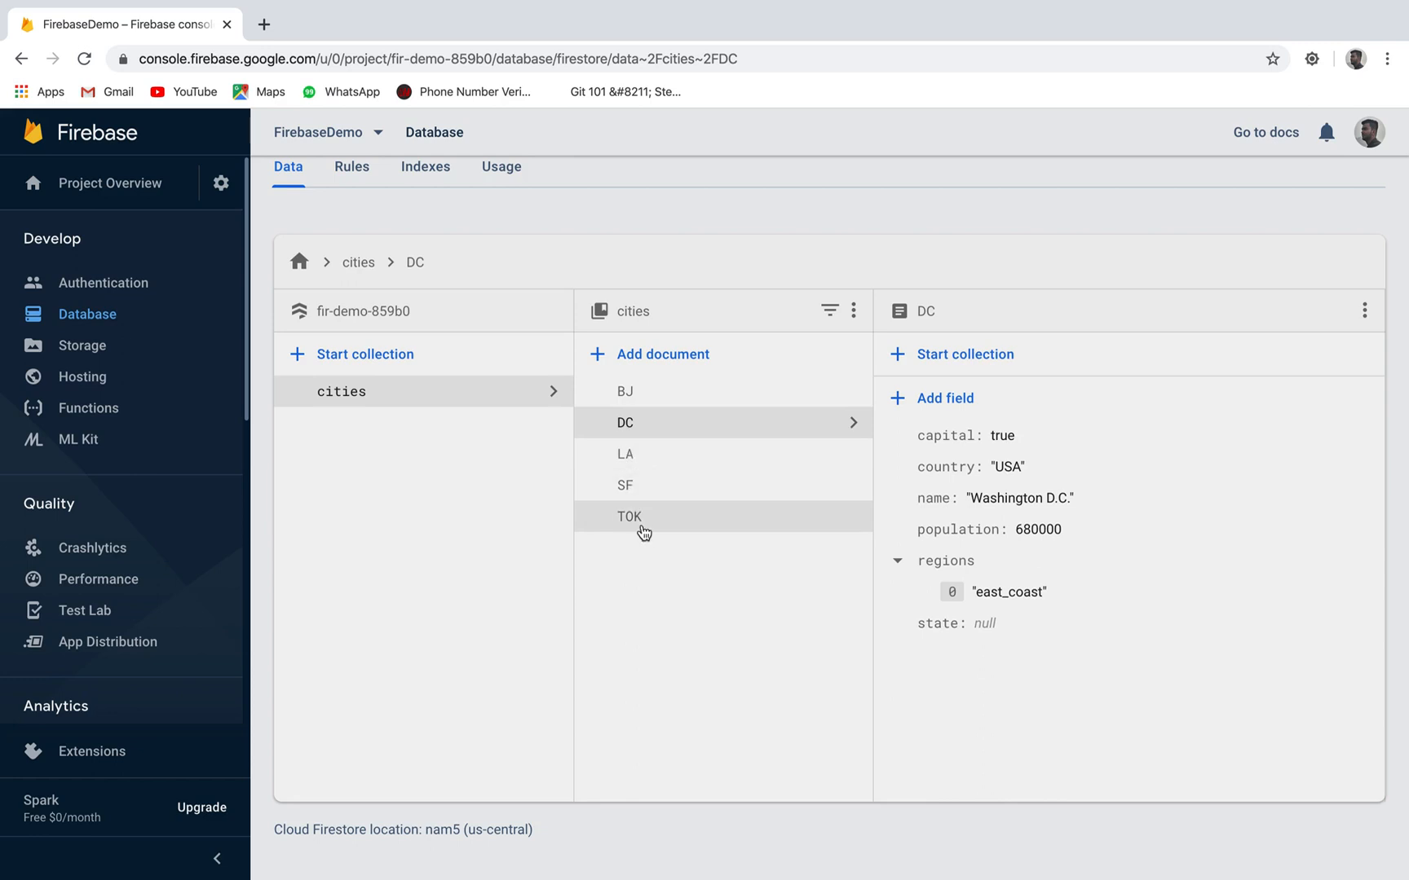
mouse_move(1003, 437)
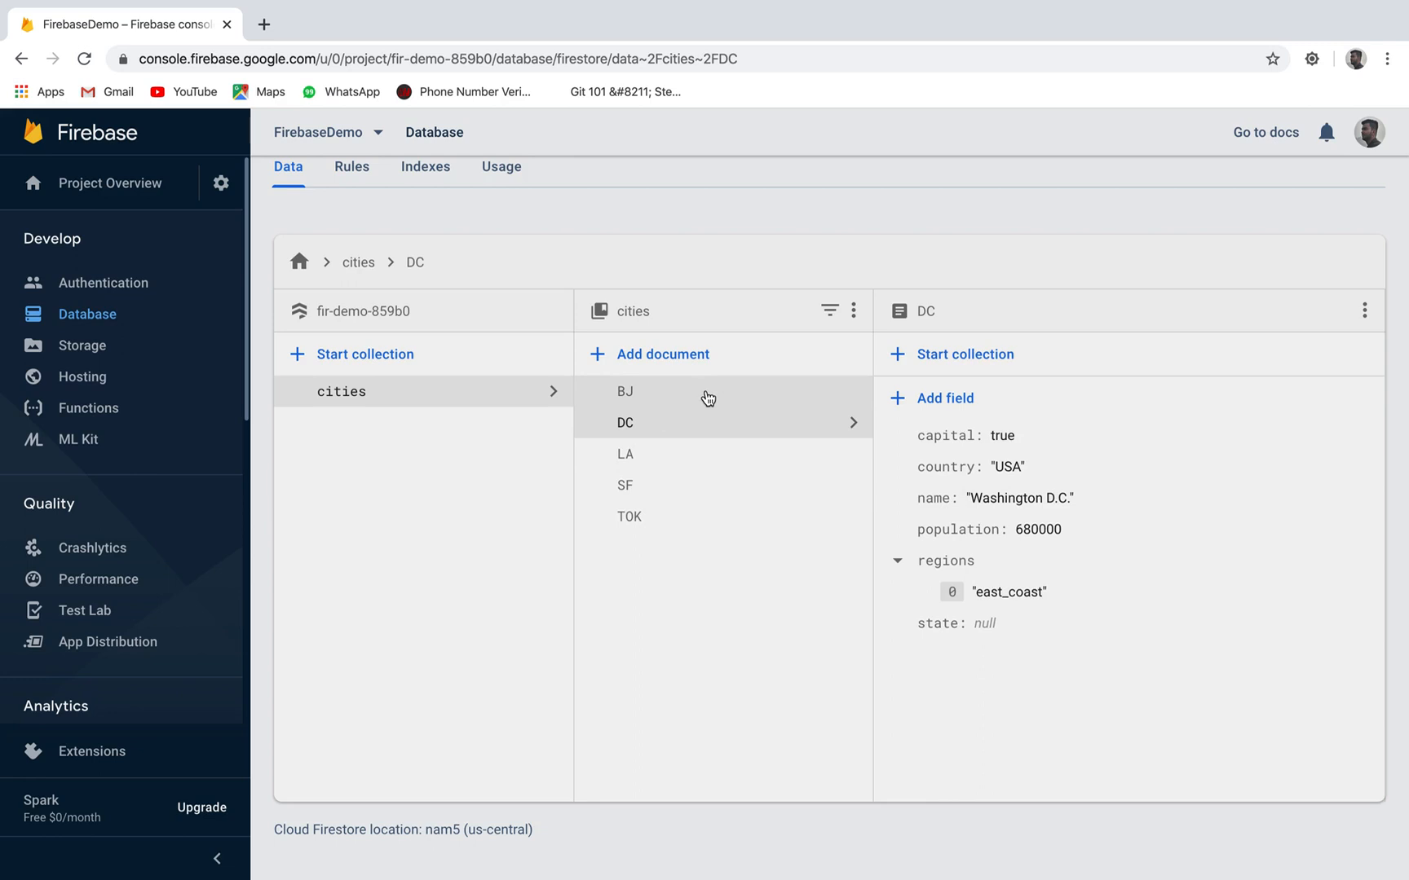
- View the BJ document's fields (Beijing's country, population, regions) in the cities collection
left_click(624, 391)
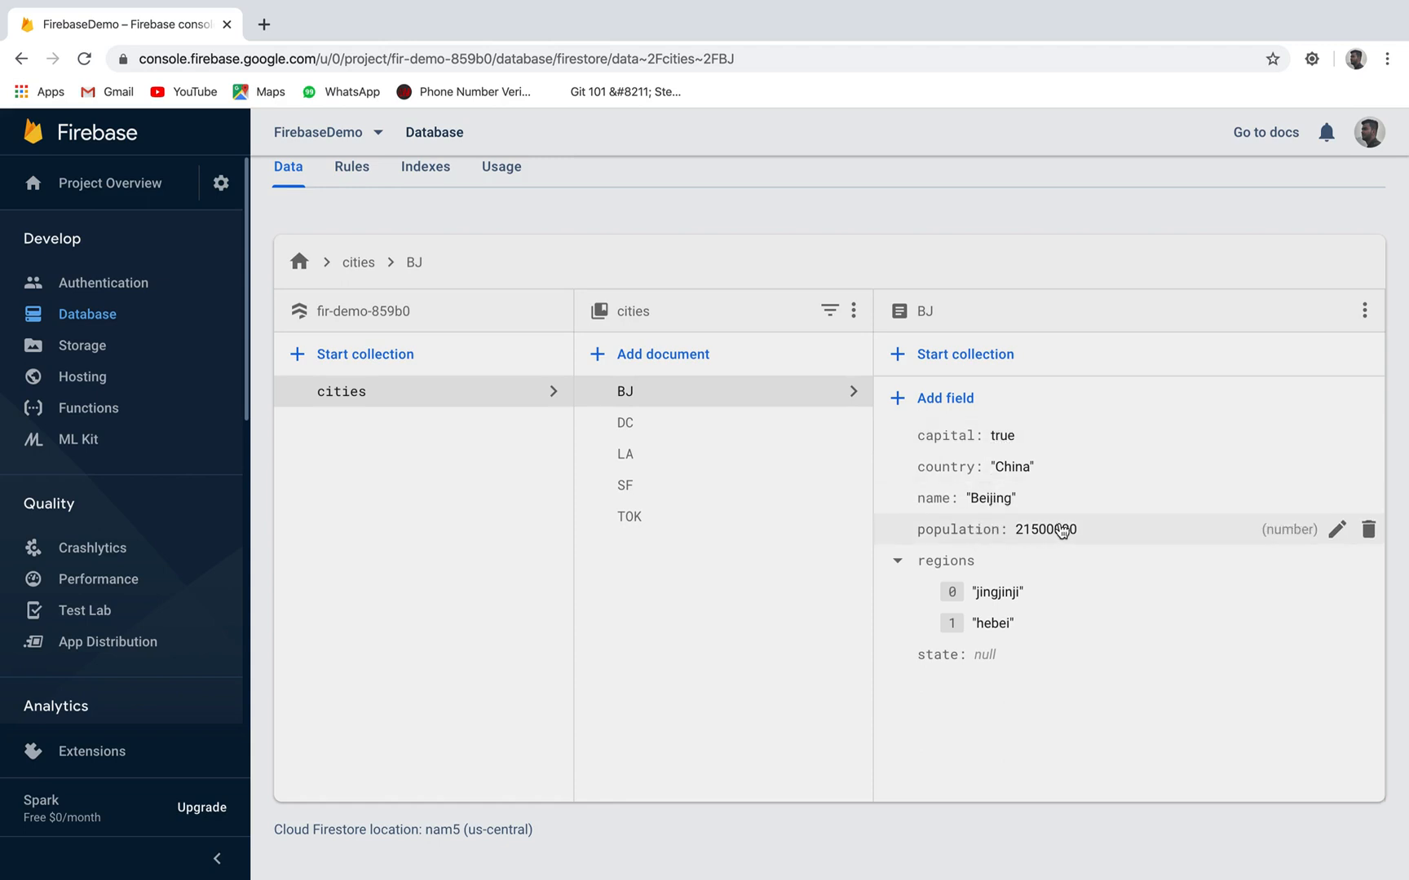
mouse_move(650, 713)
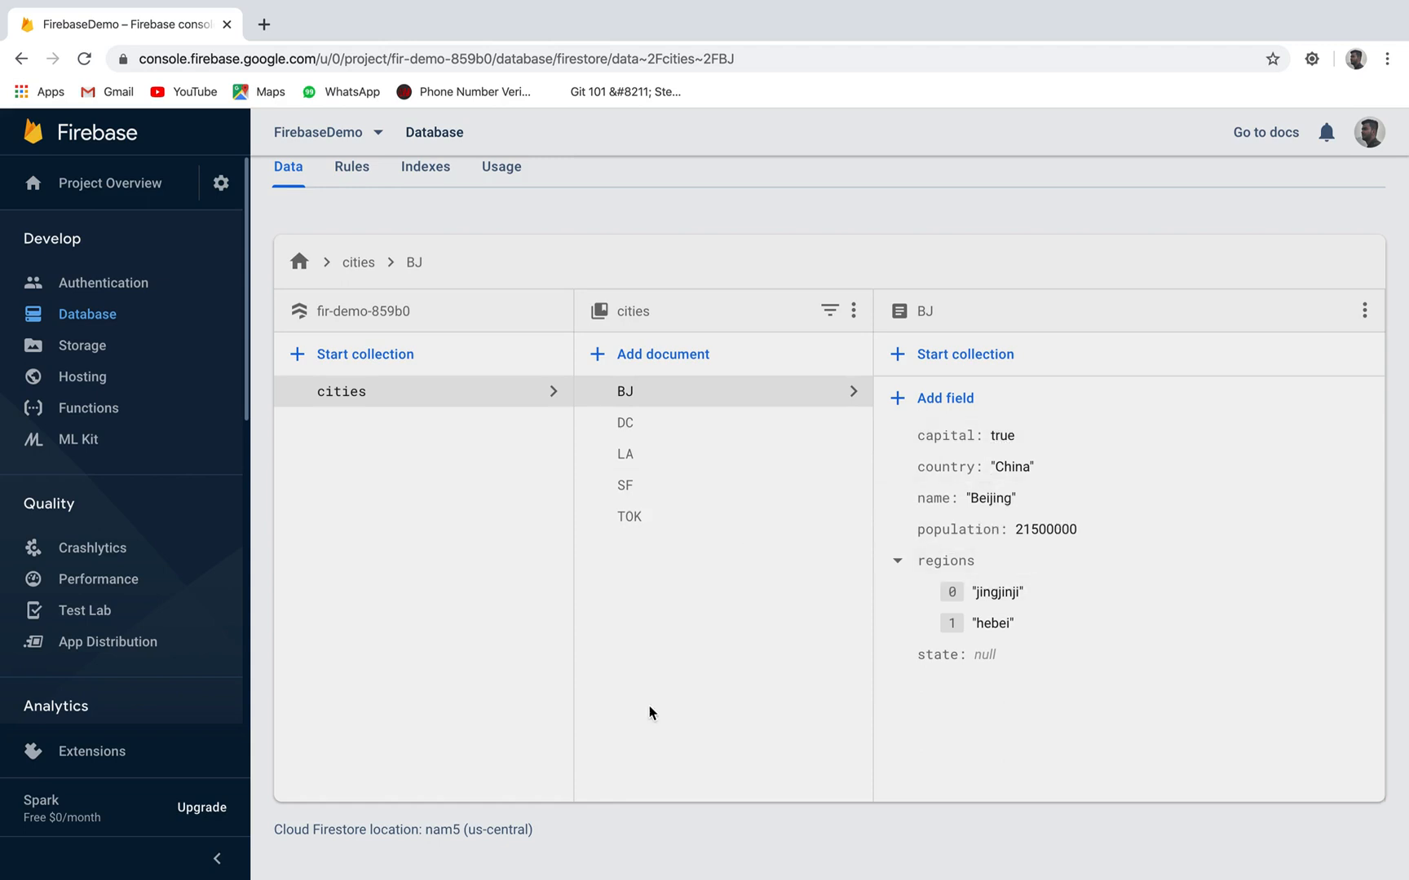
mouse_move(615, 639)
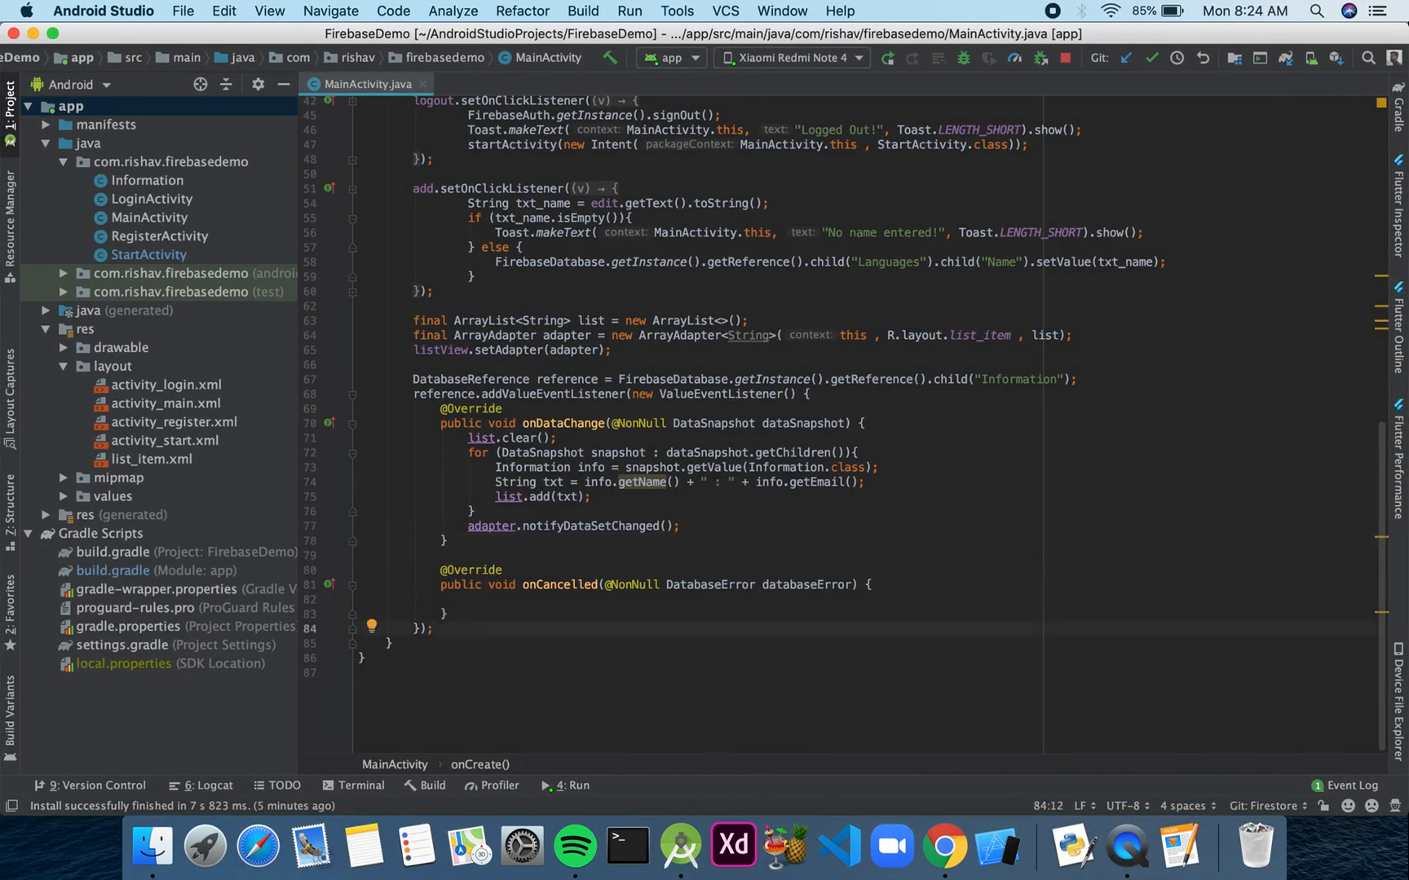
- Declare DocumentReference docRef = FirebaseFirestore.getInstance().collection("cities").document("SF"); in onCreate
type("DocumentReference docRef =")
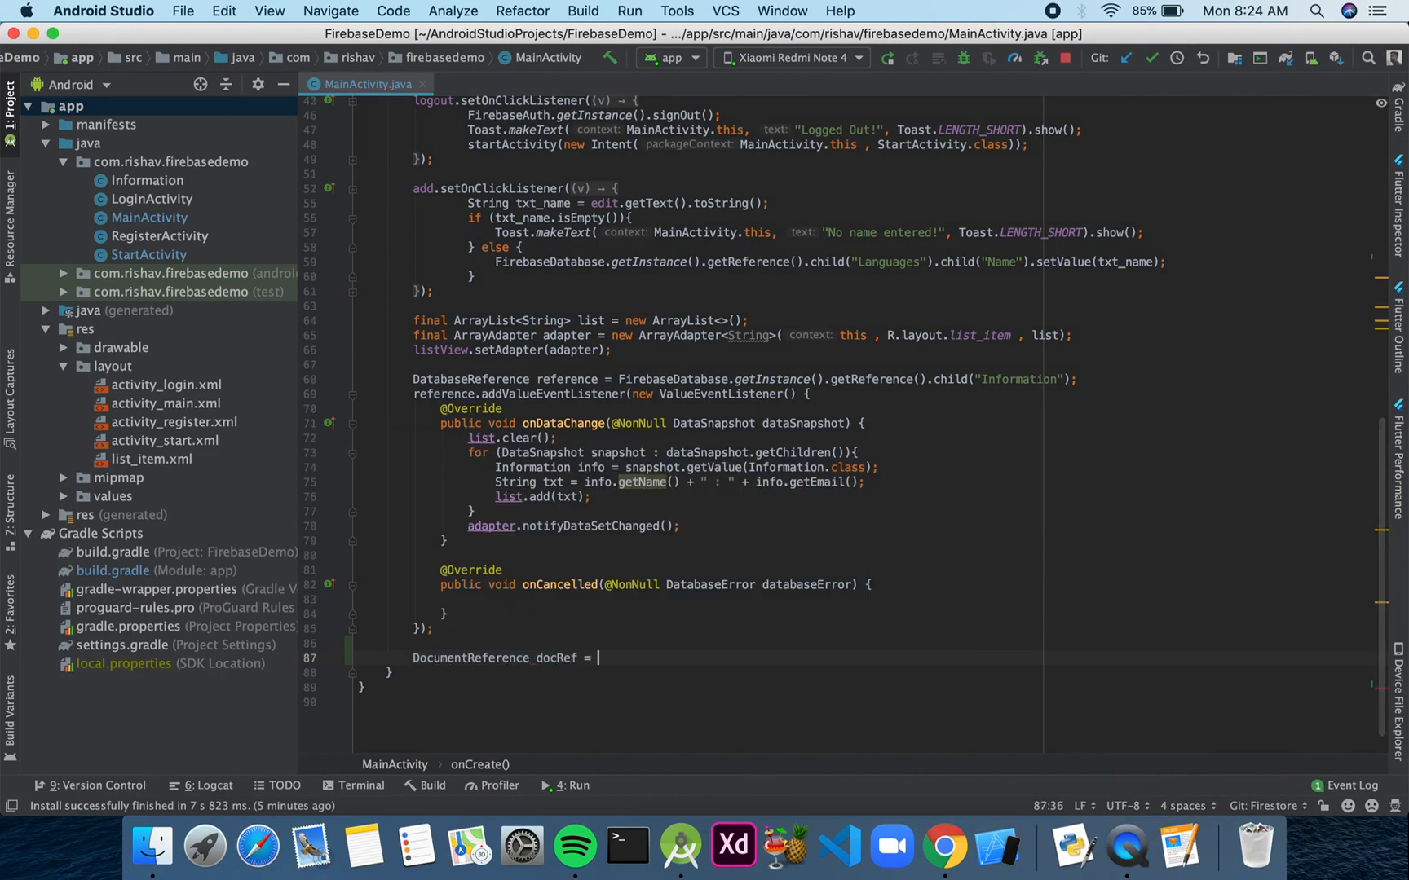
type("FF")
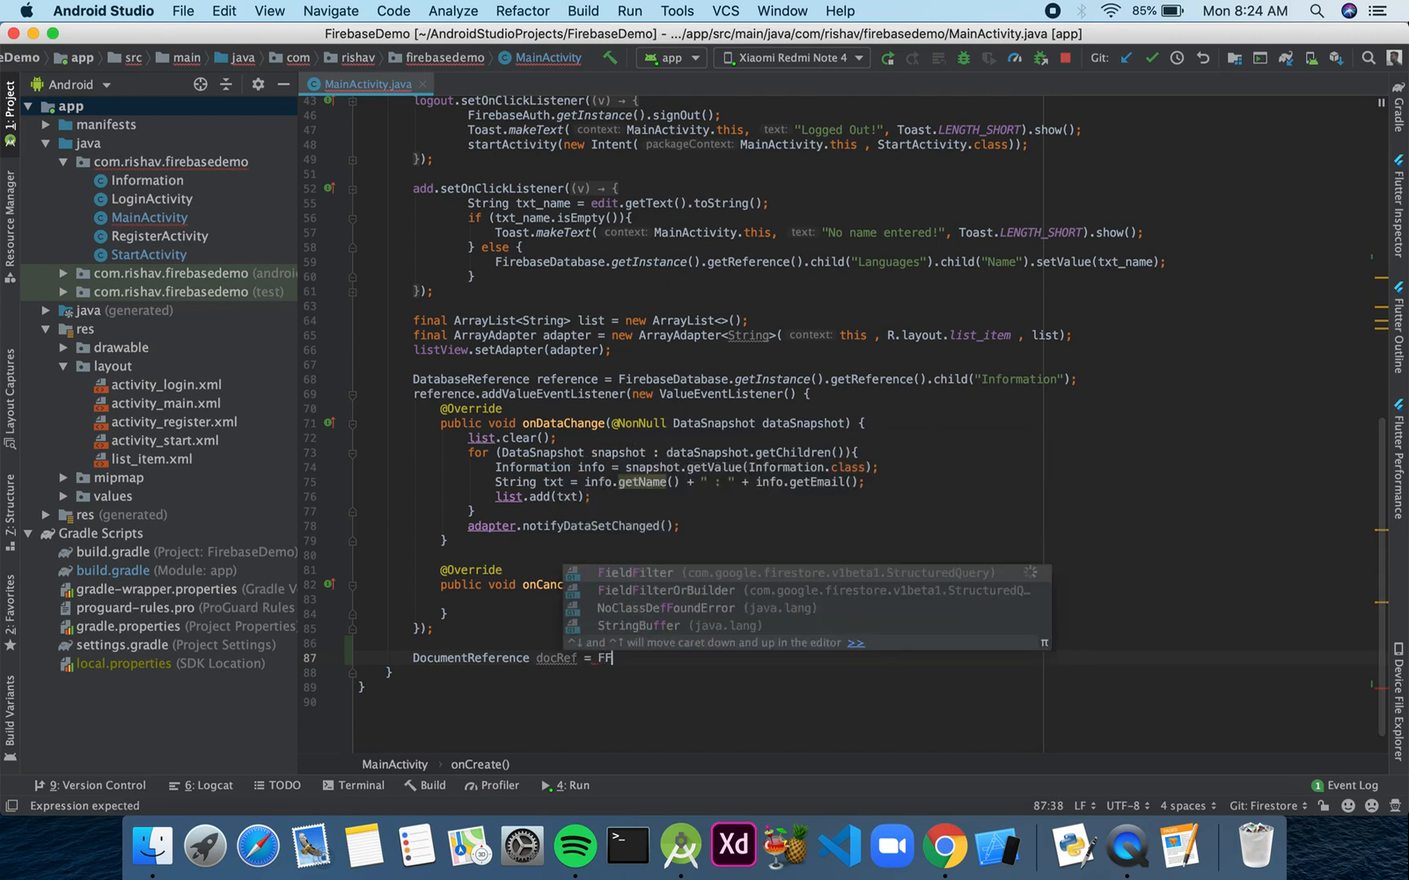
type("irebaseFirestore.")
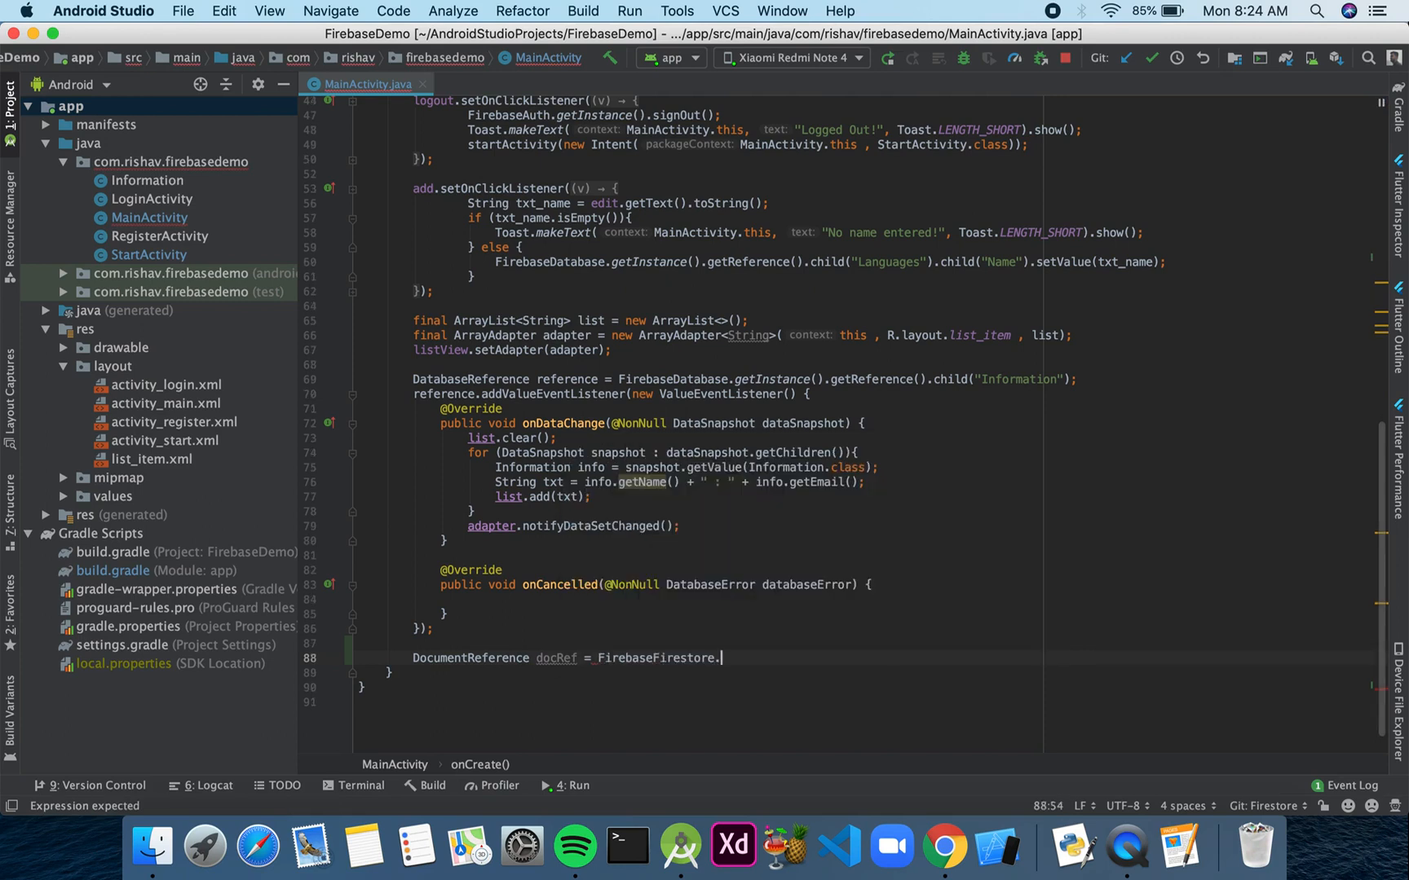
type("getInstance()")
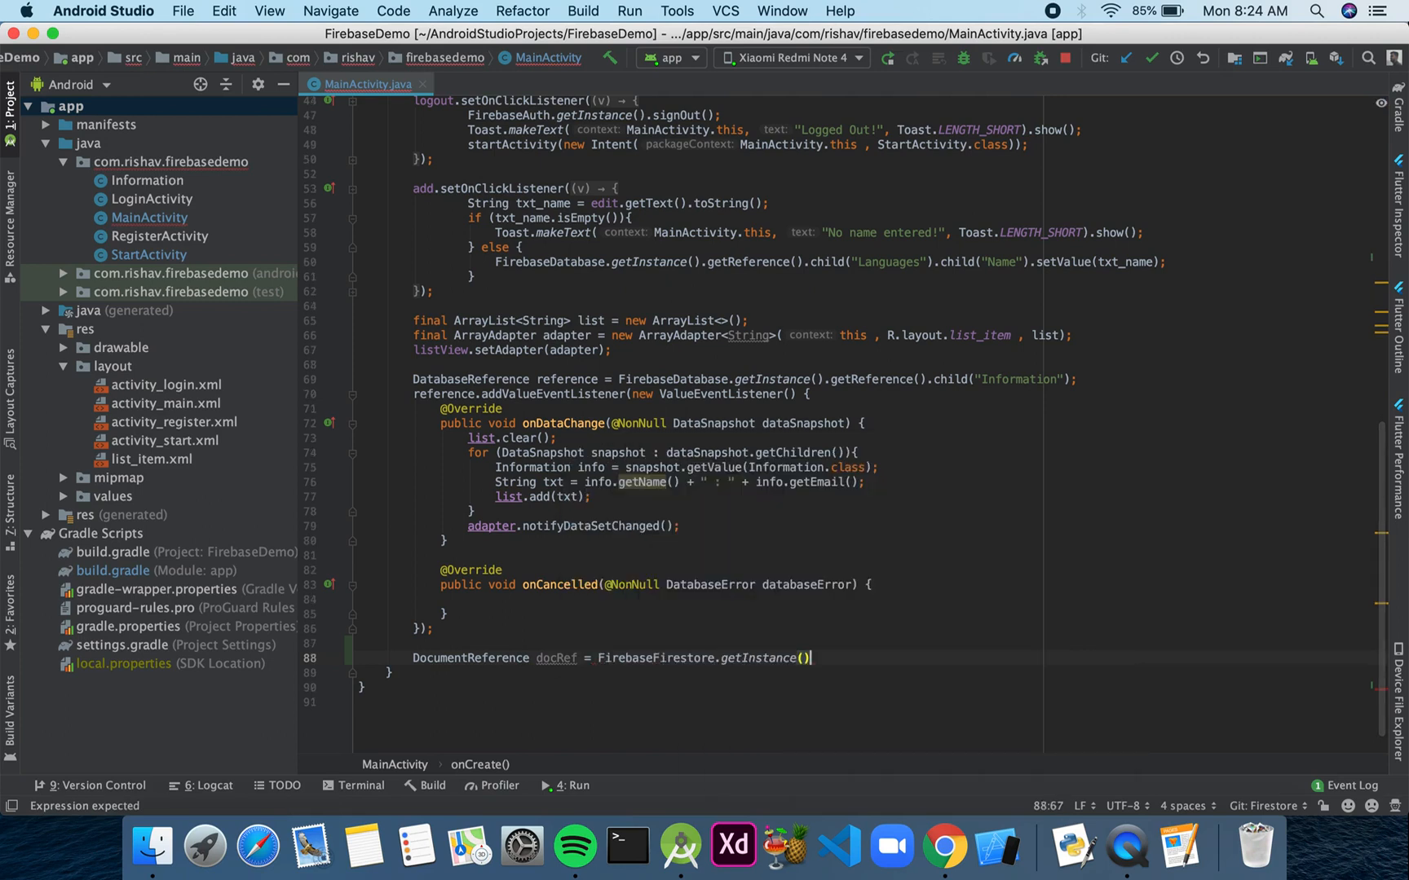
type(".collection(\"")
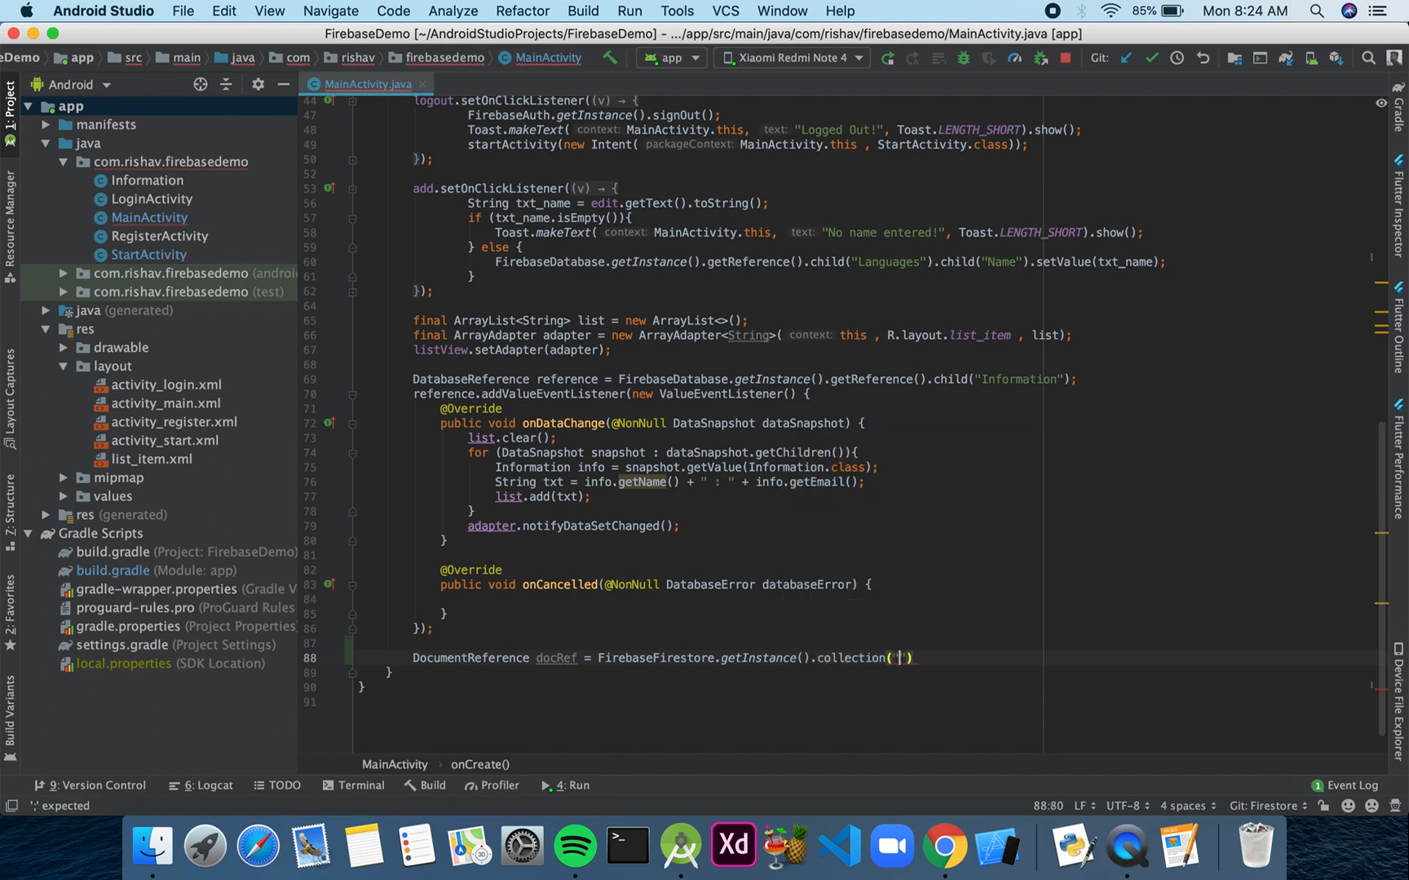
type("cities")
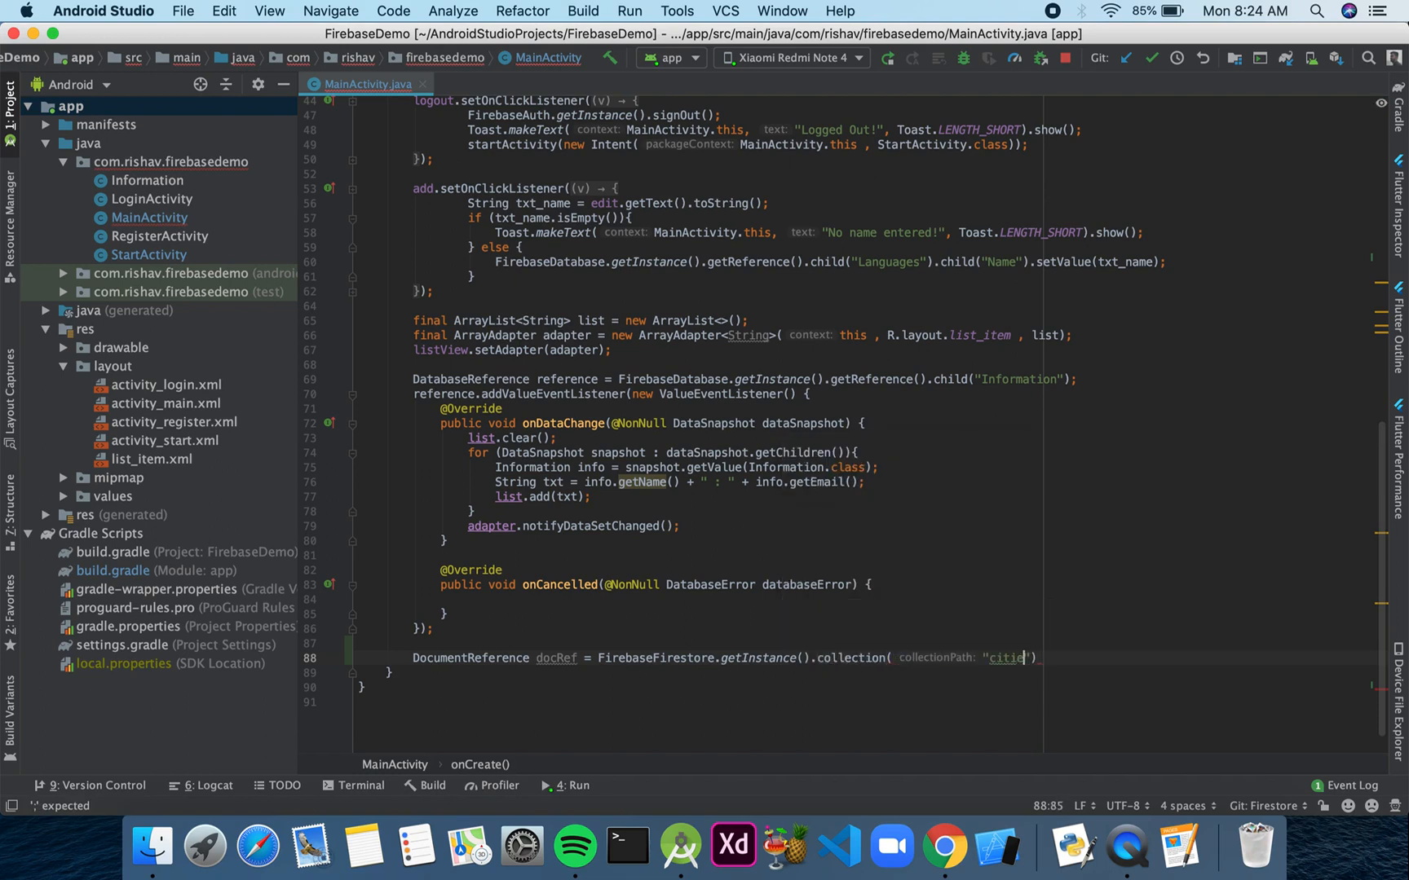
type("s\")")
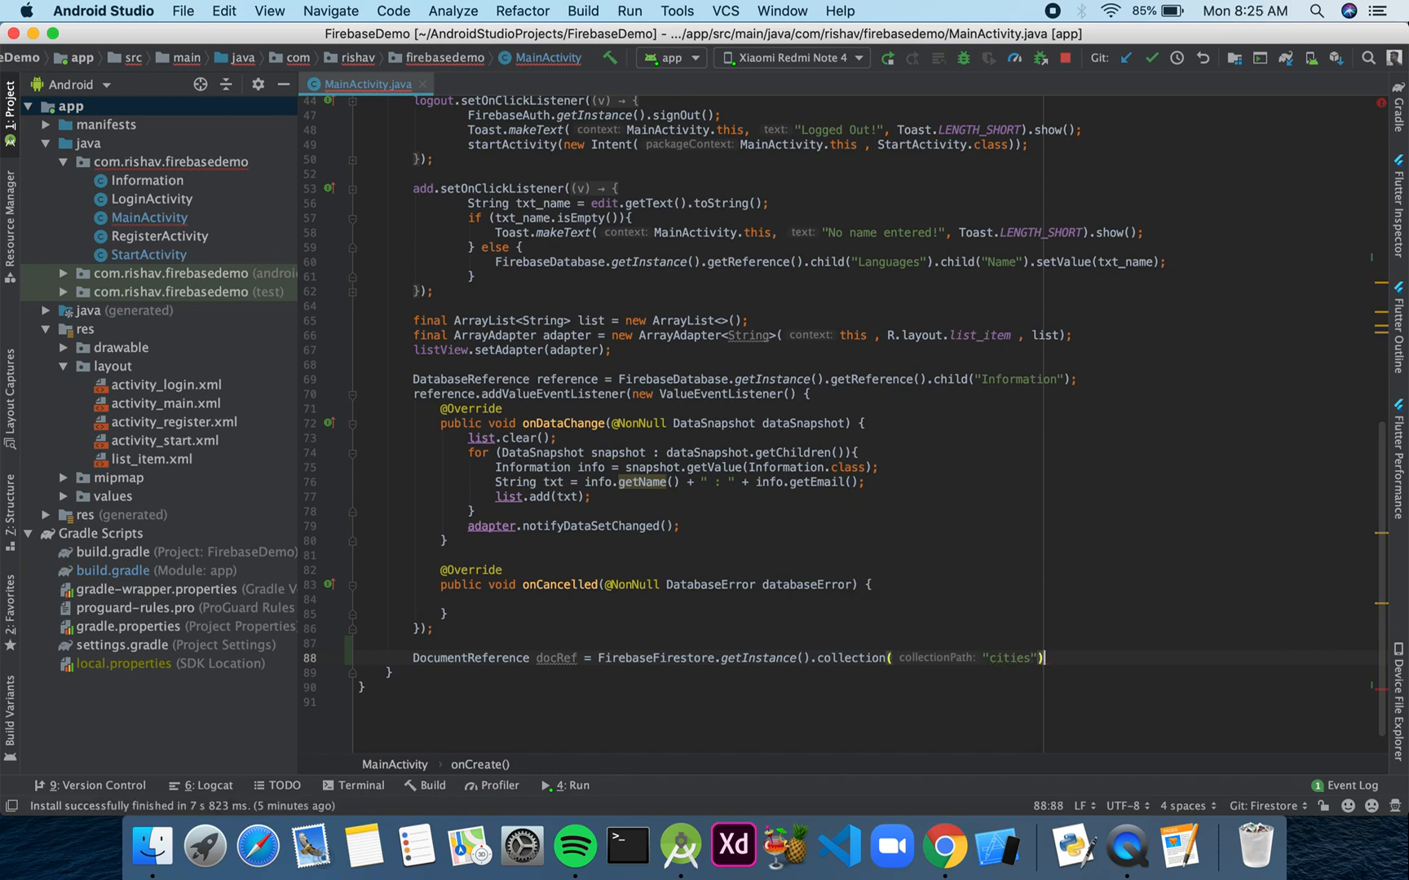
type(".document(\"\")")
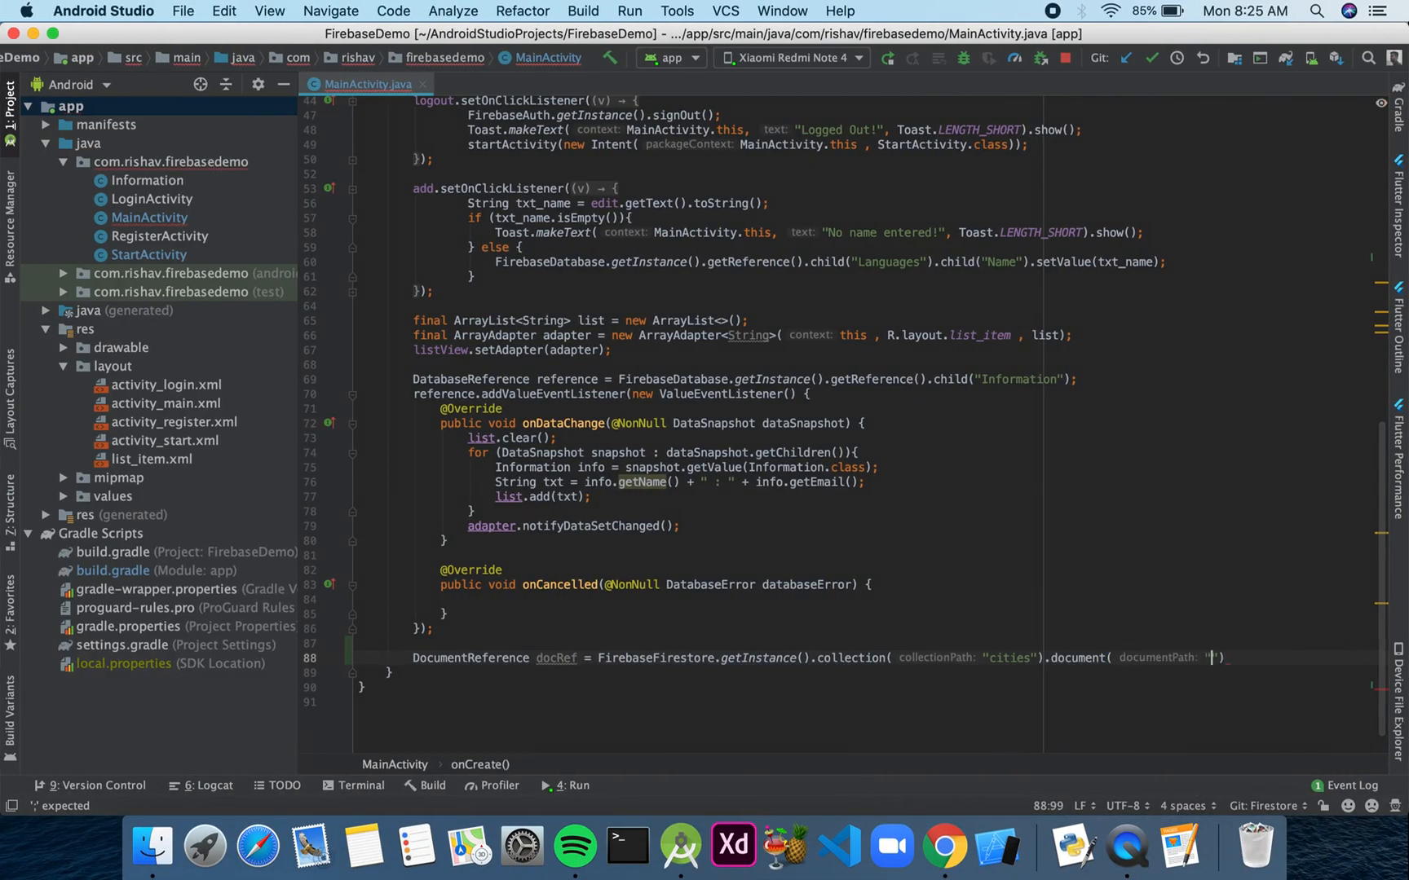
type("SF")
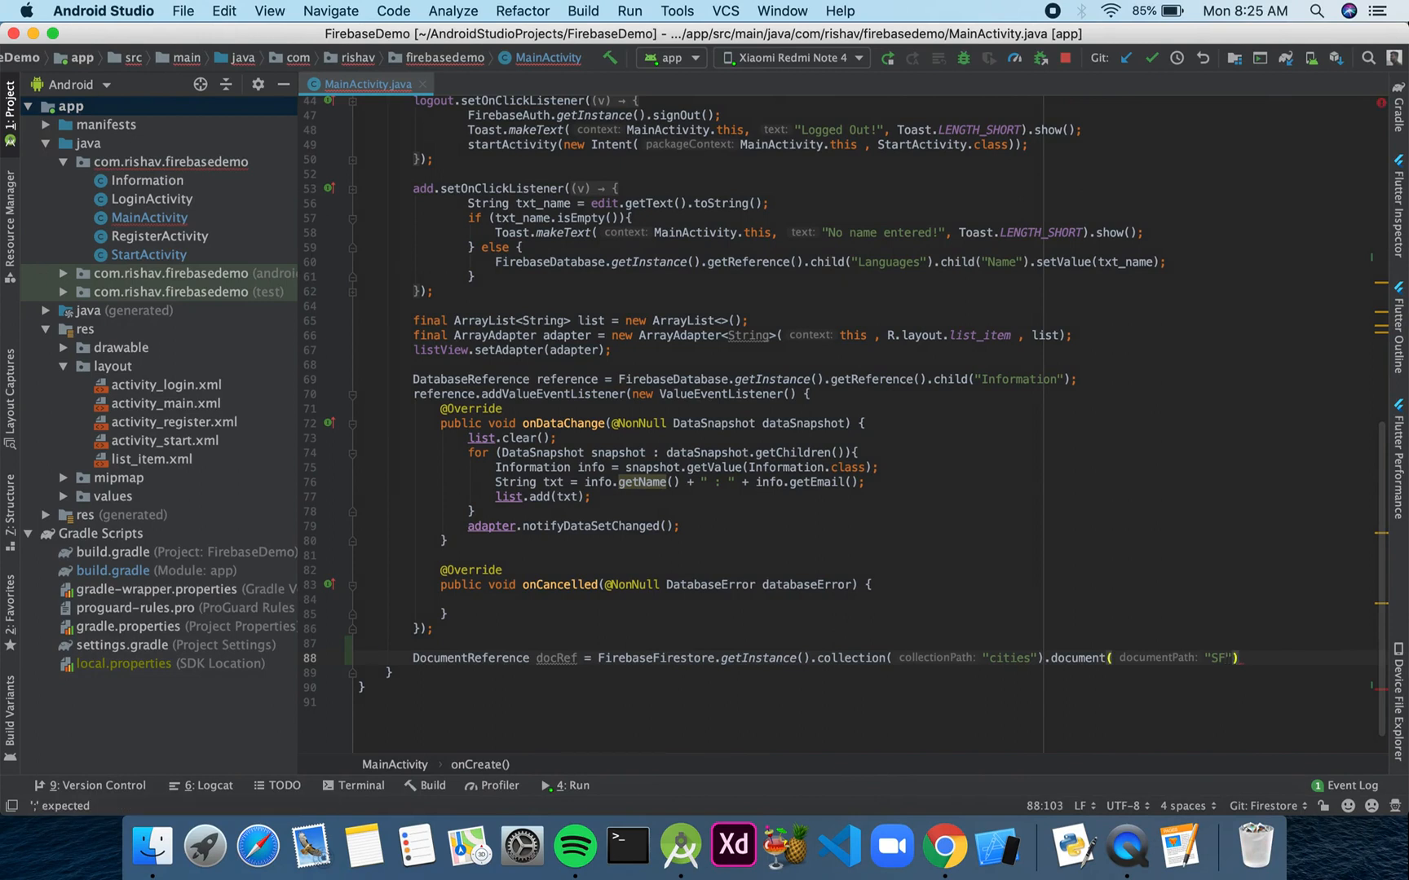
type(";")
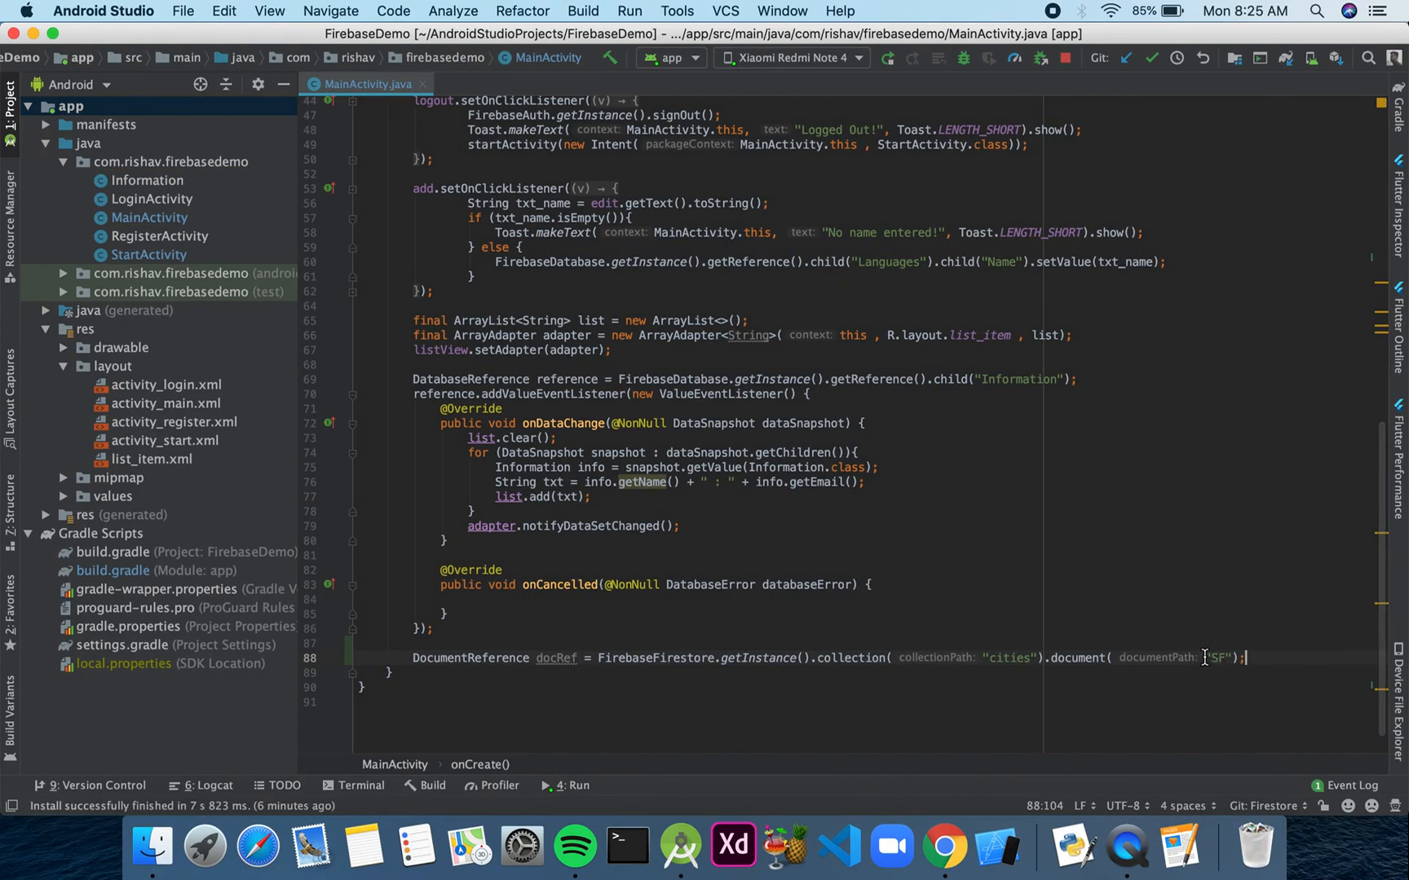
mouse_move(1202, 703)
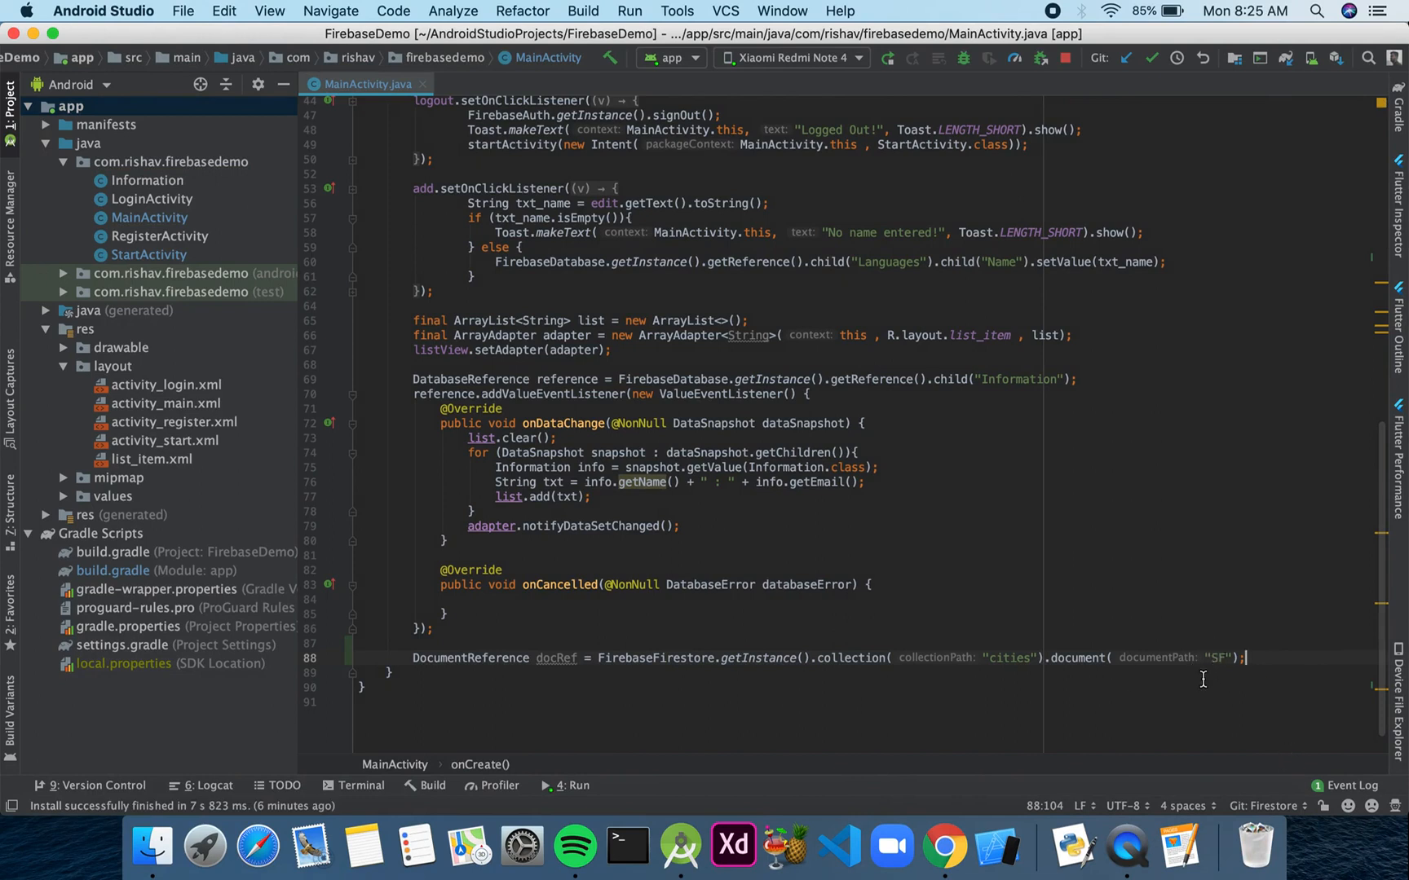
- Call docRef.get().addOnCompleteListener with a new OnCompleteListener and its empty onComplete override
type("di")
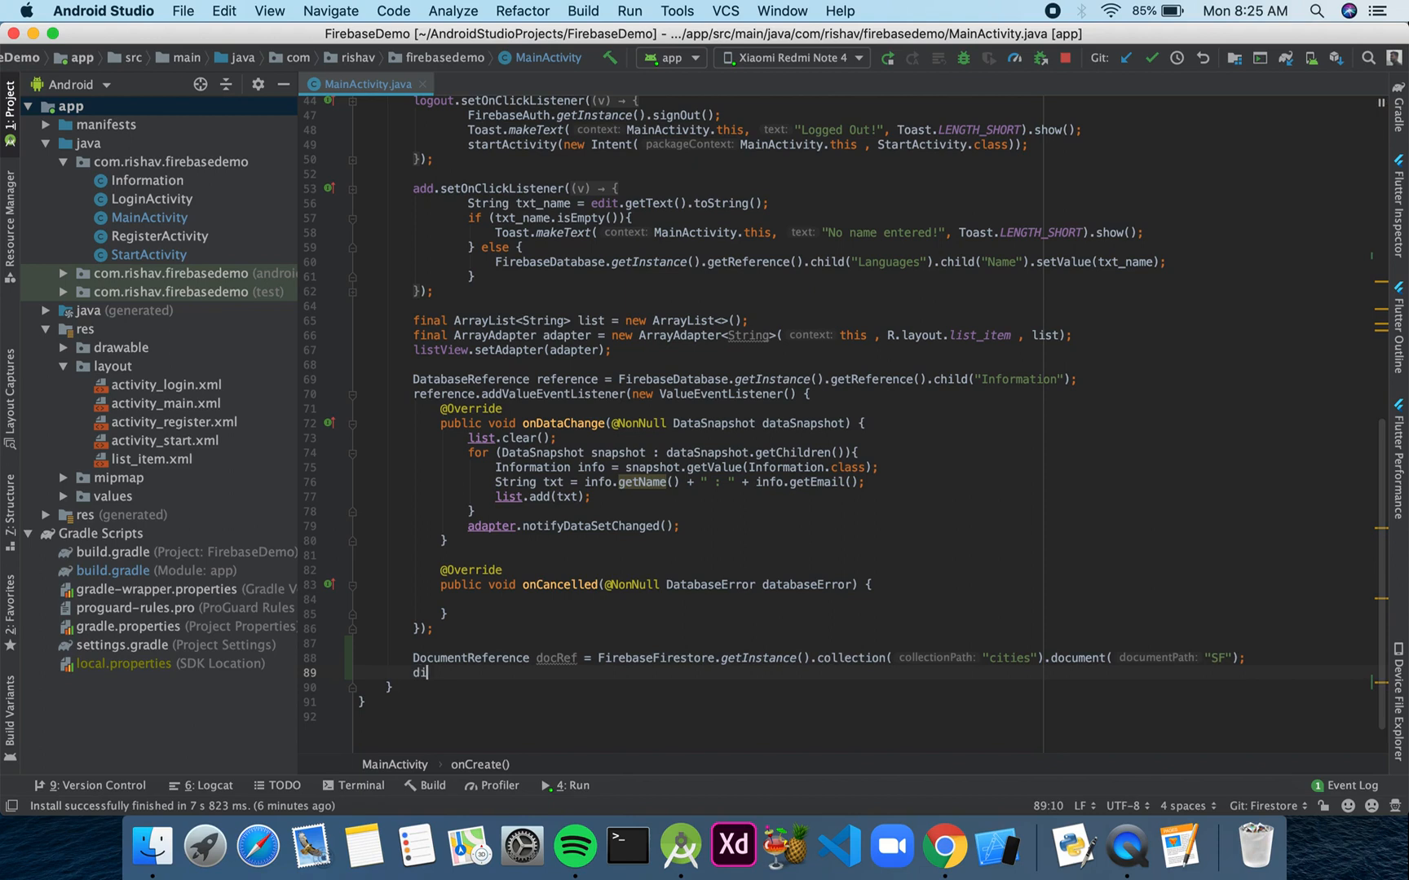
type("d")
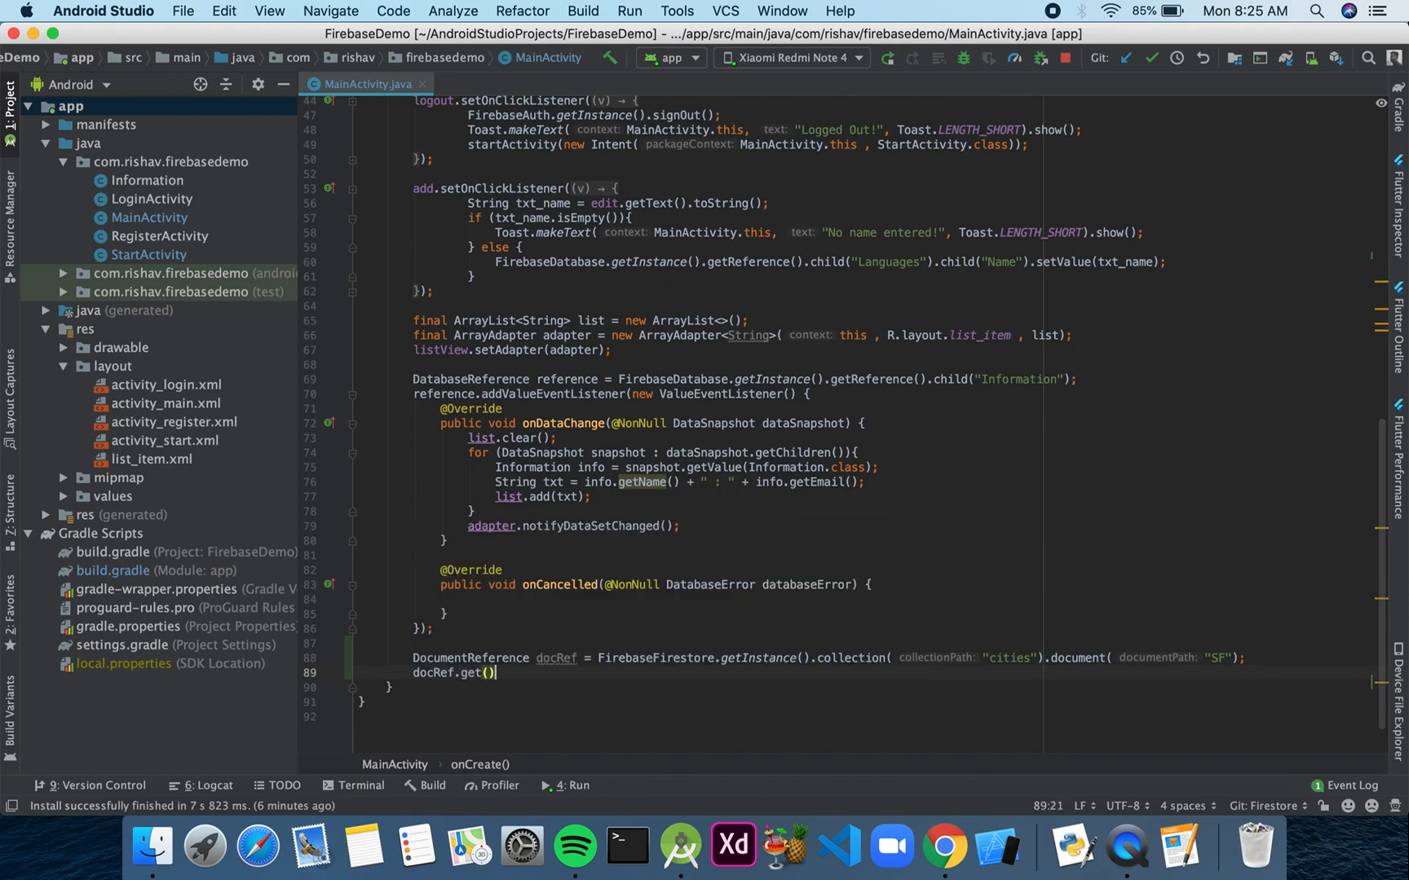
type(".addOnCompleteListener(")
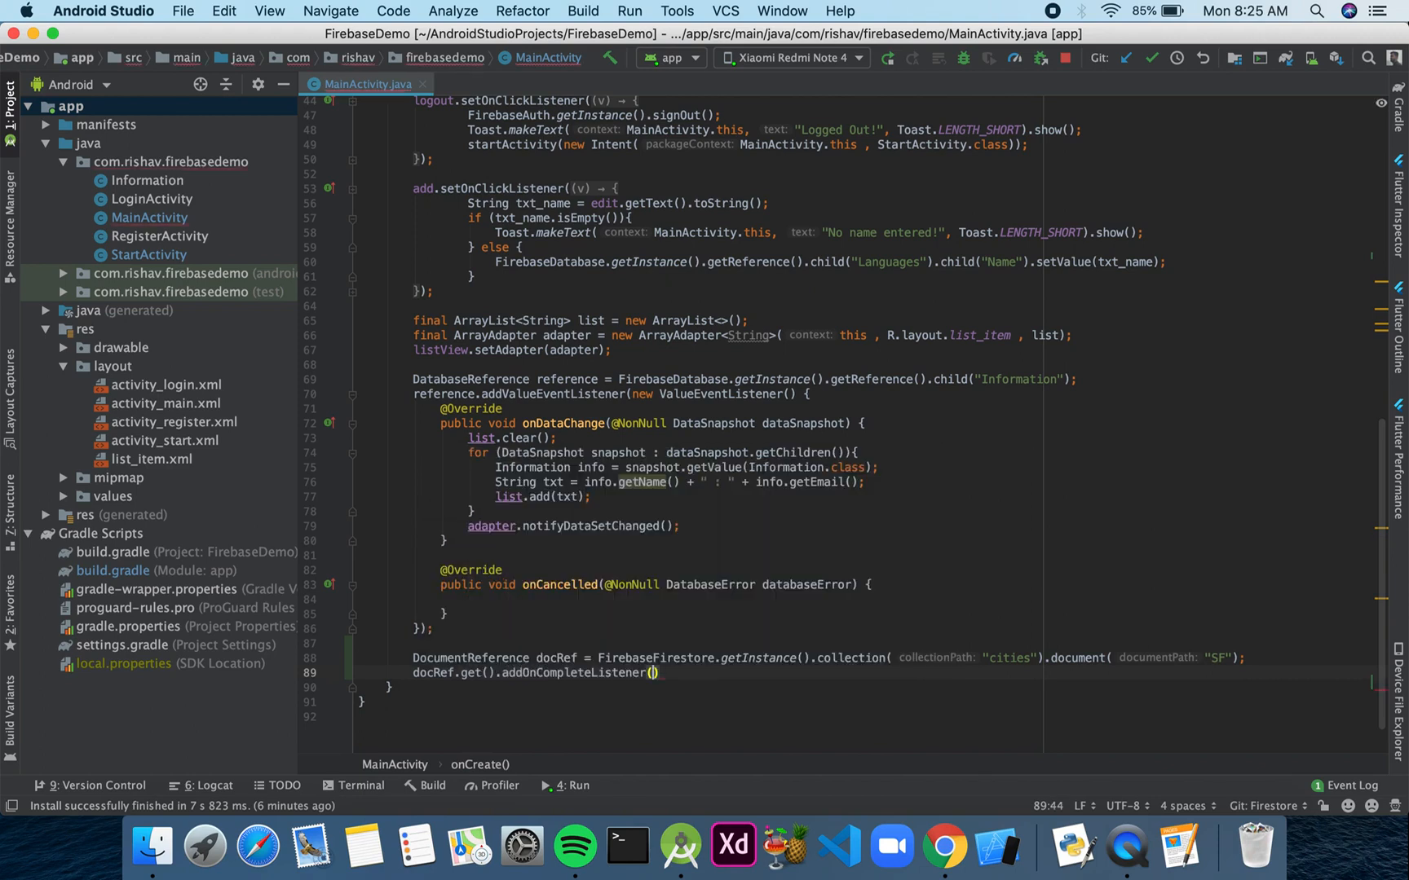
type("new OnCompleteListener<DocumentSnapshot>(")
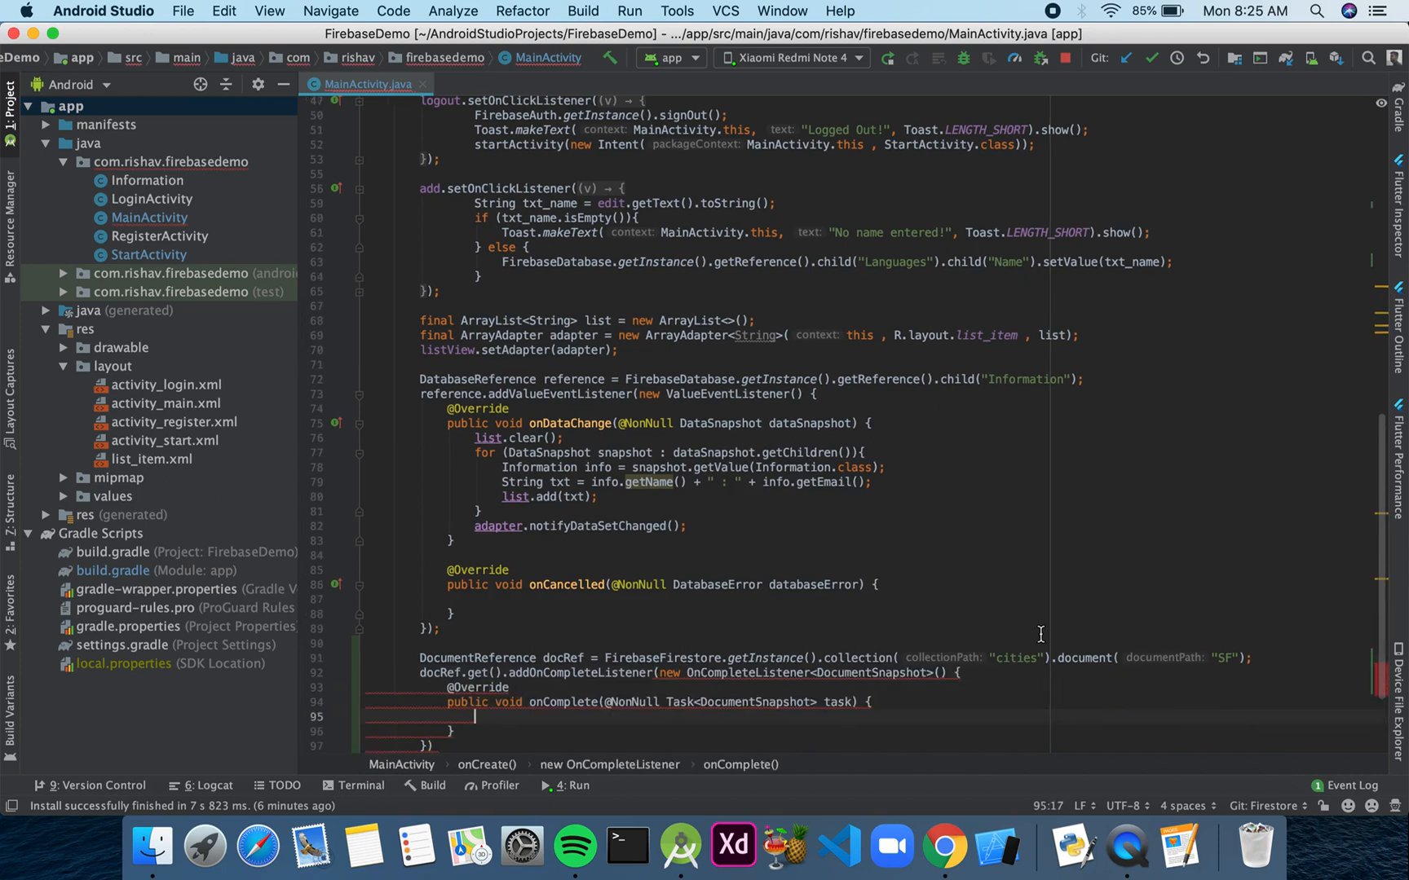
- In onComplete, if the task succeeded, assign DocumentSnapshot doc = task.getResult();
type("if")
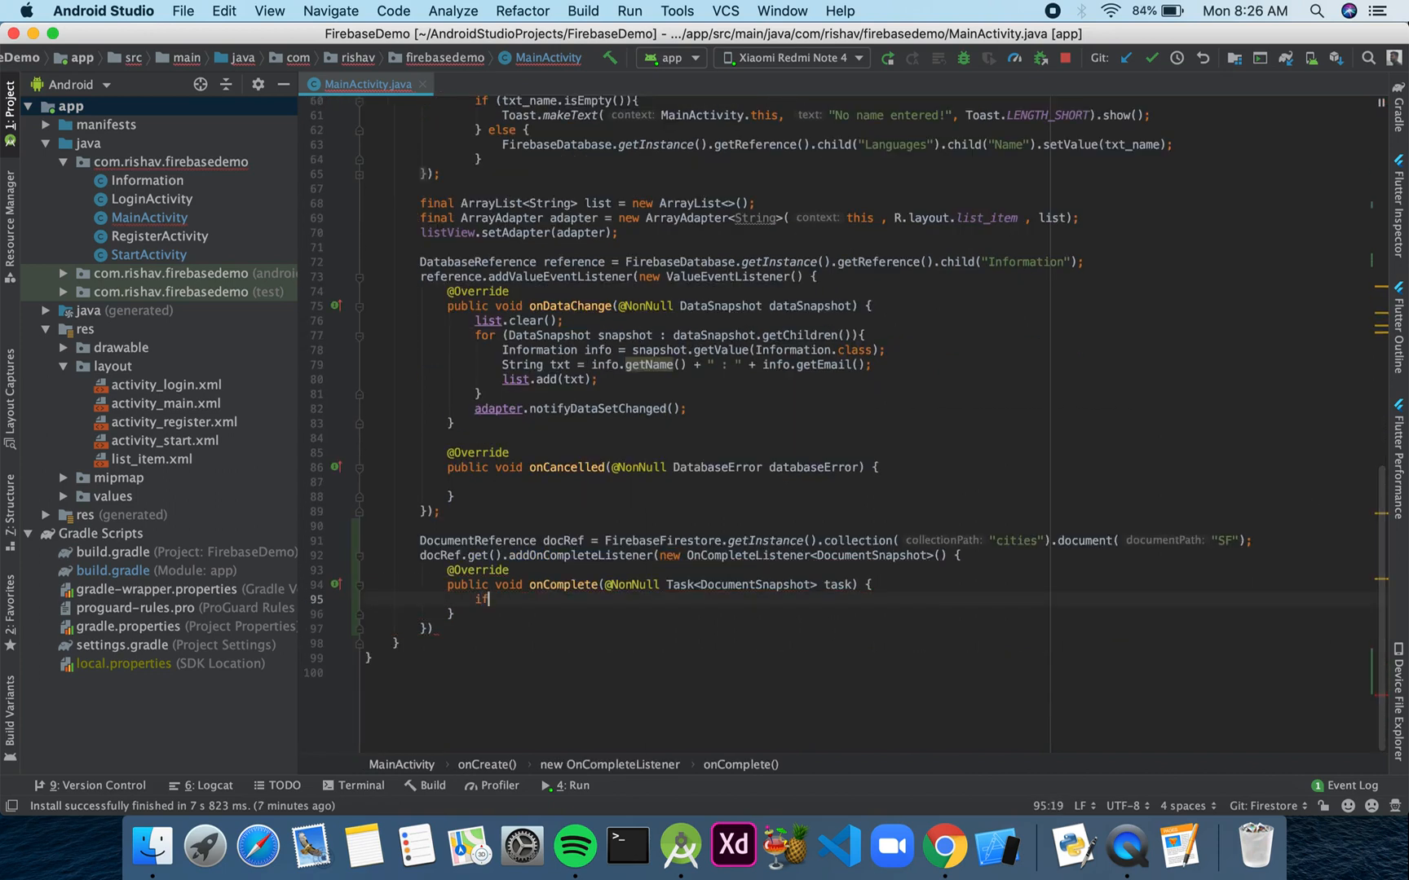
type("(task.isSuccessful(")
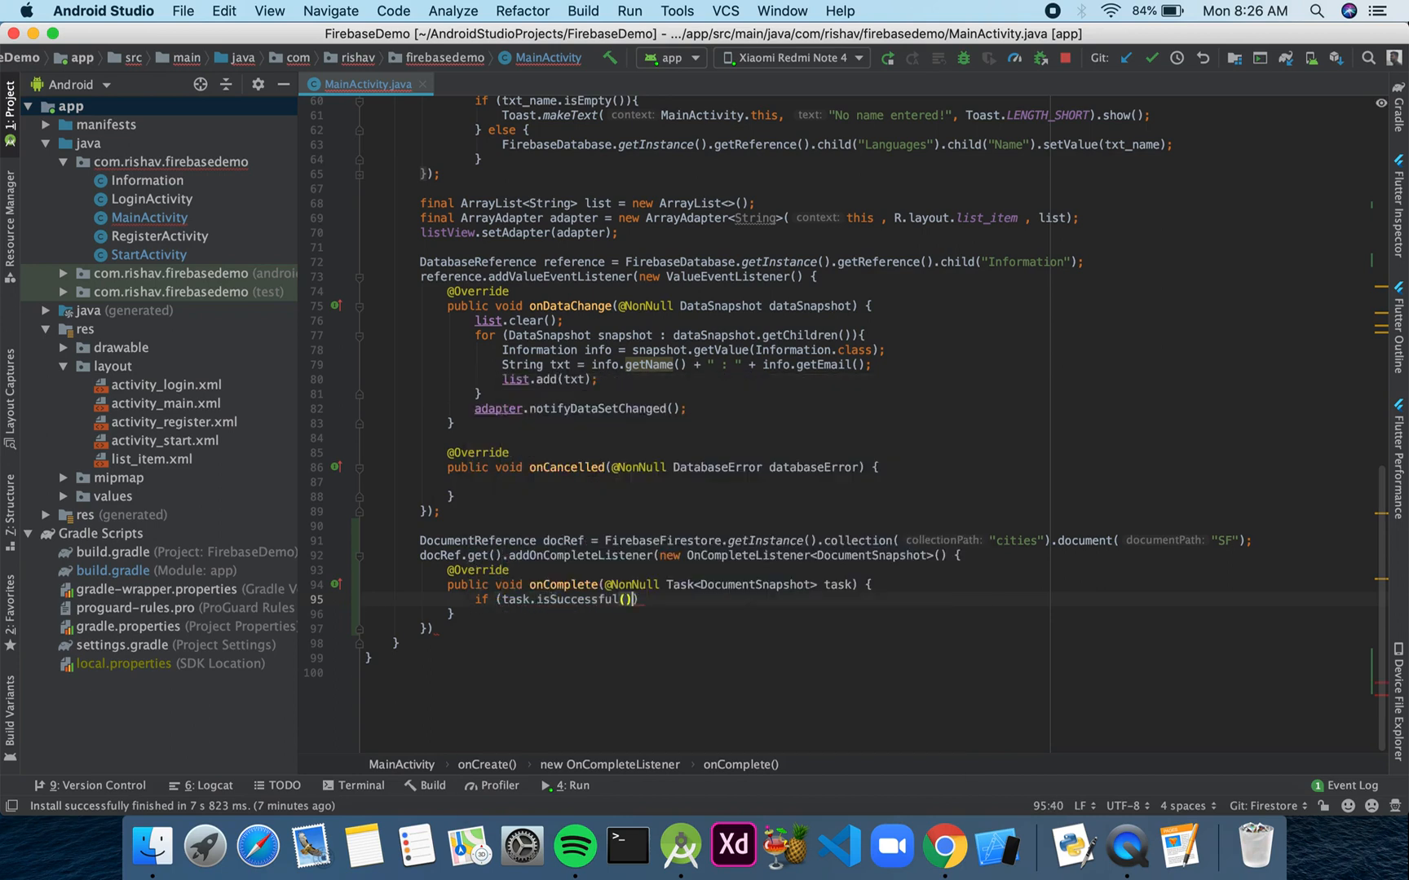
type("{")
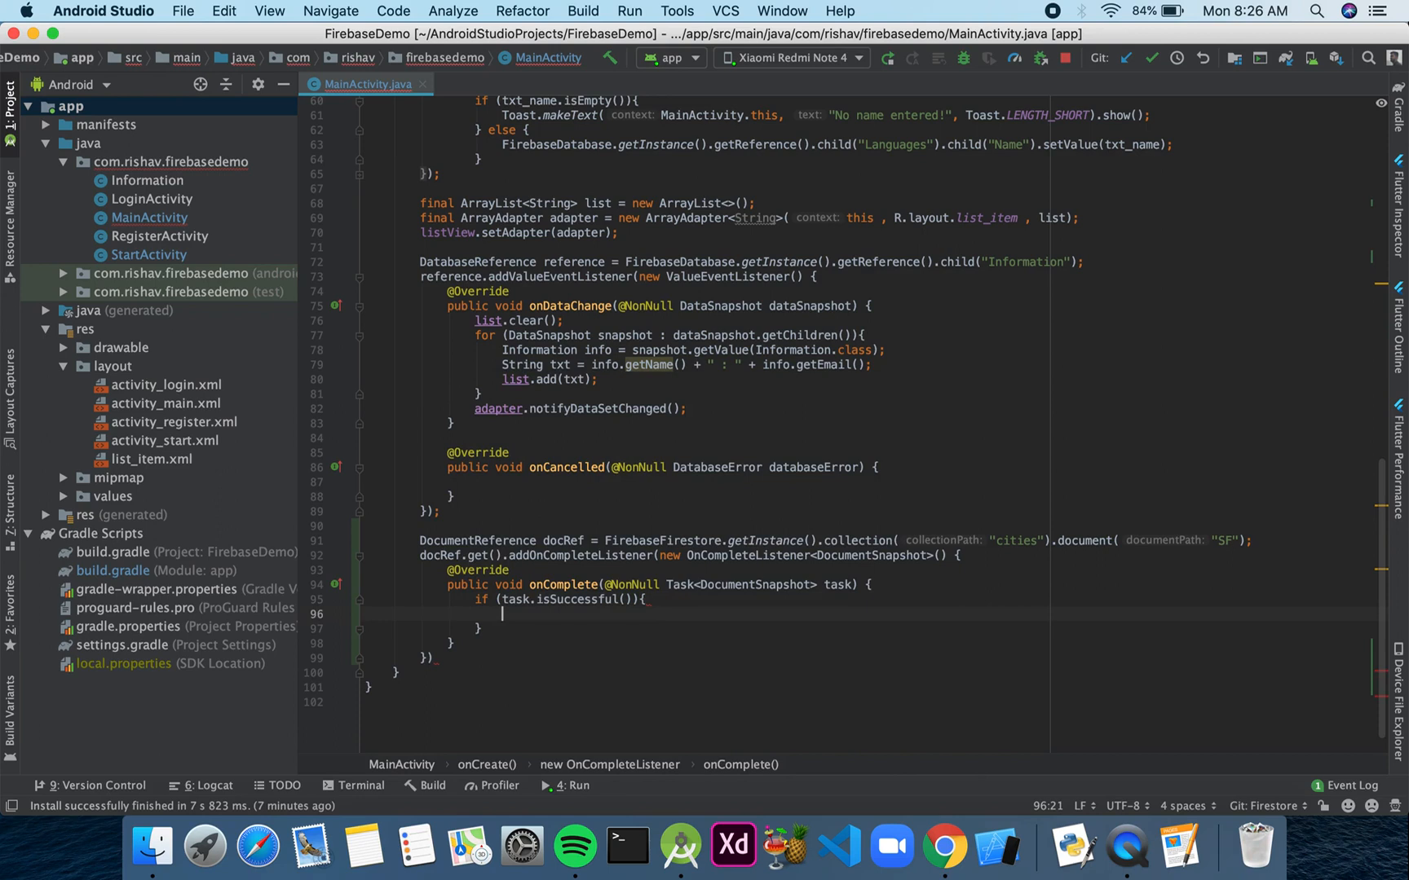
type("D")
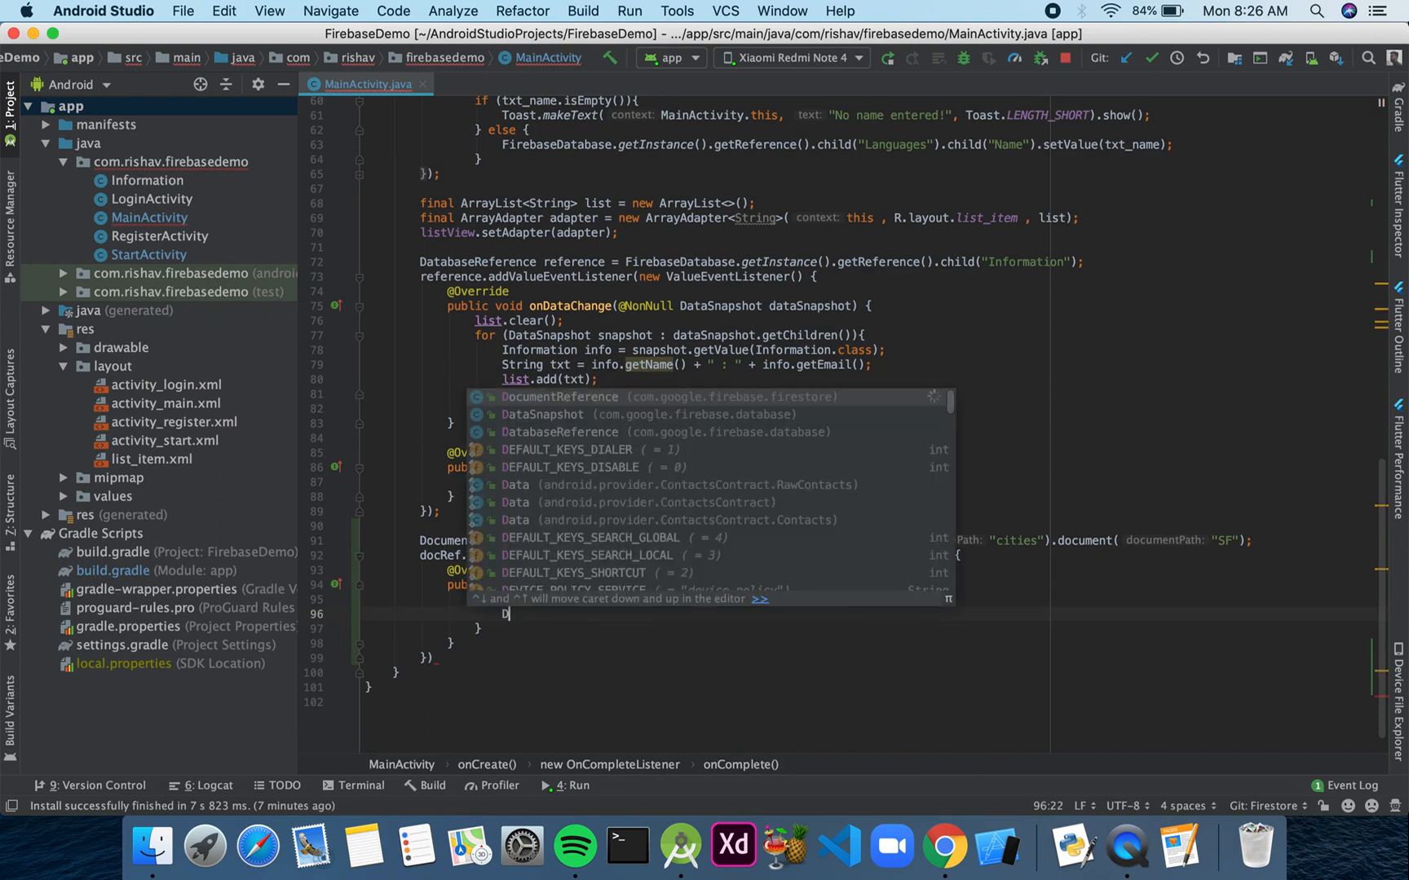
type("ocS")
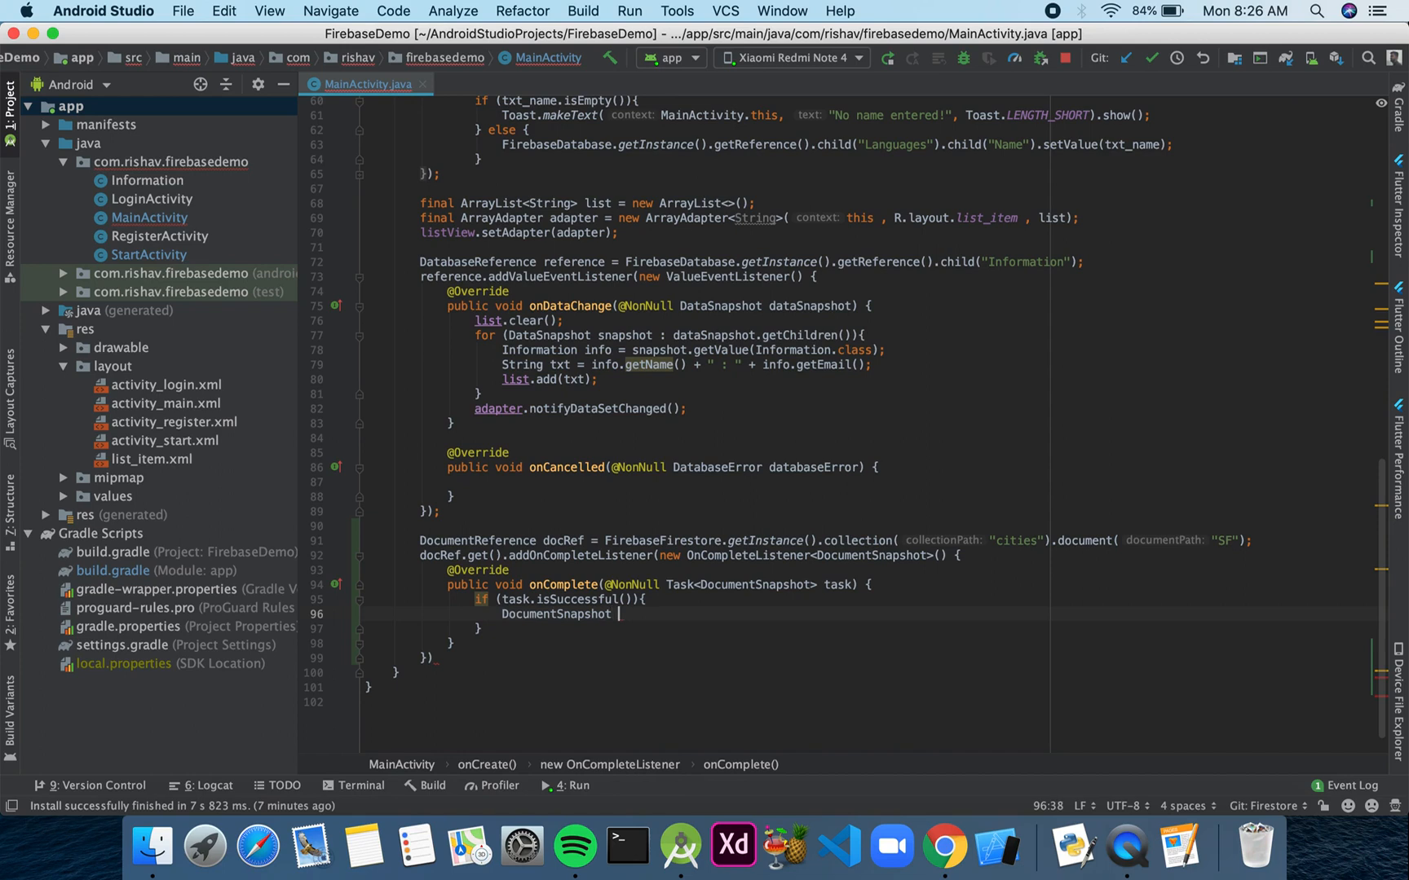
type("doc")
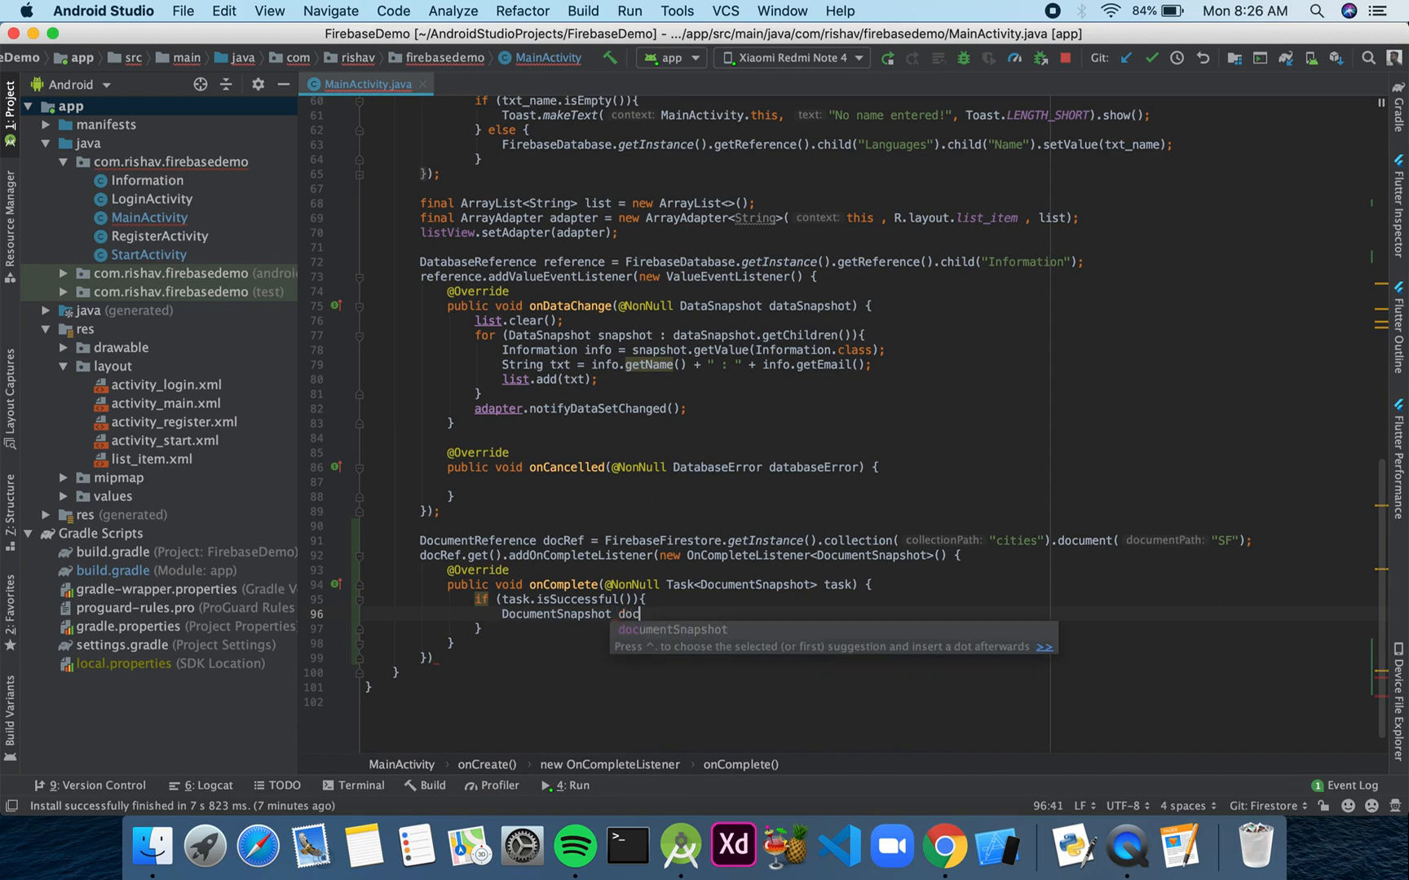
type("=")
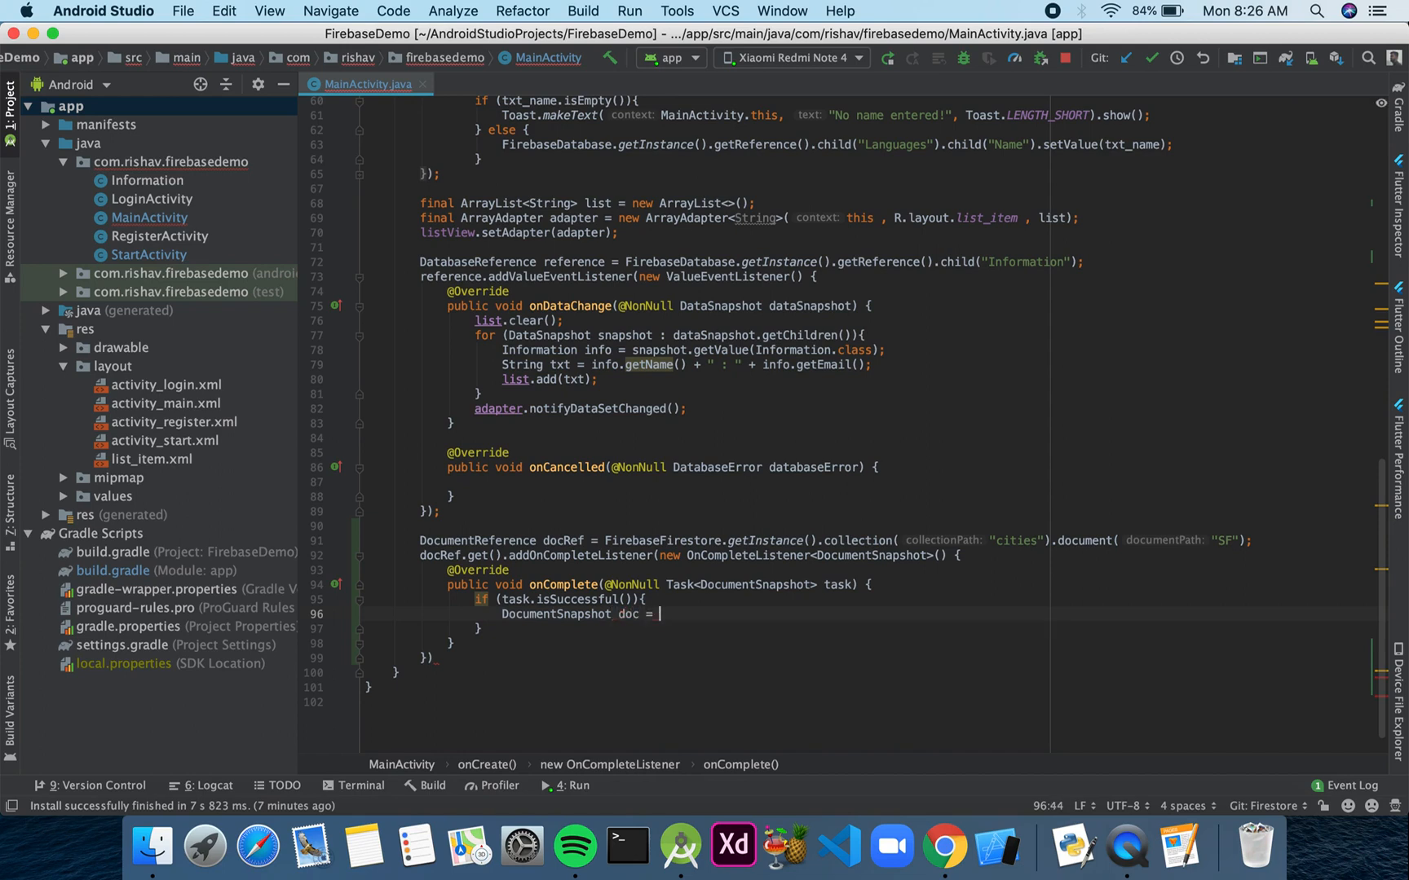
type("task.")
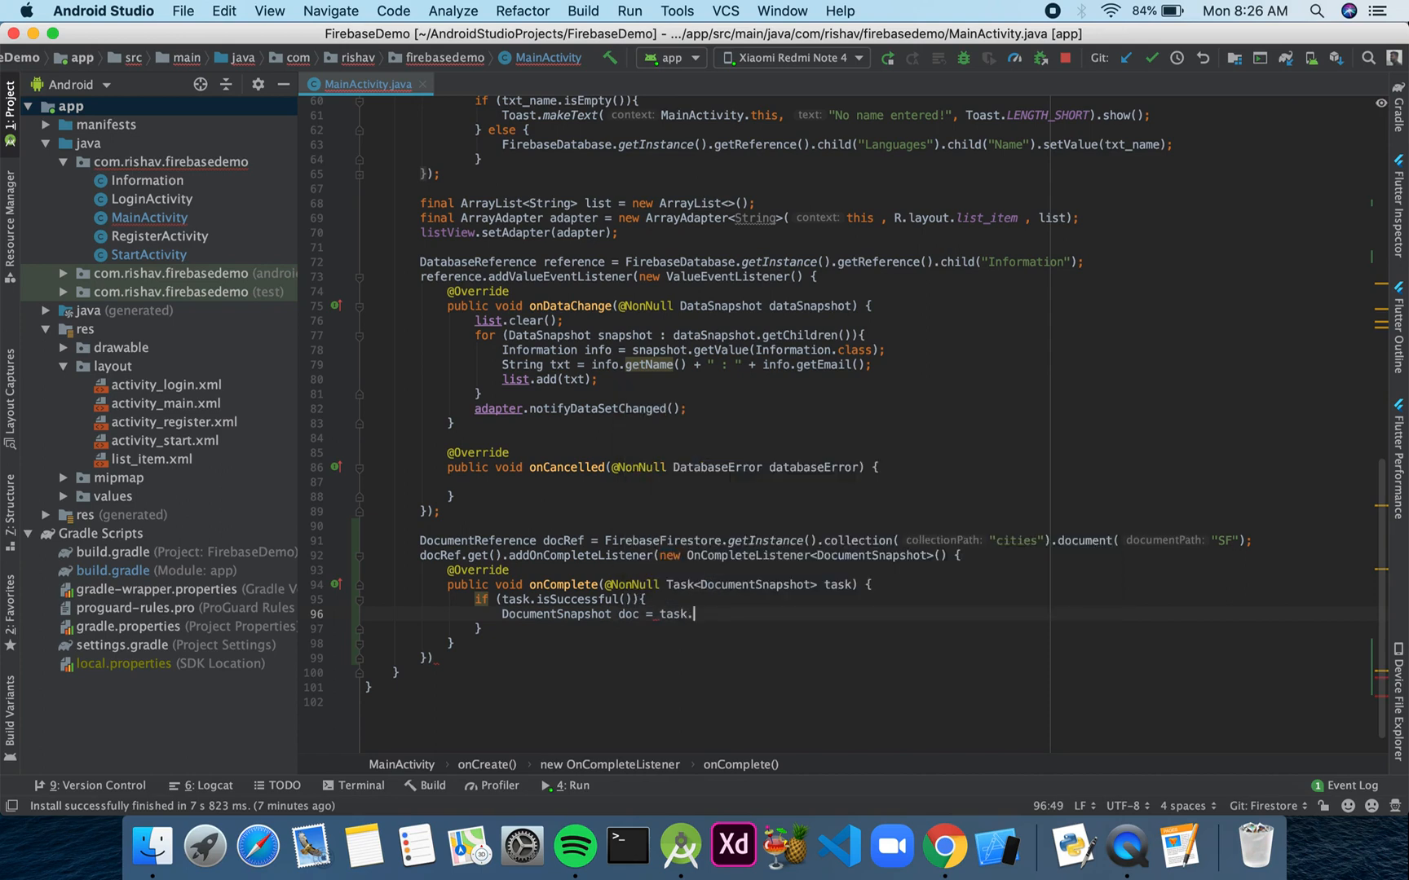
type("getResult(")
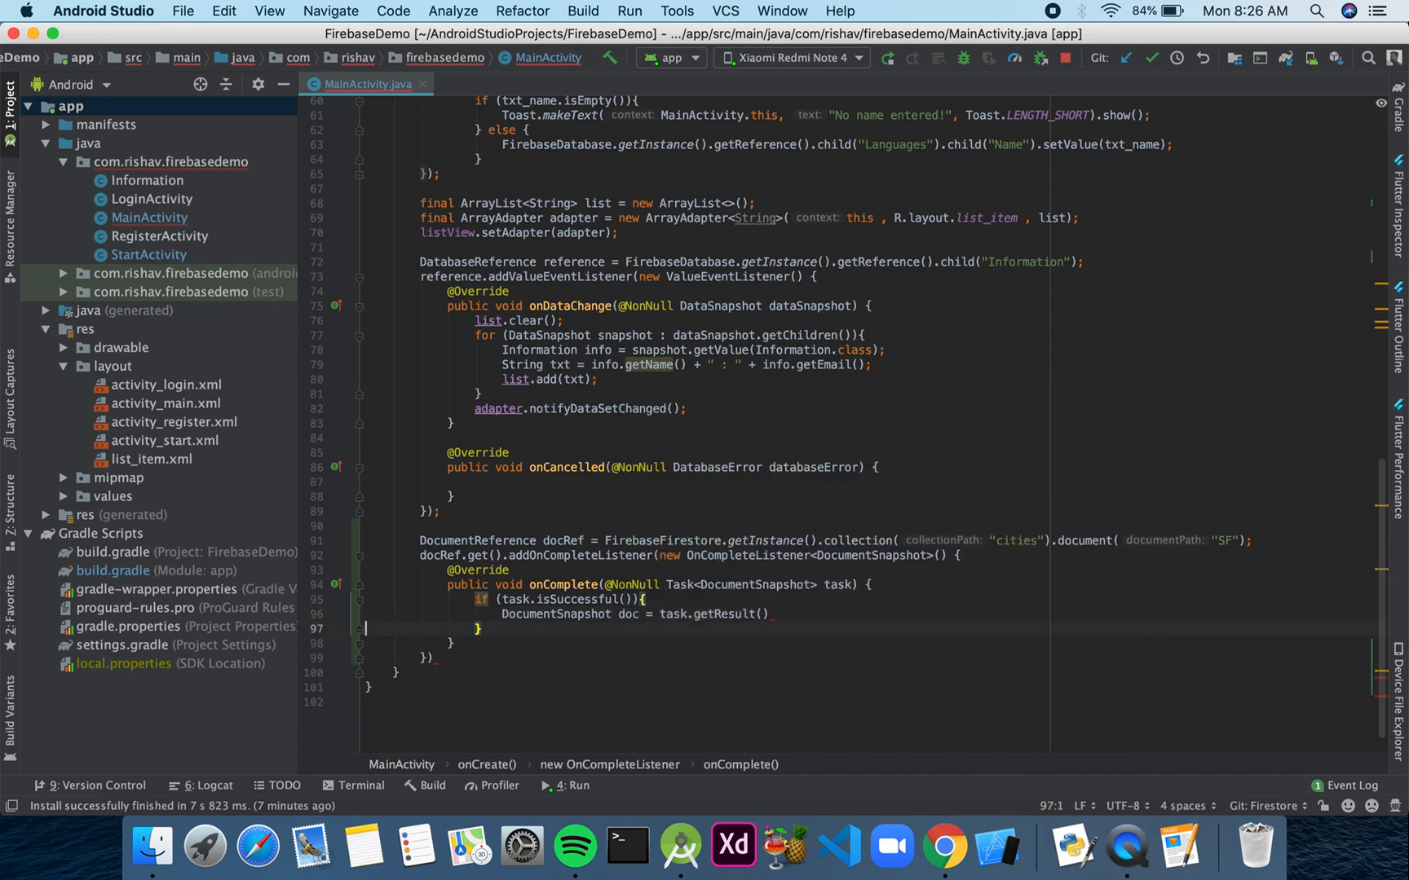
type(";")
type("if (do")
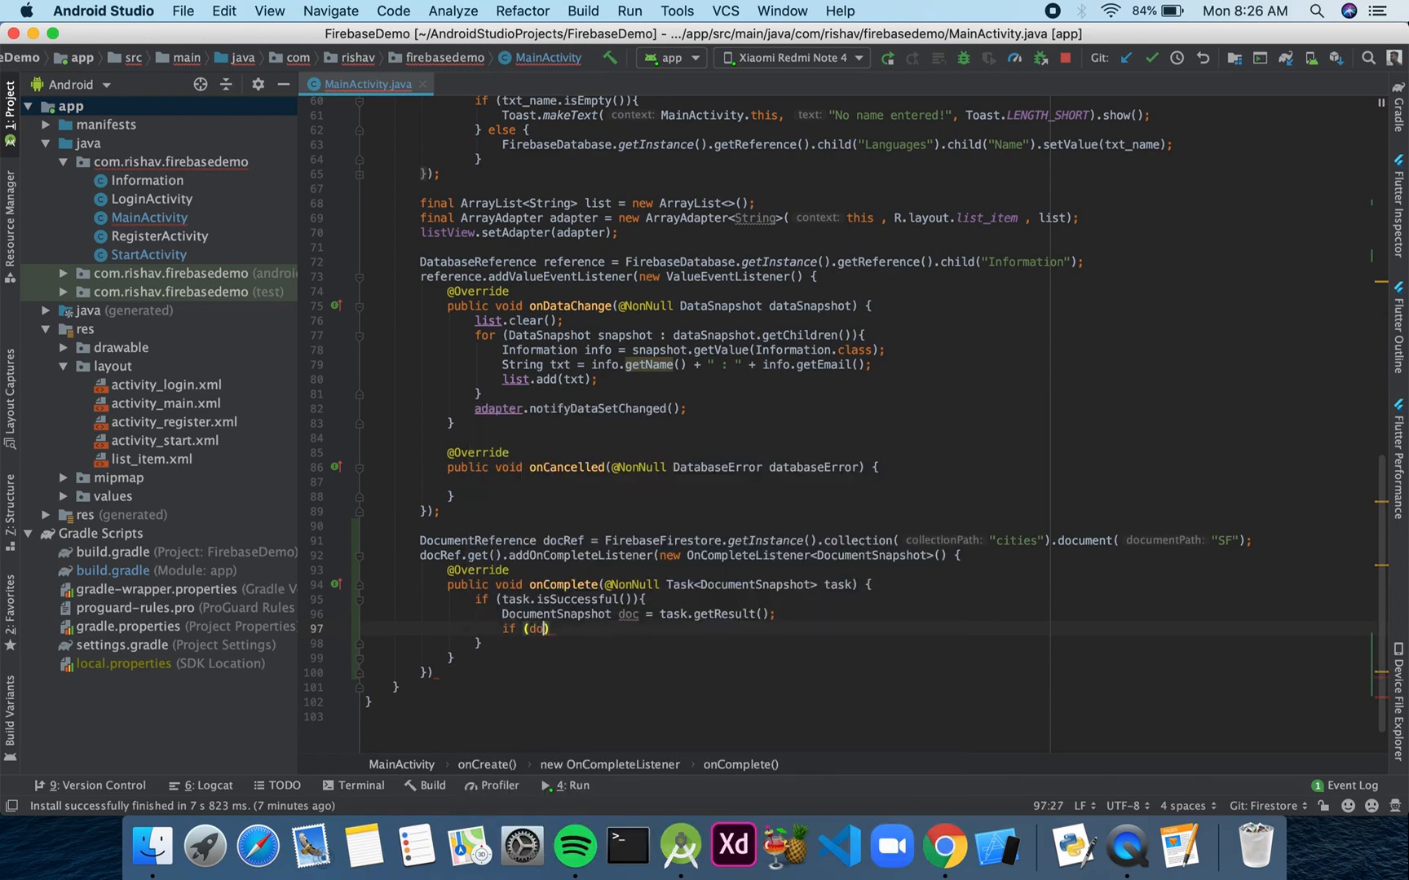
- If doc.exists(), log doc.getData() with Log.d under the tag "Document"
type(".exists(")
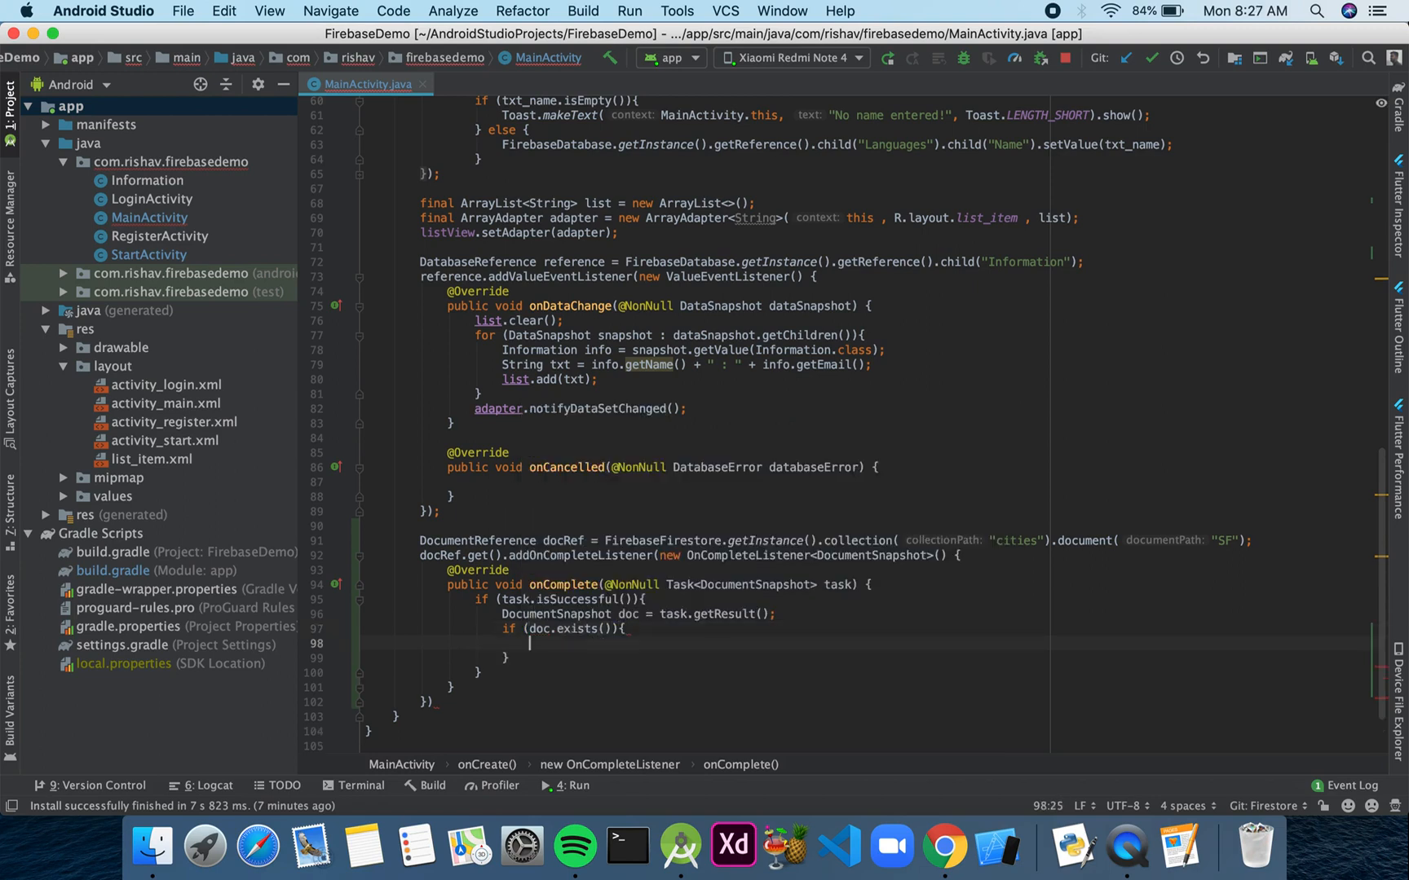
type("Long")
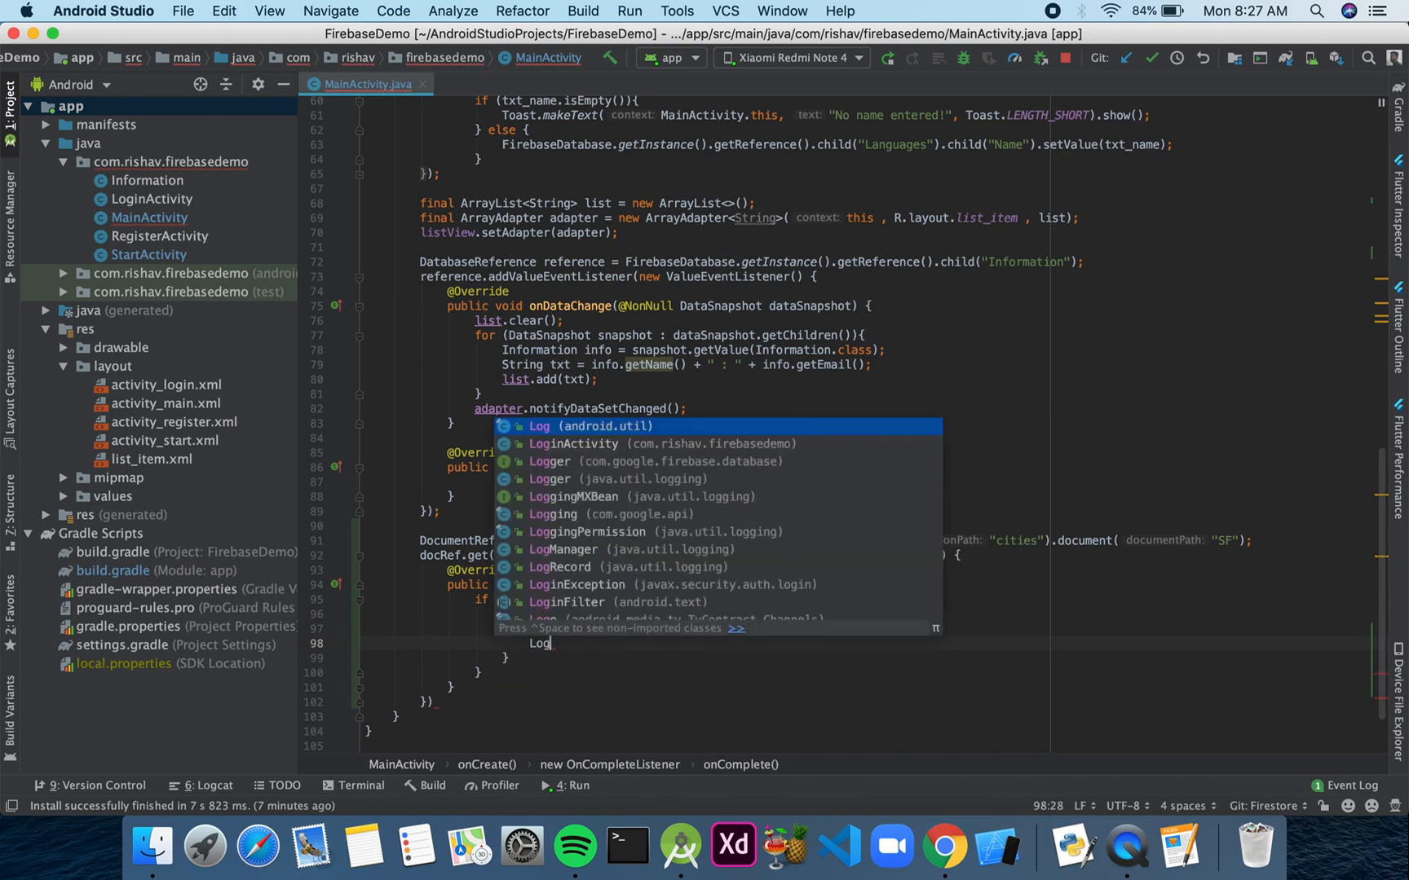
type(".d")
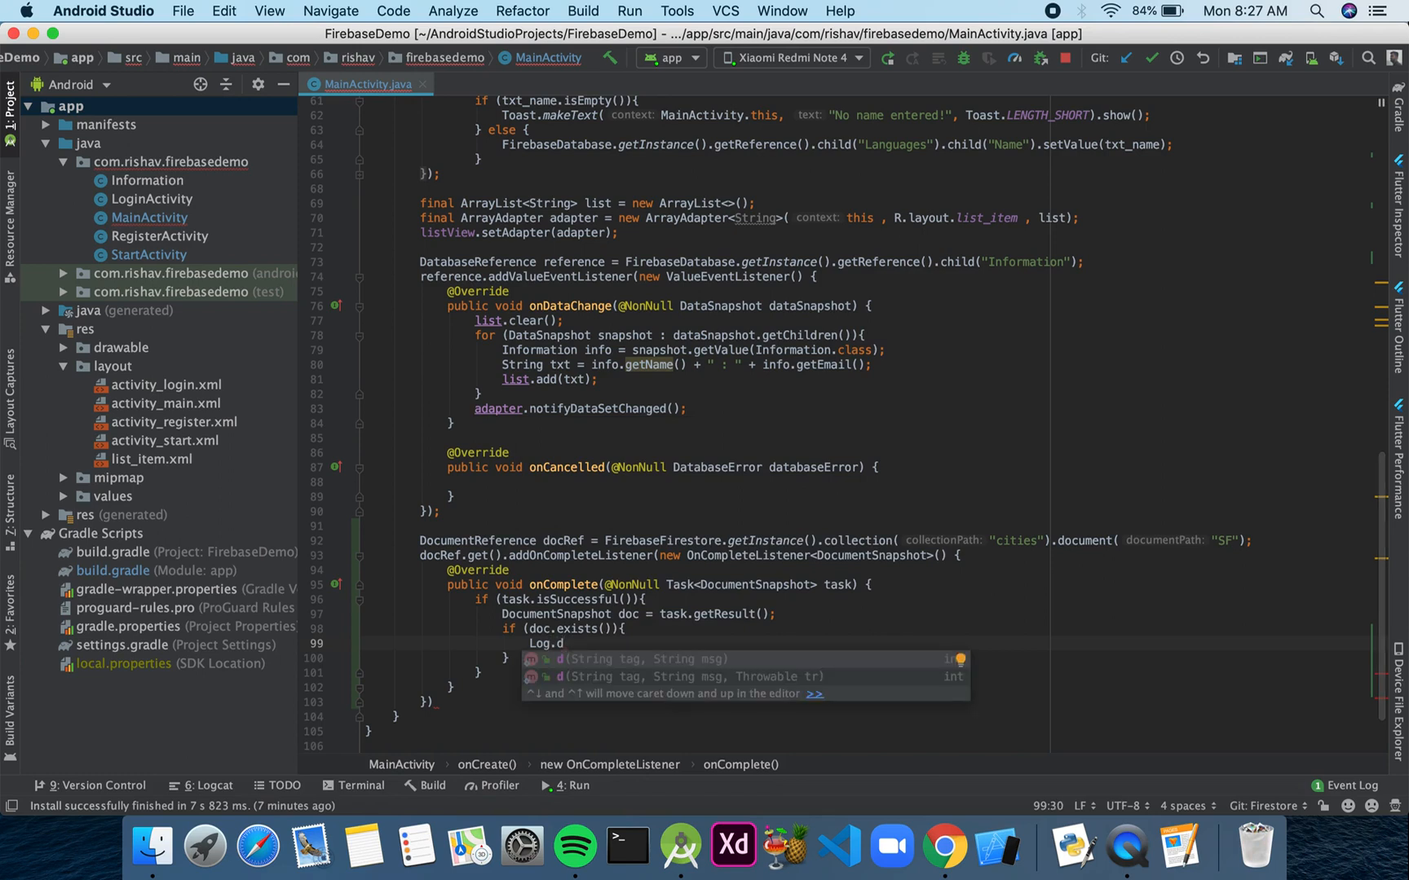
type("d(\"\")")
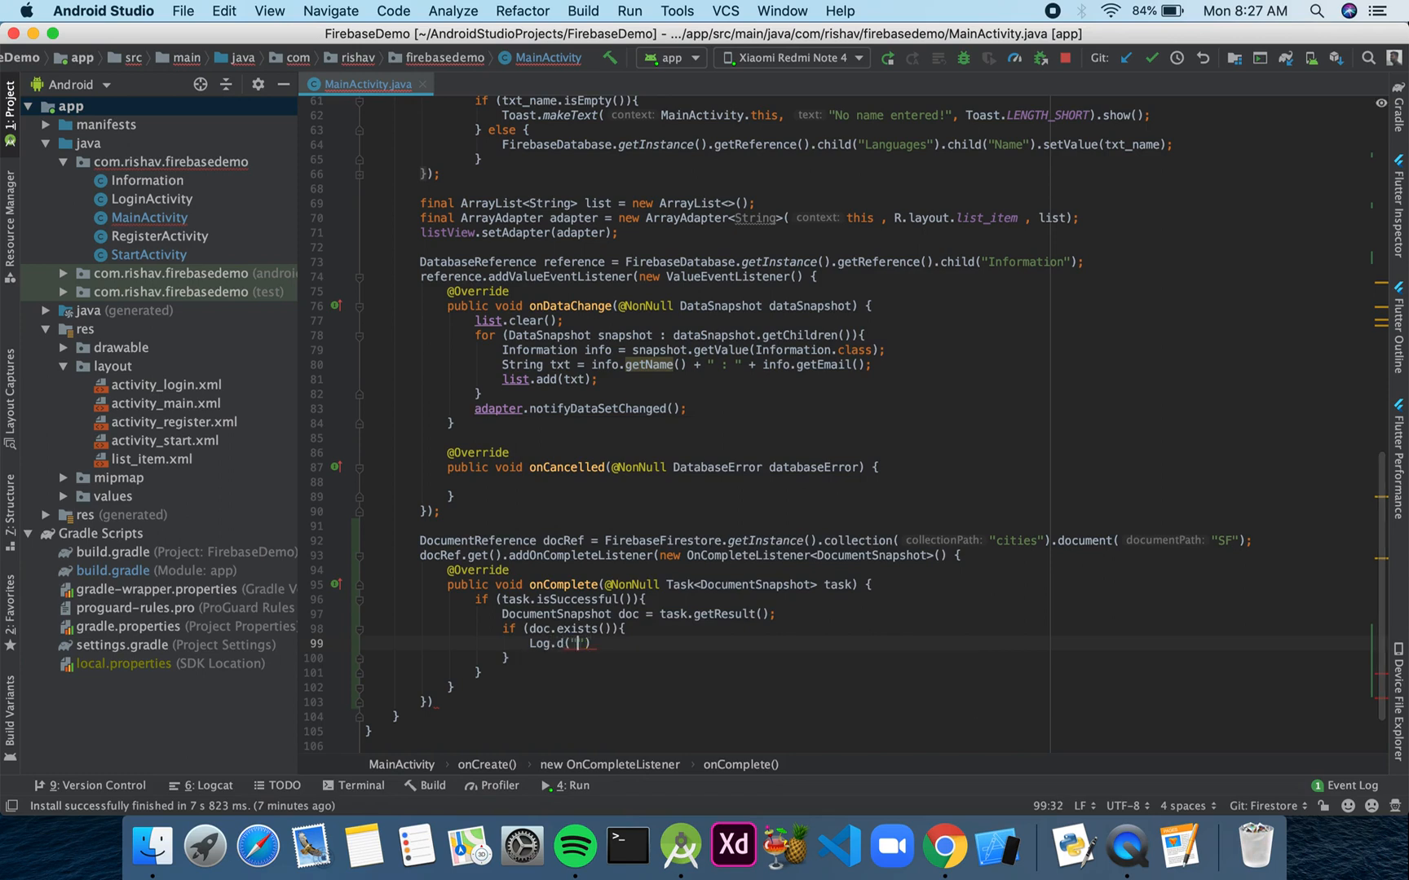
type("Docu")
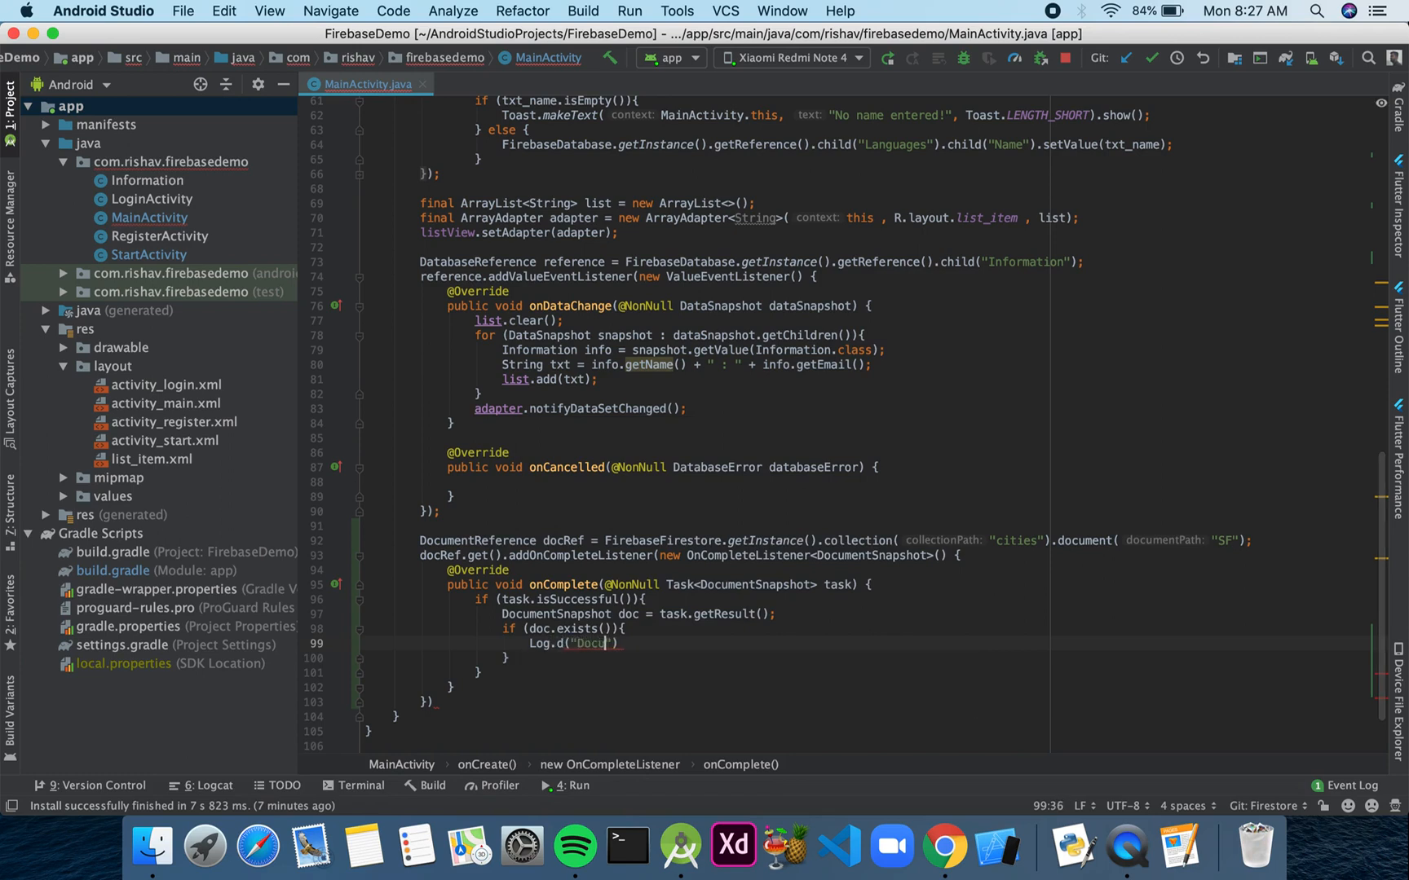
type("ment")
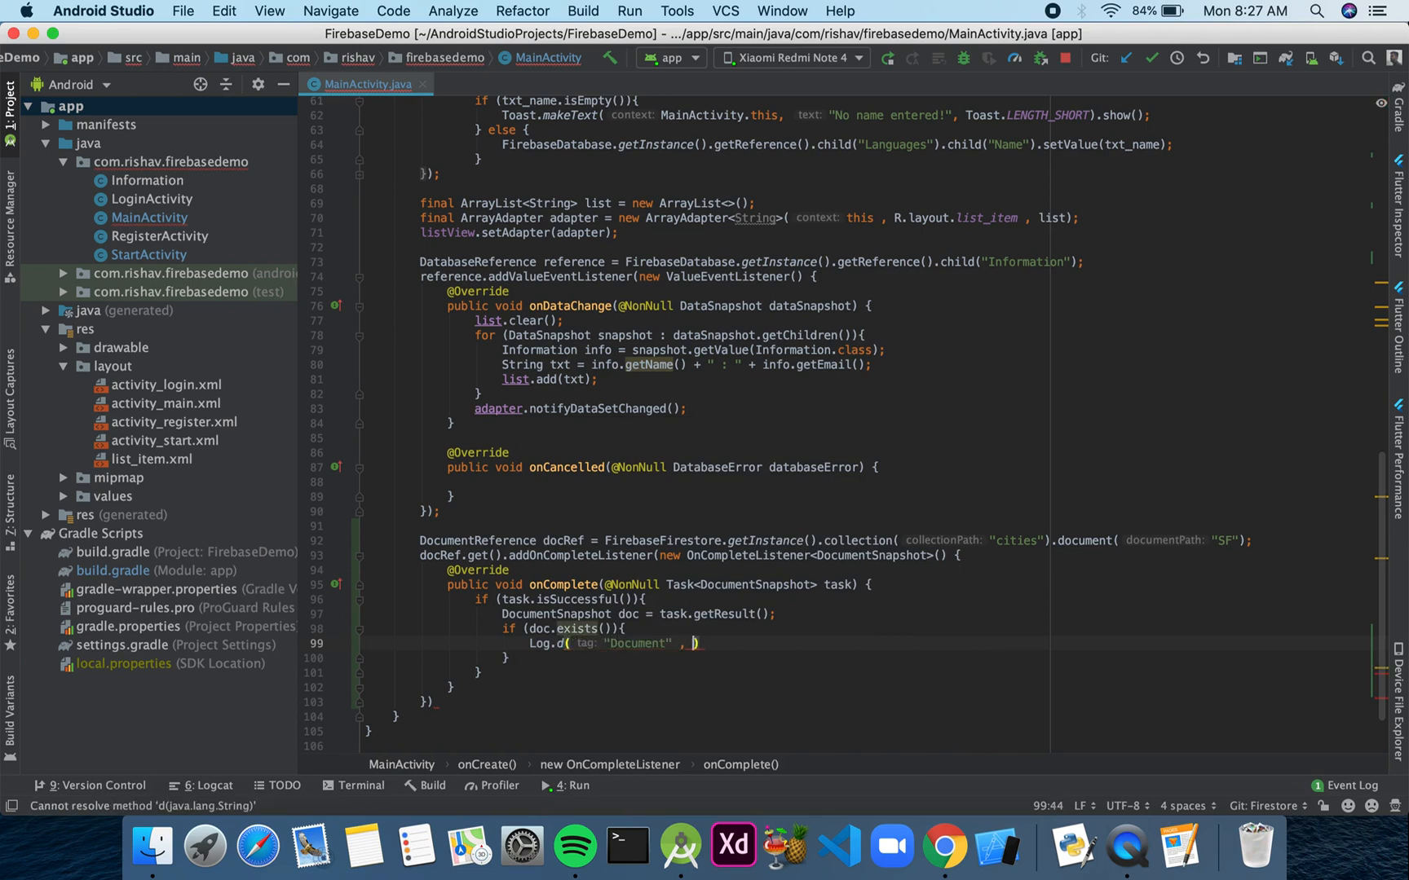
type("doc.")
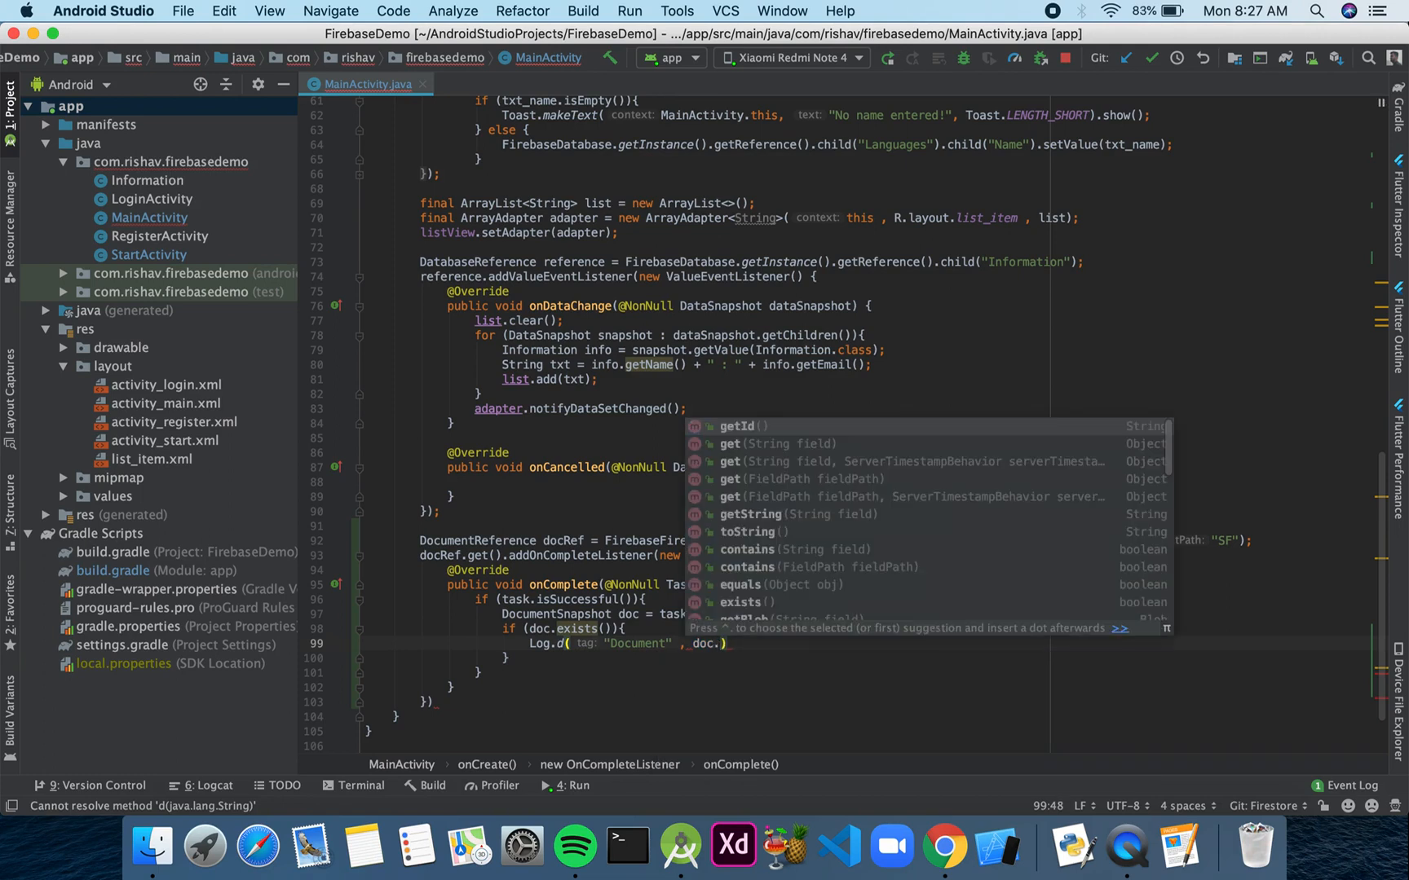
type("get")
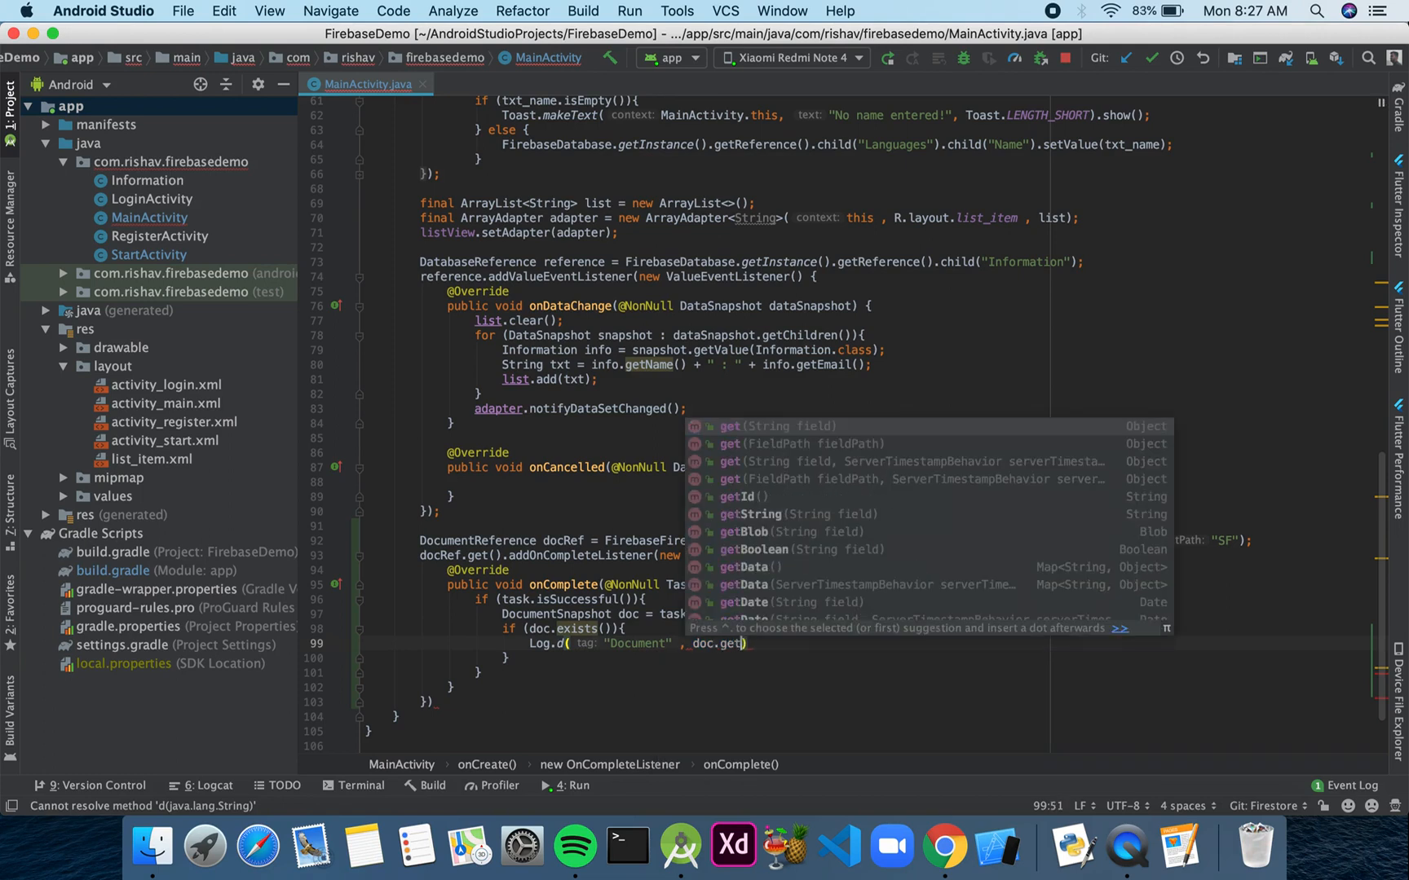
type("Data(")
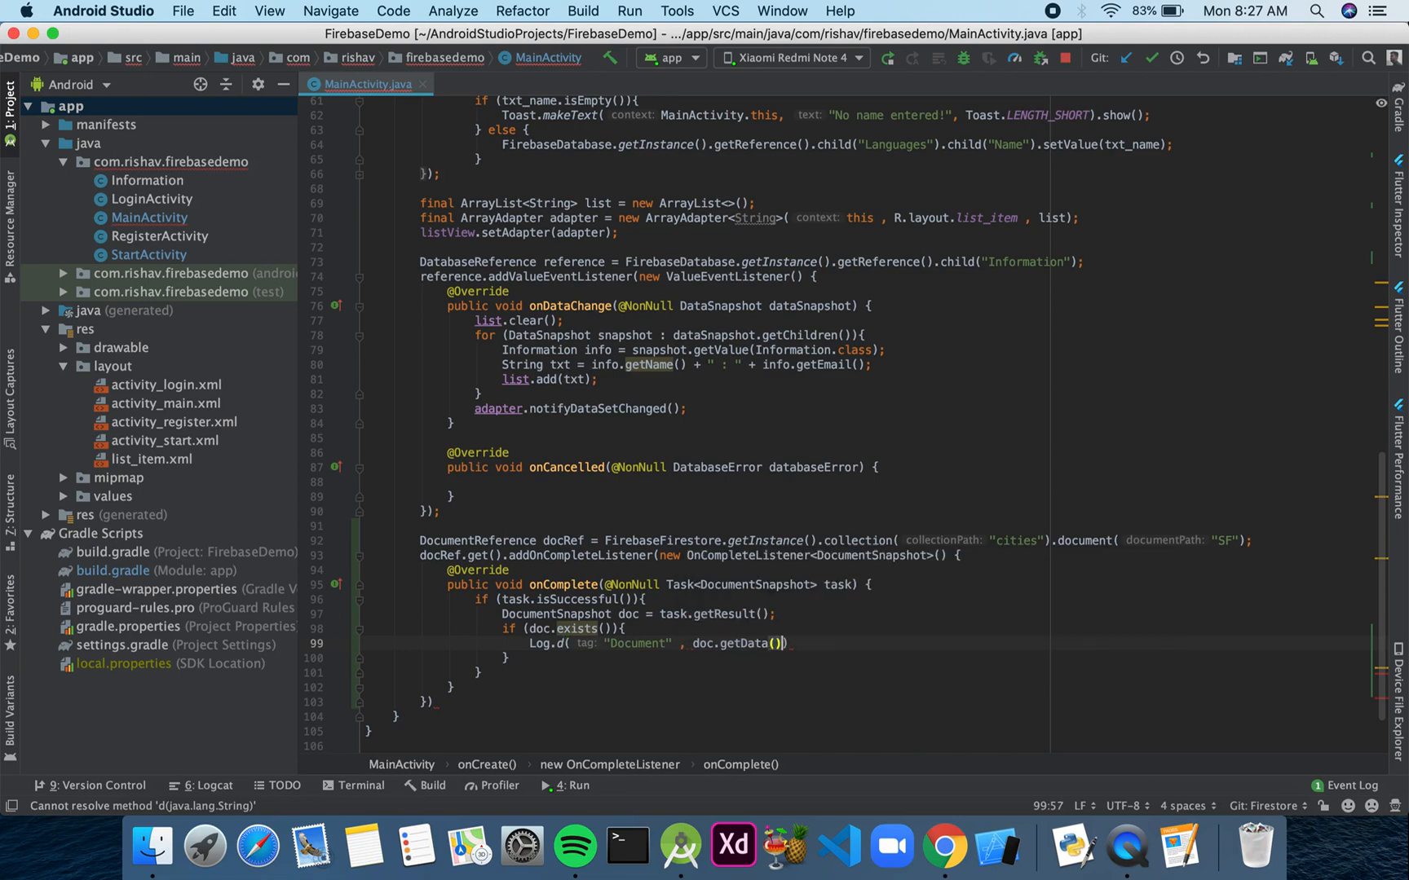
type(";")
left_click(866, 658)
type(" else")
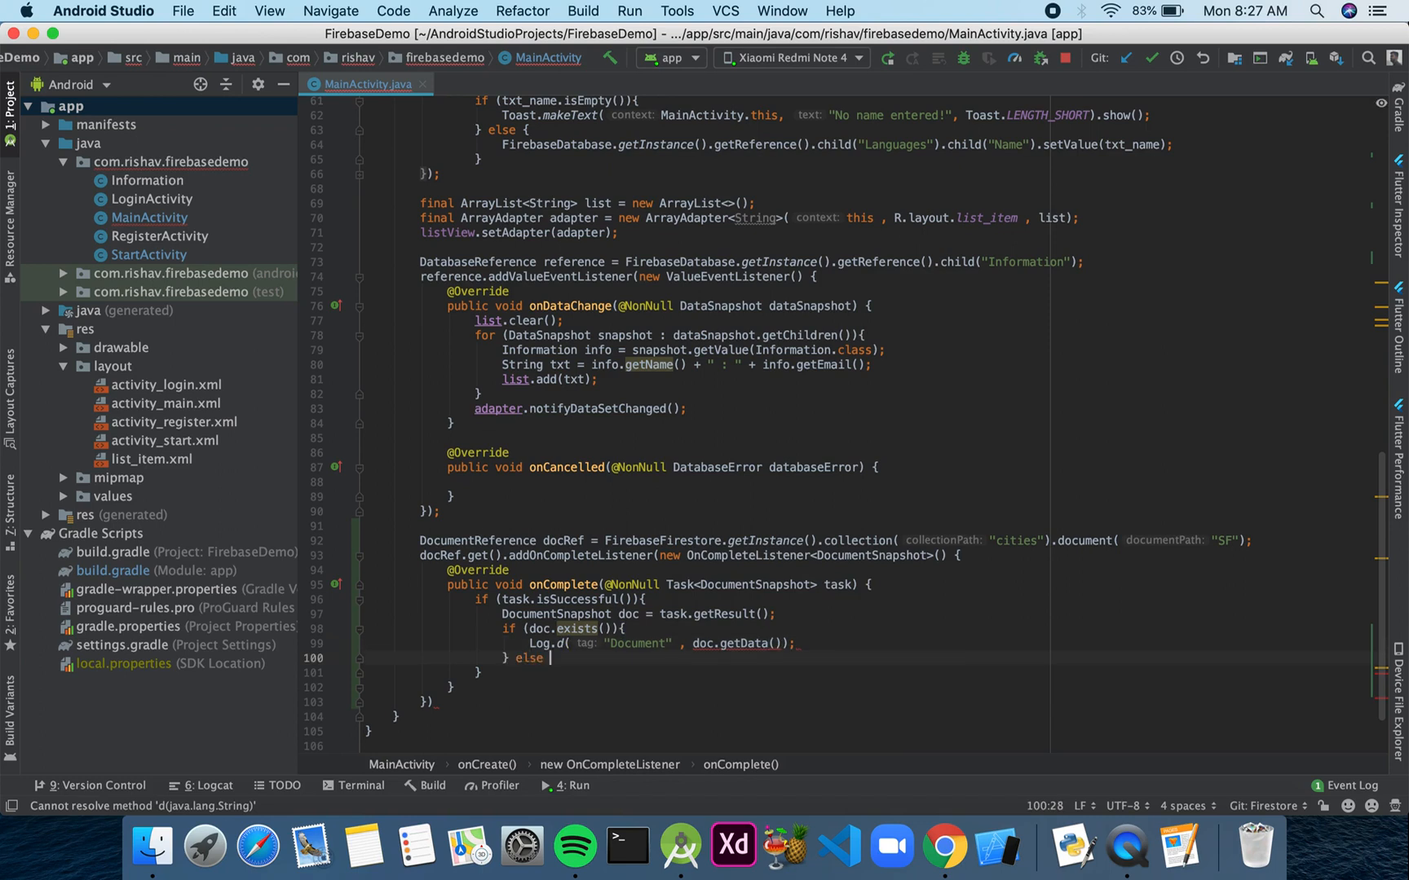
- Otherwise log "No data" with Log.d under the tag "Document"
type("Lo")
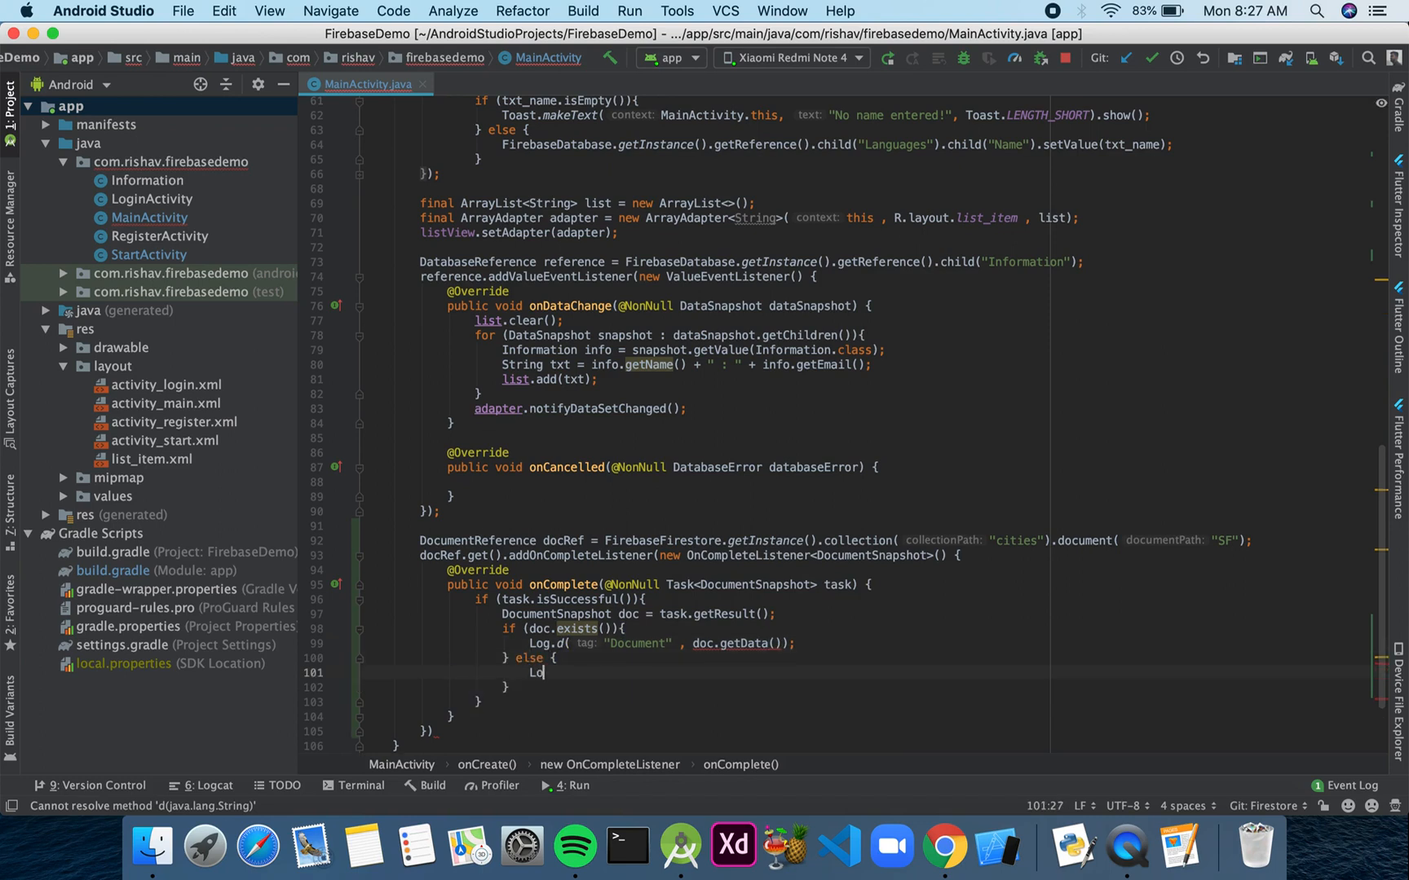
type("g.d(\"Doc")
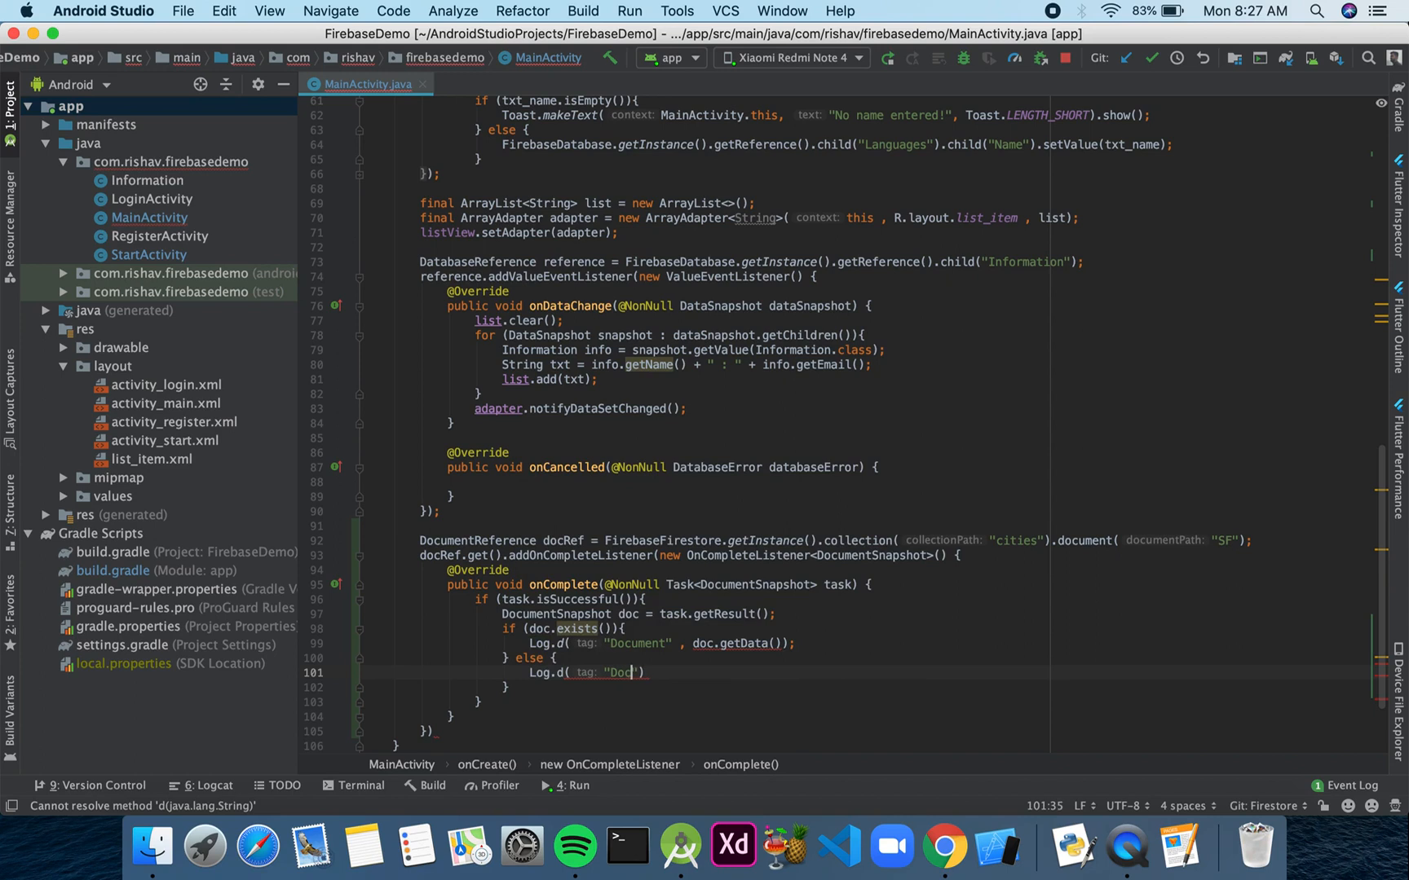
type("ument\", \"N")
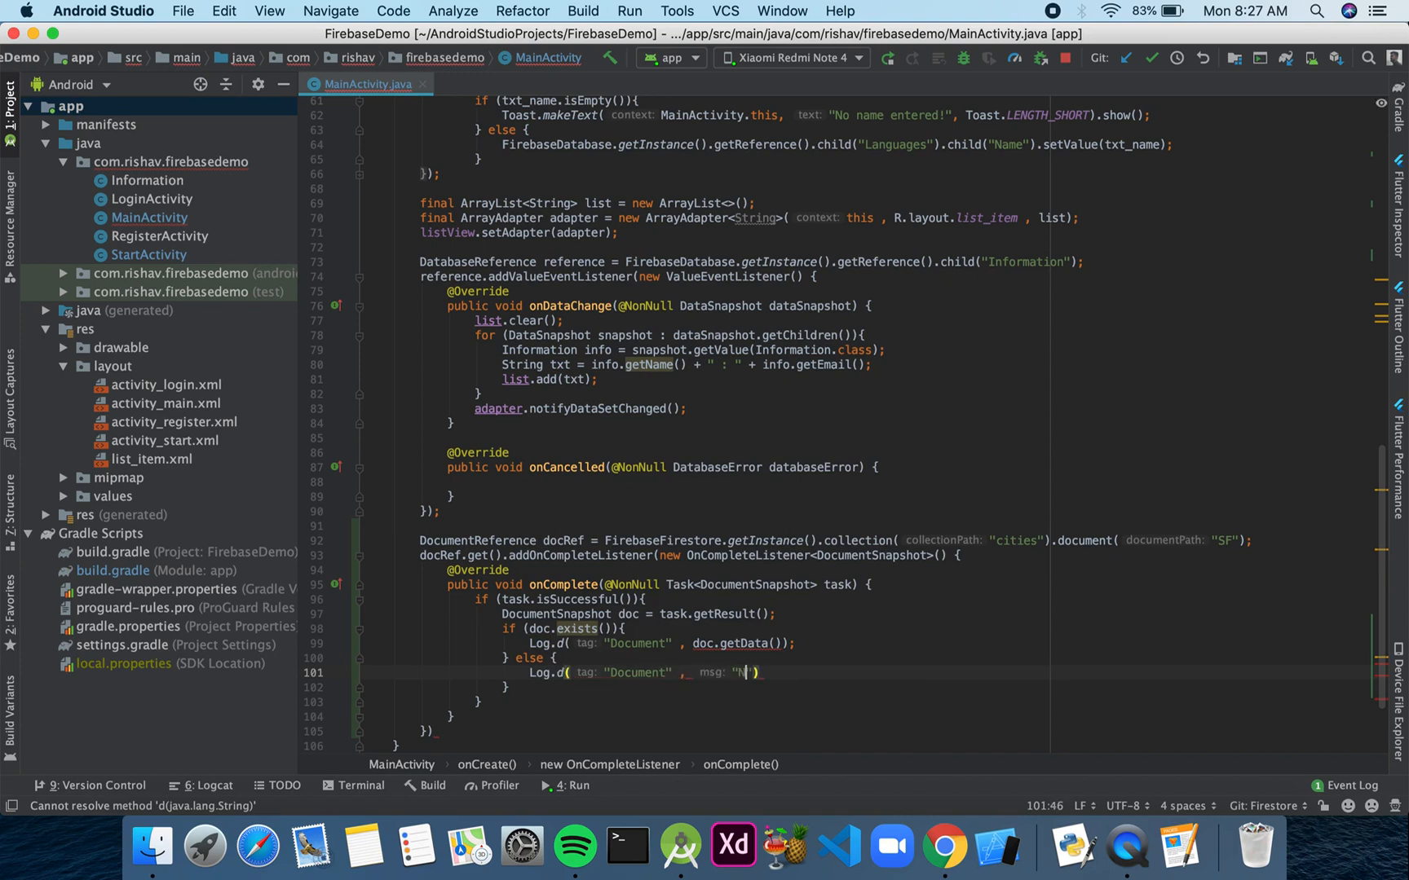
type("o data")
left_click(870, 731)
type(";")
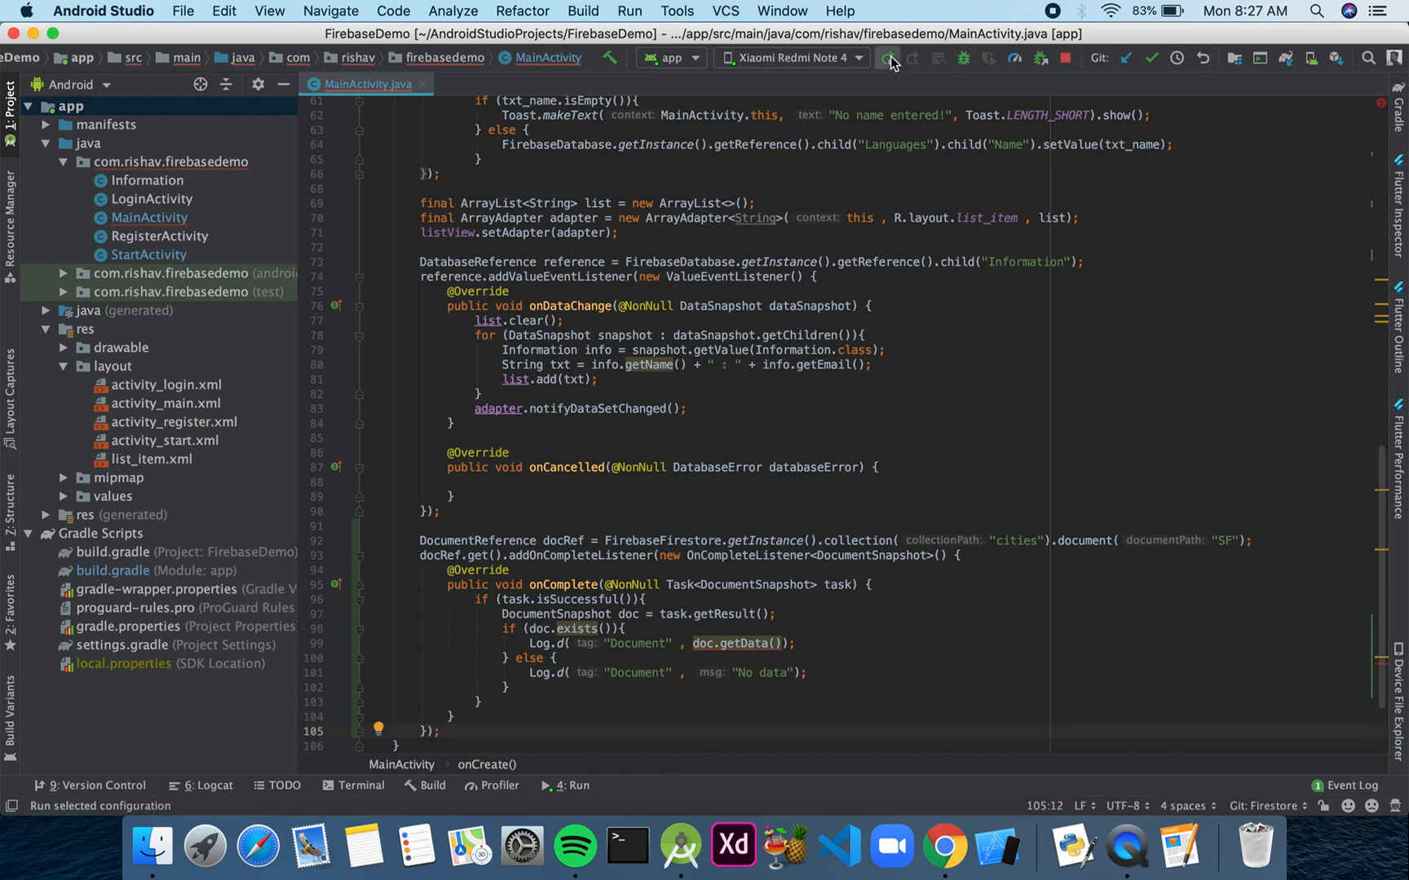
- Run the app and view the build error: Map<String,Object> cannot be converted to String
left_click(886, 57)
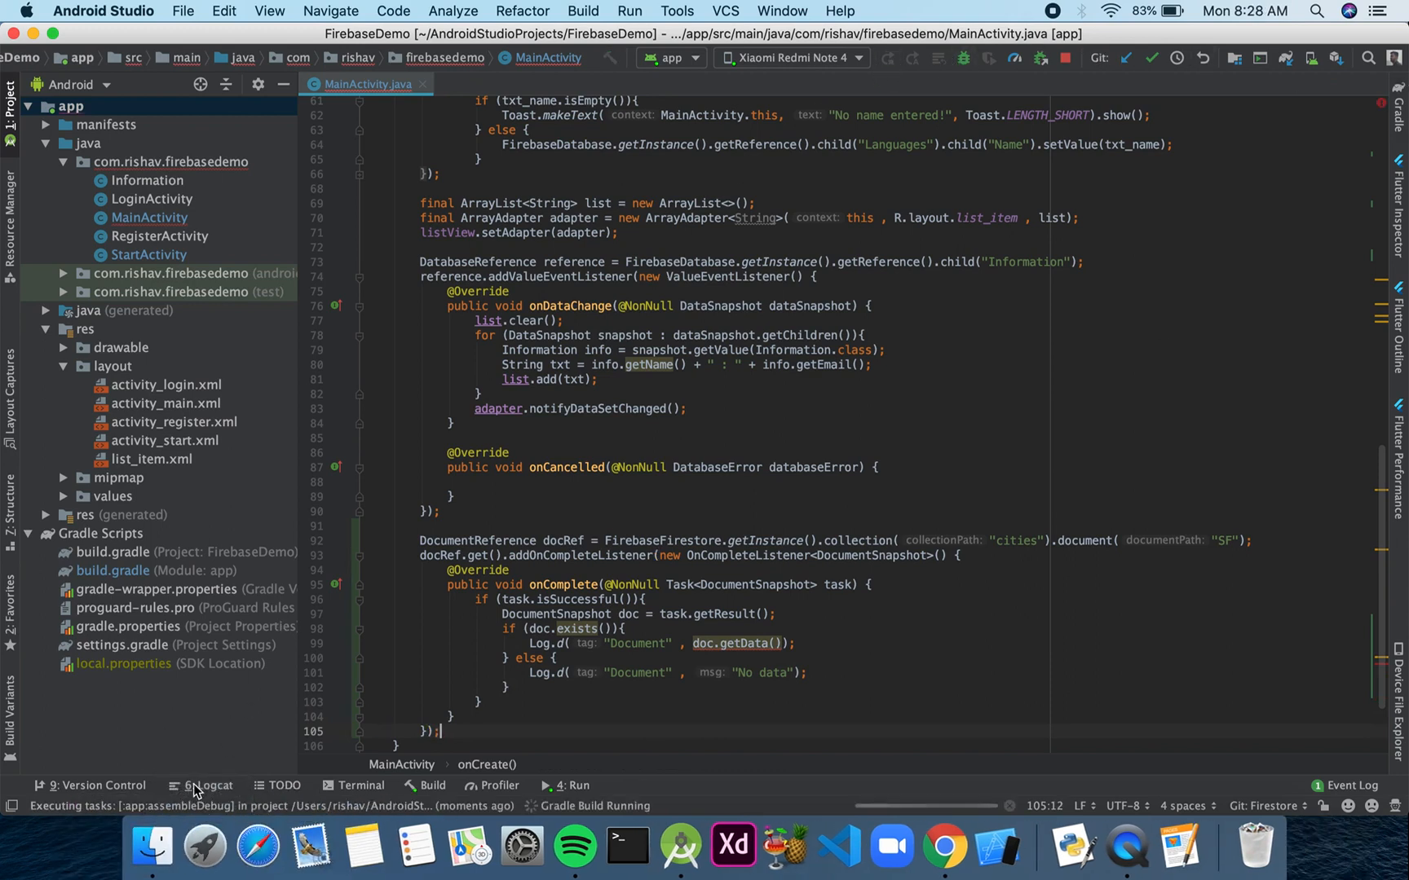
left_click(205, 785)
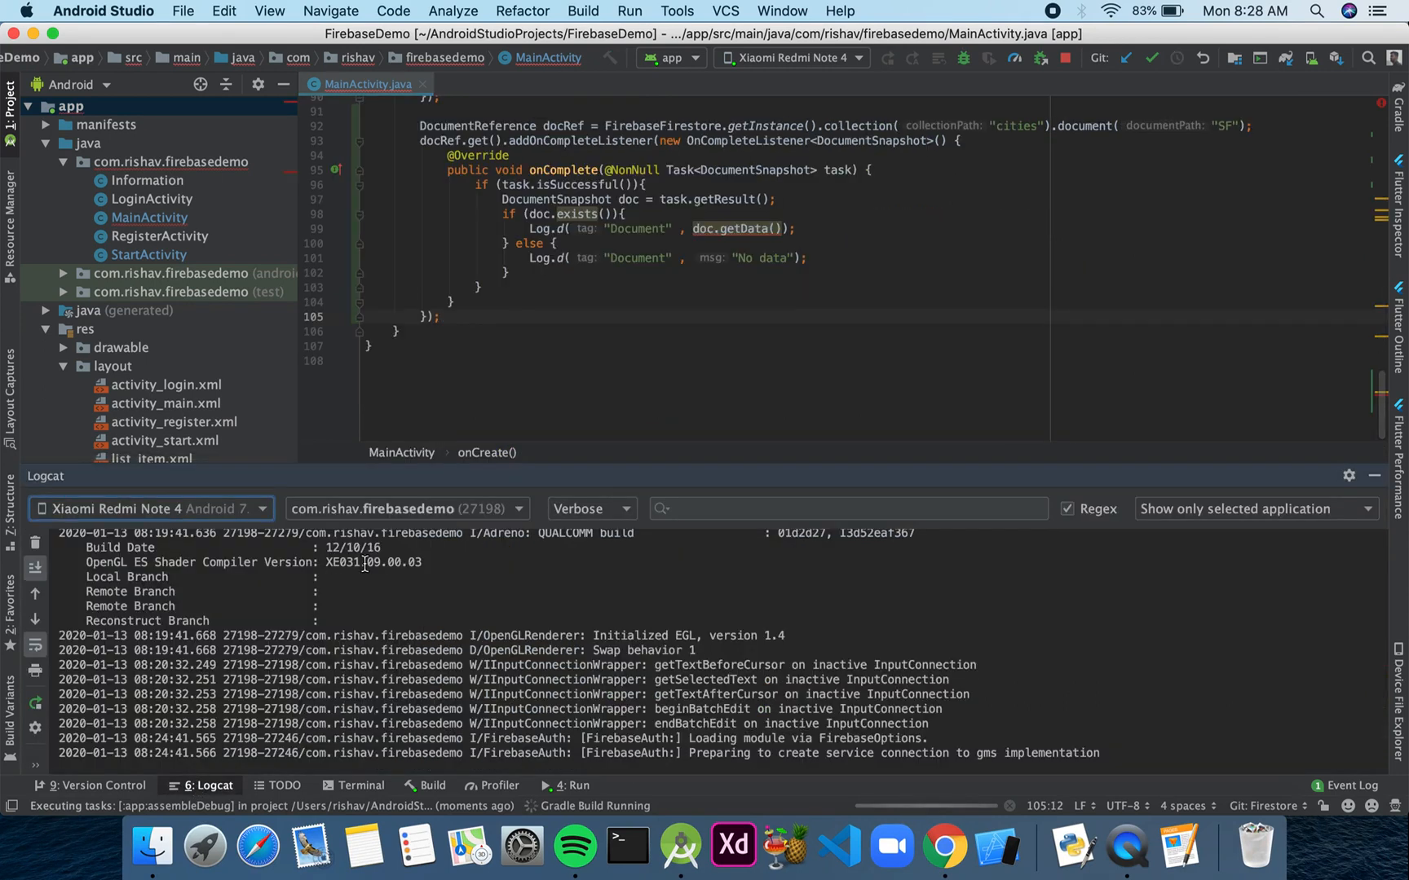
mouse_move(490, 688)
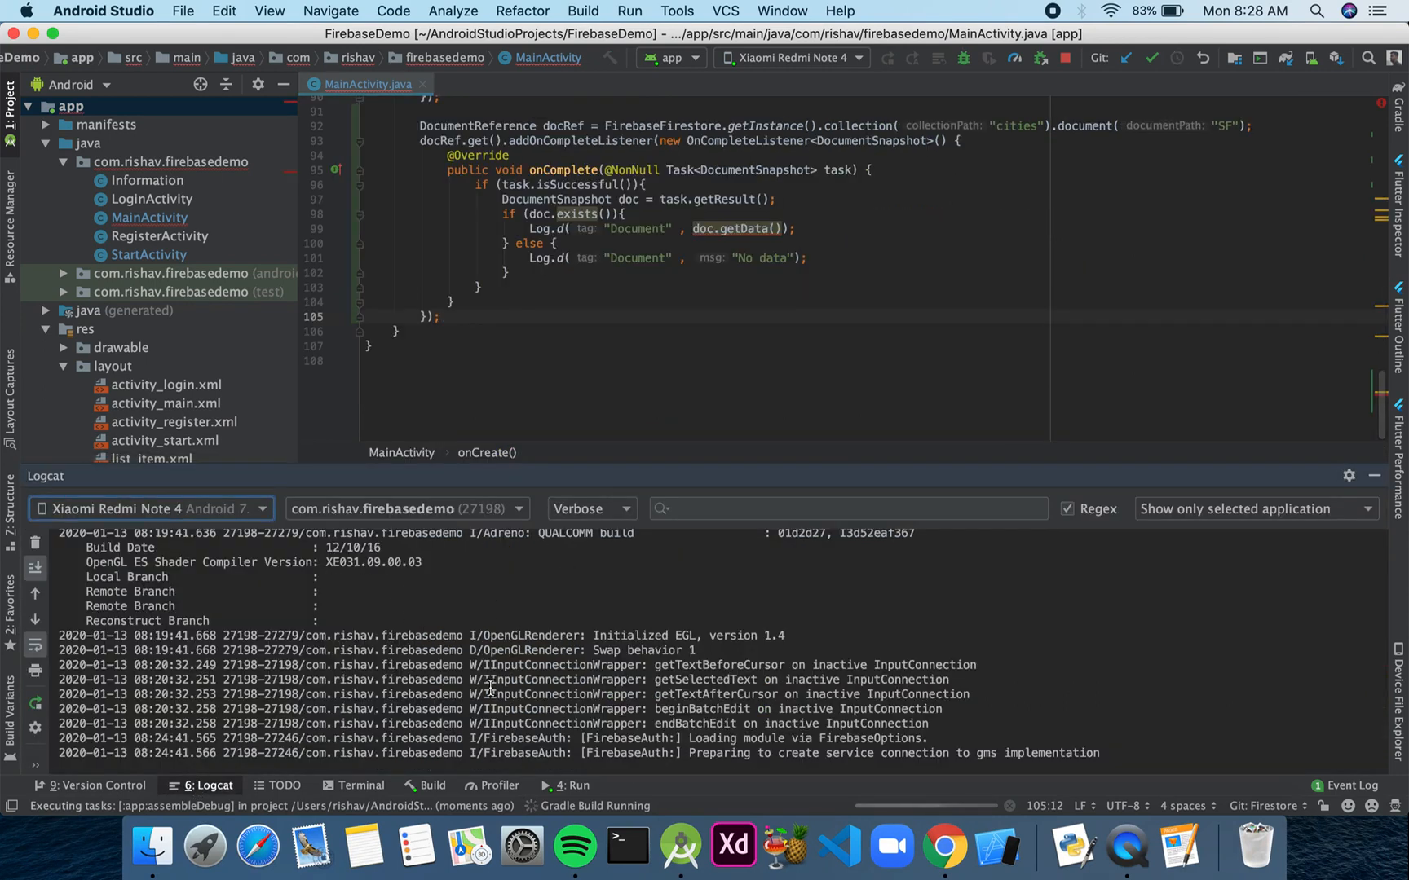
left_click(430, 785)
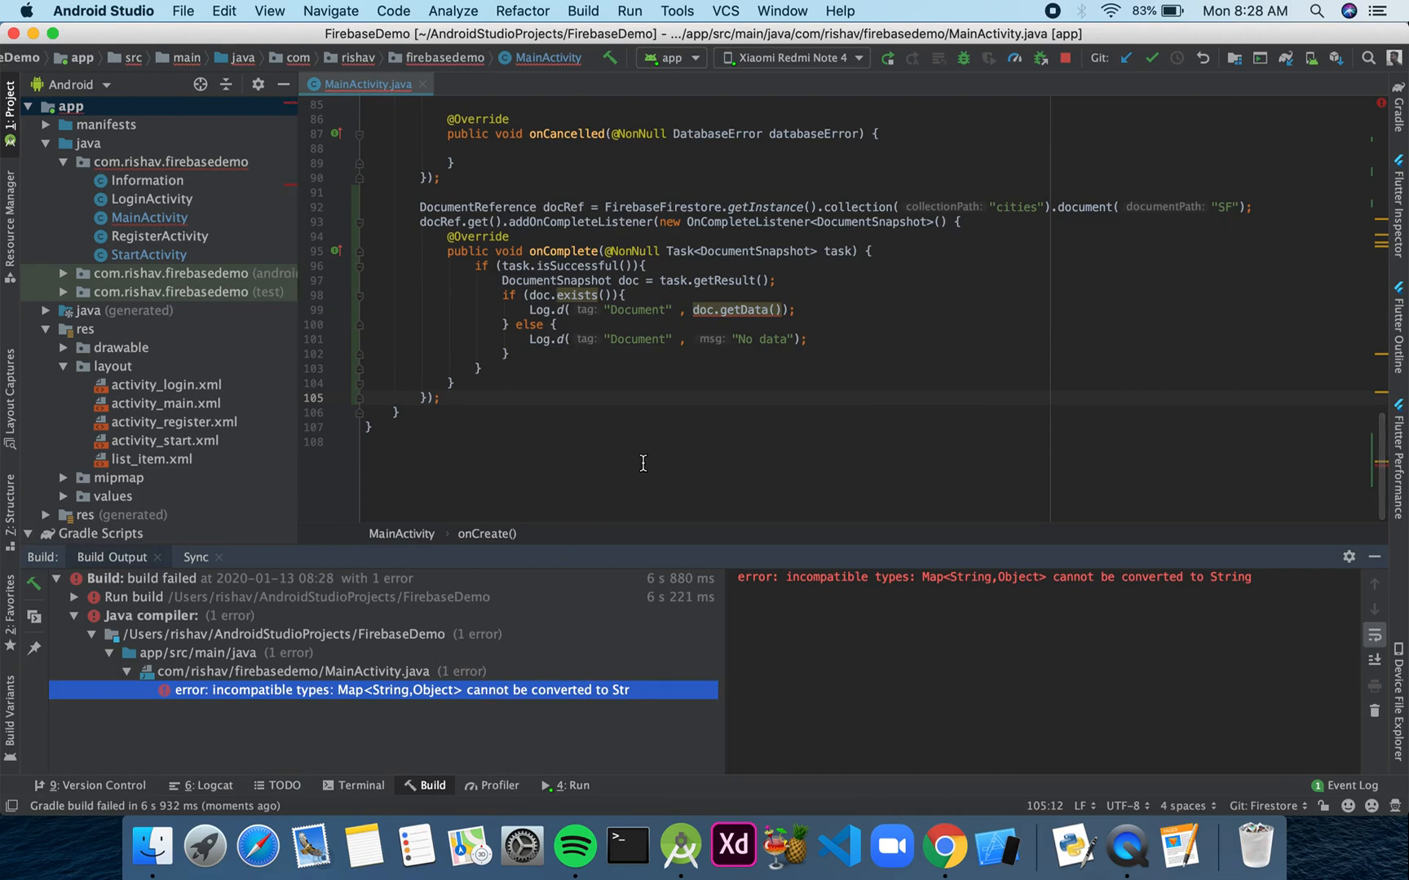
mouse_move(568, 670)
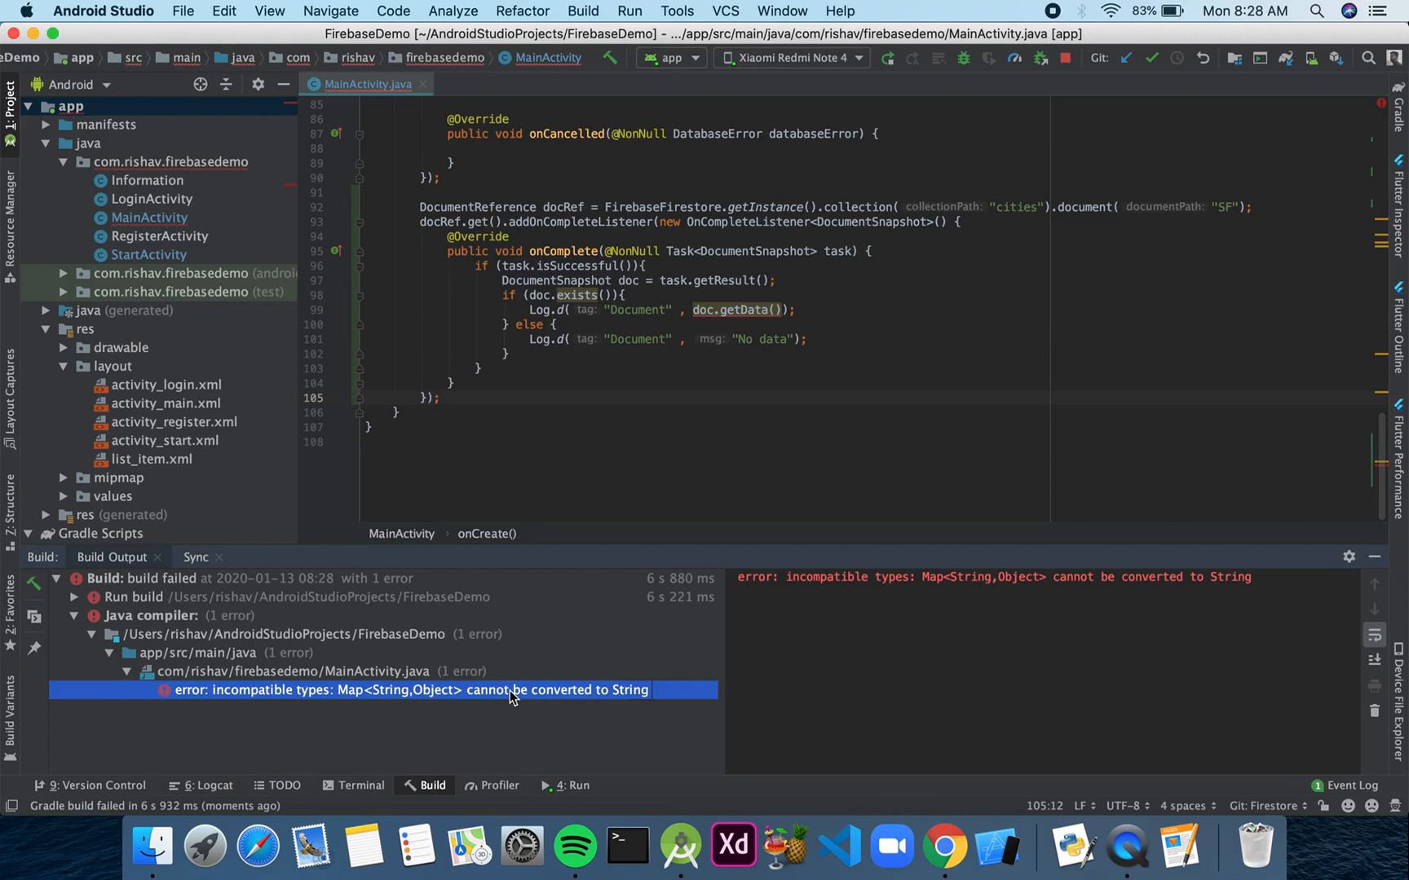
mouse_move(780, 309)
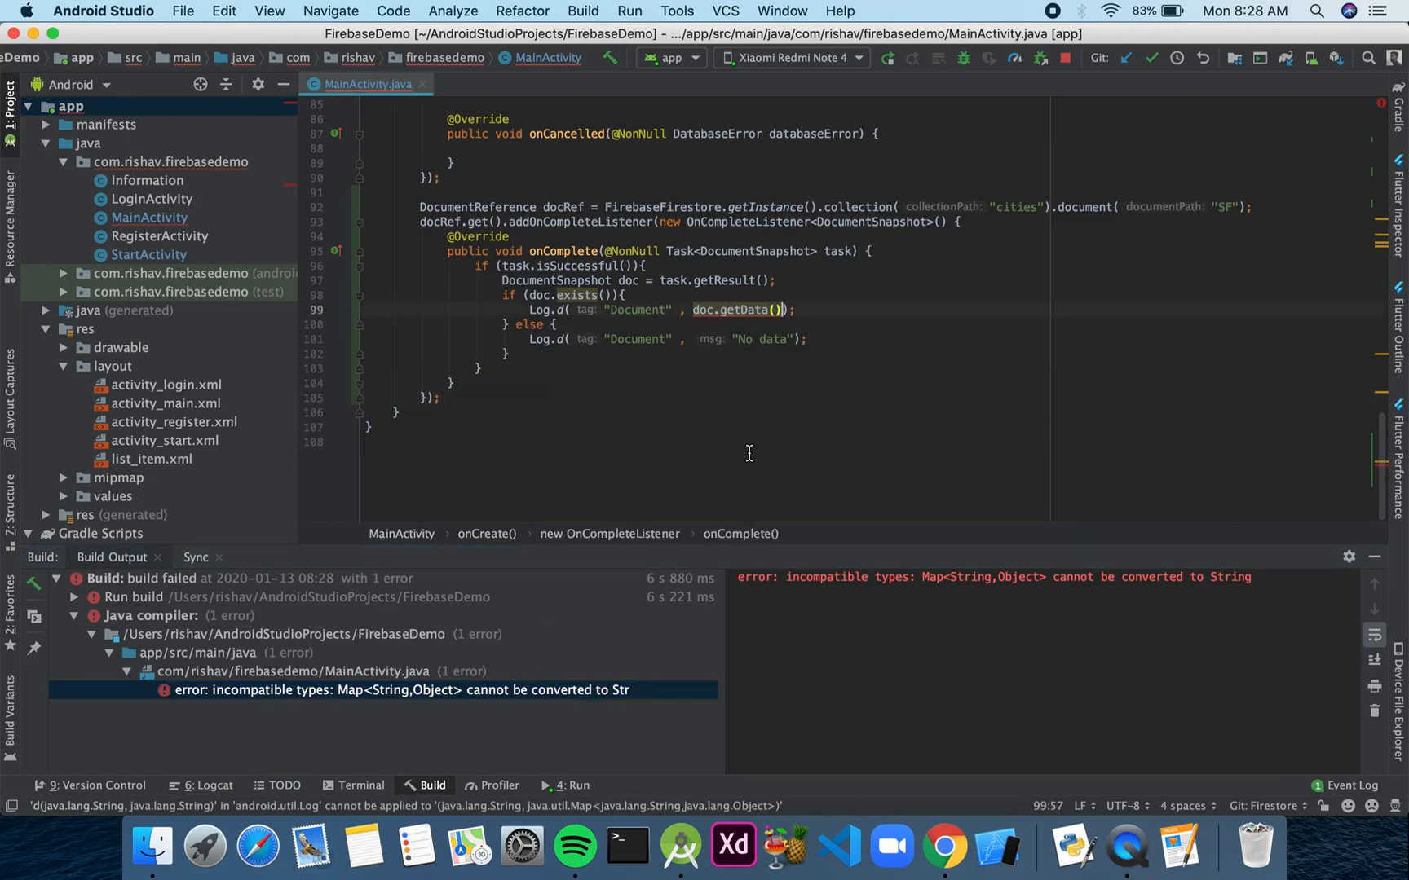
- Append .toString() to doc.getData() in the Document log call
type(".to")
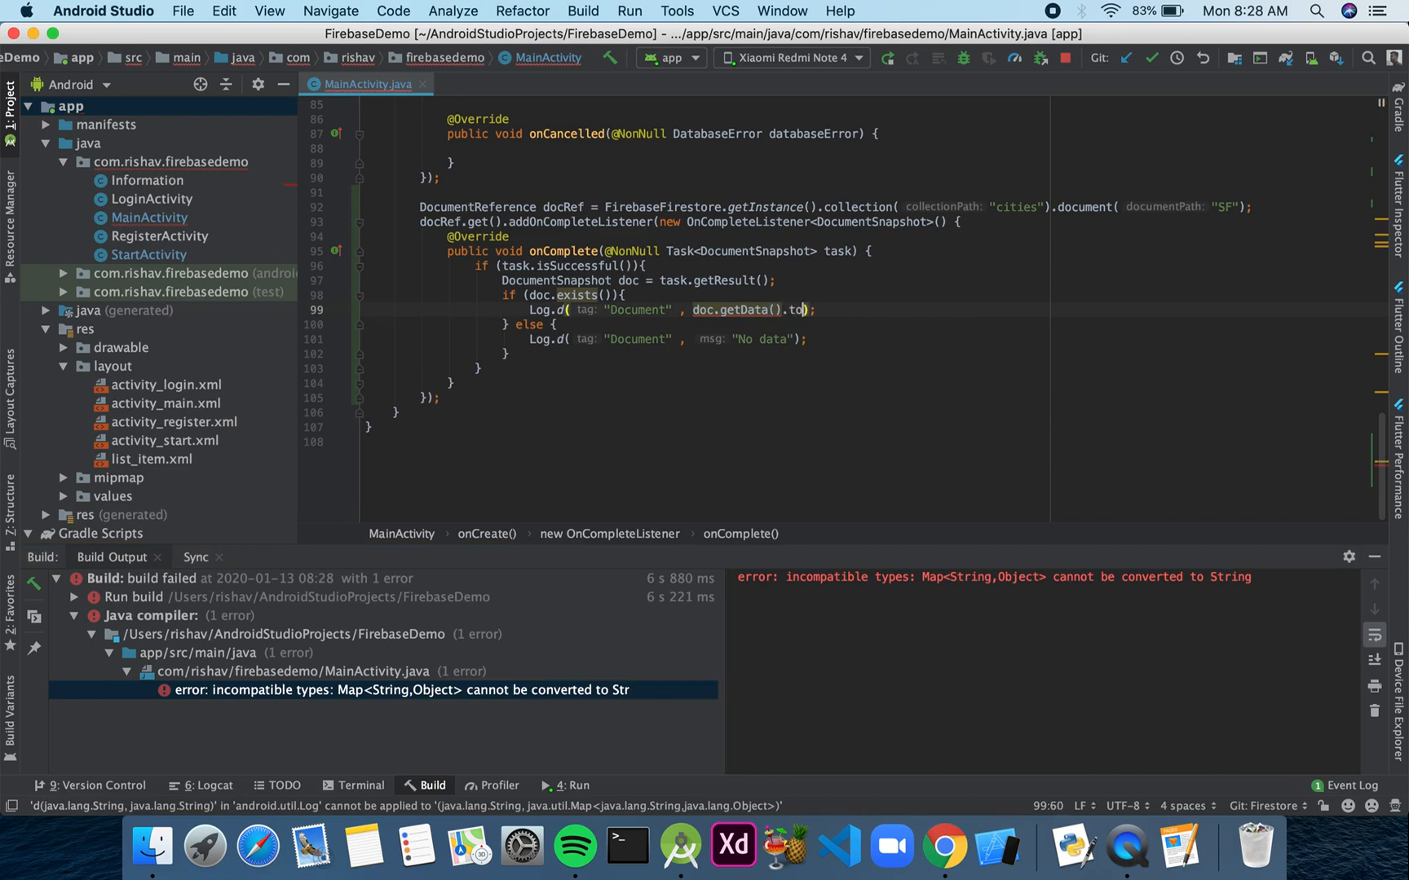
type("String()")
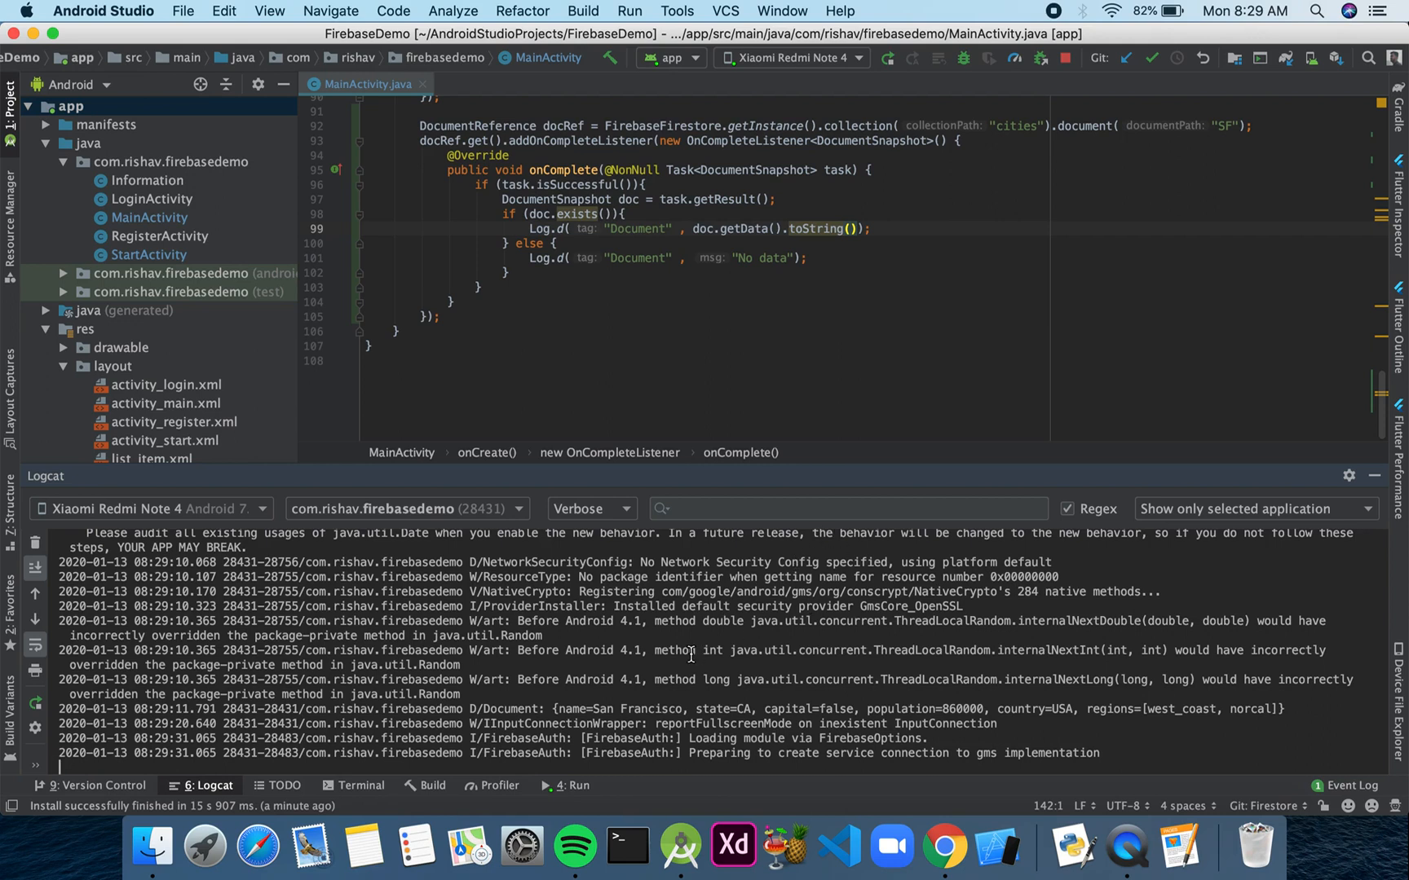
mouse_move(503, 708)
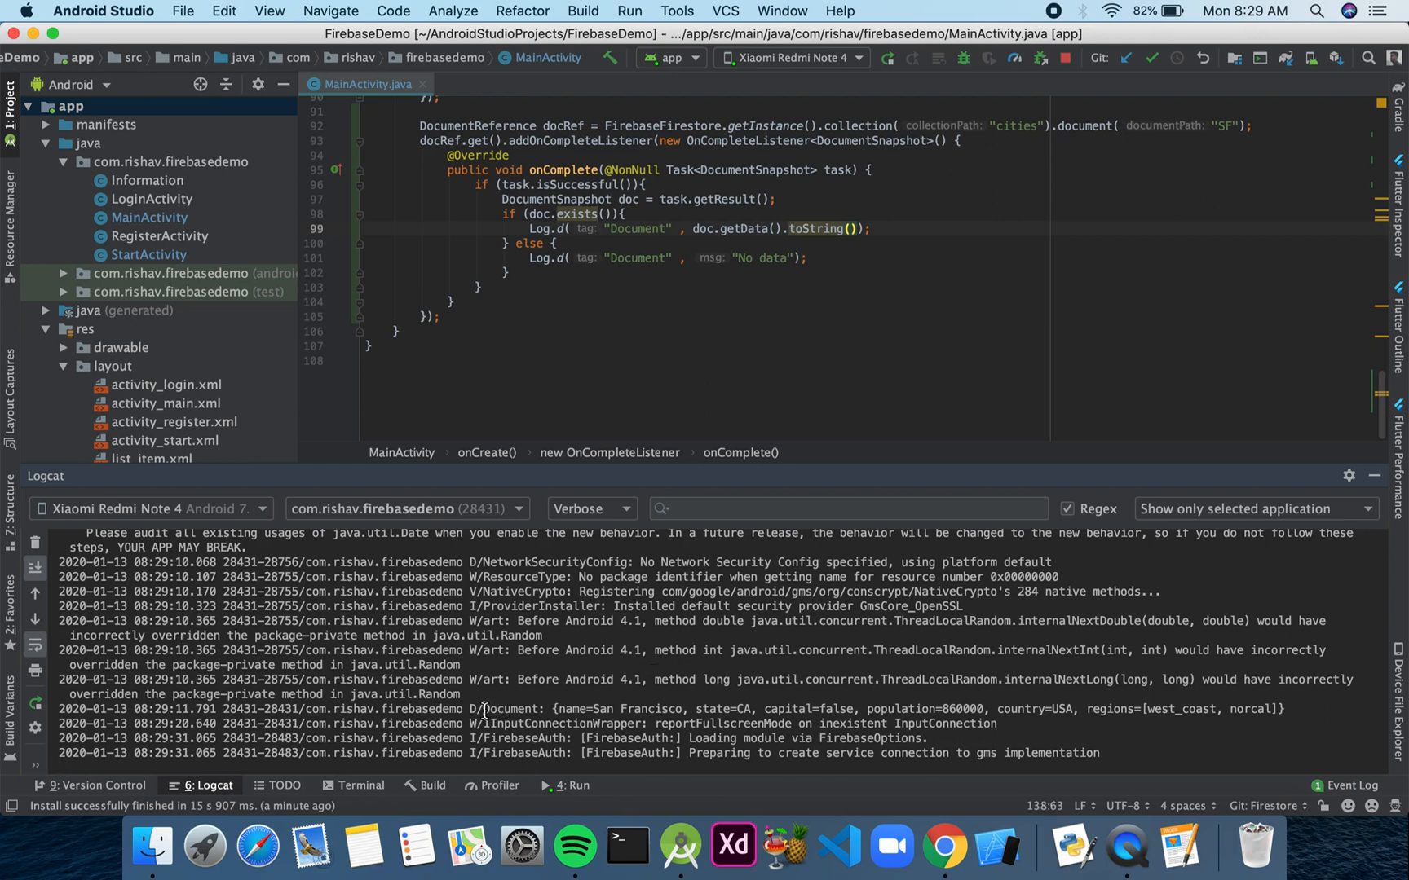
double_click(511, 710)
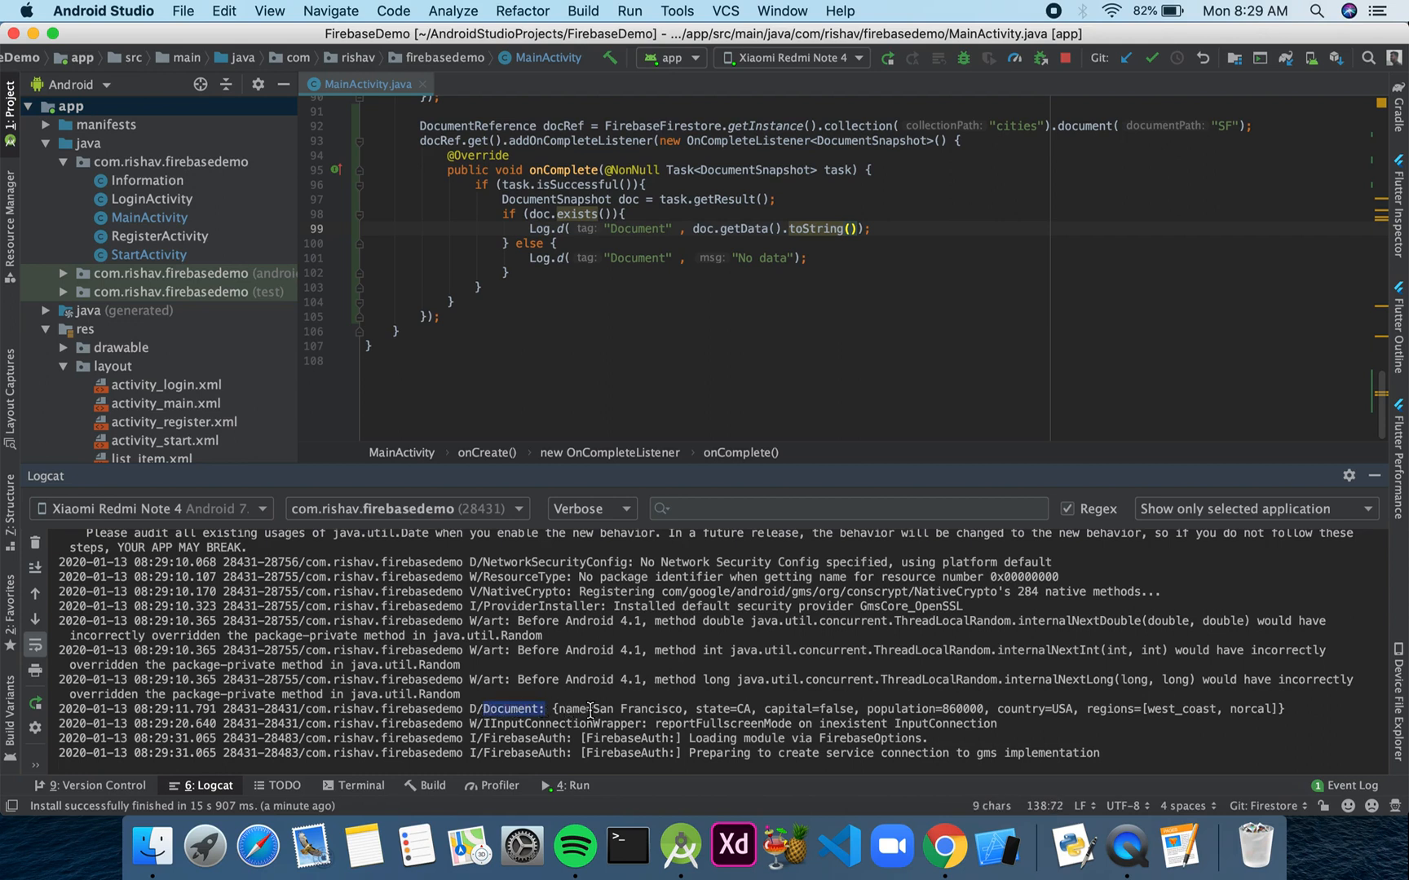
mouse_move(718, 712)
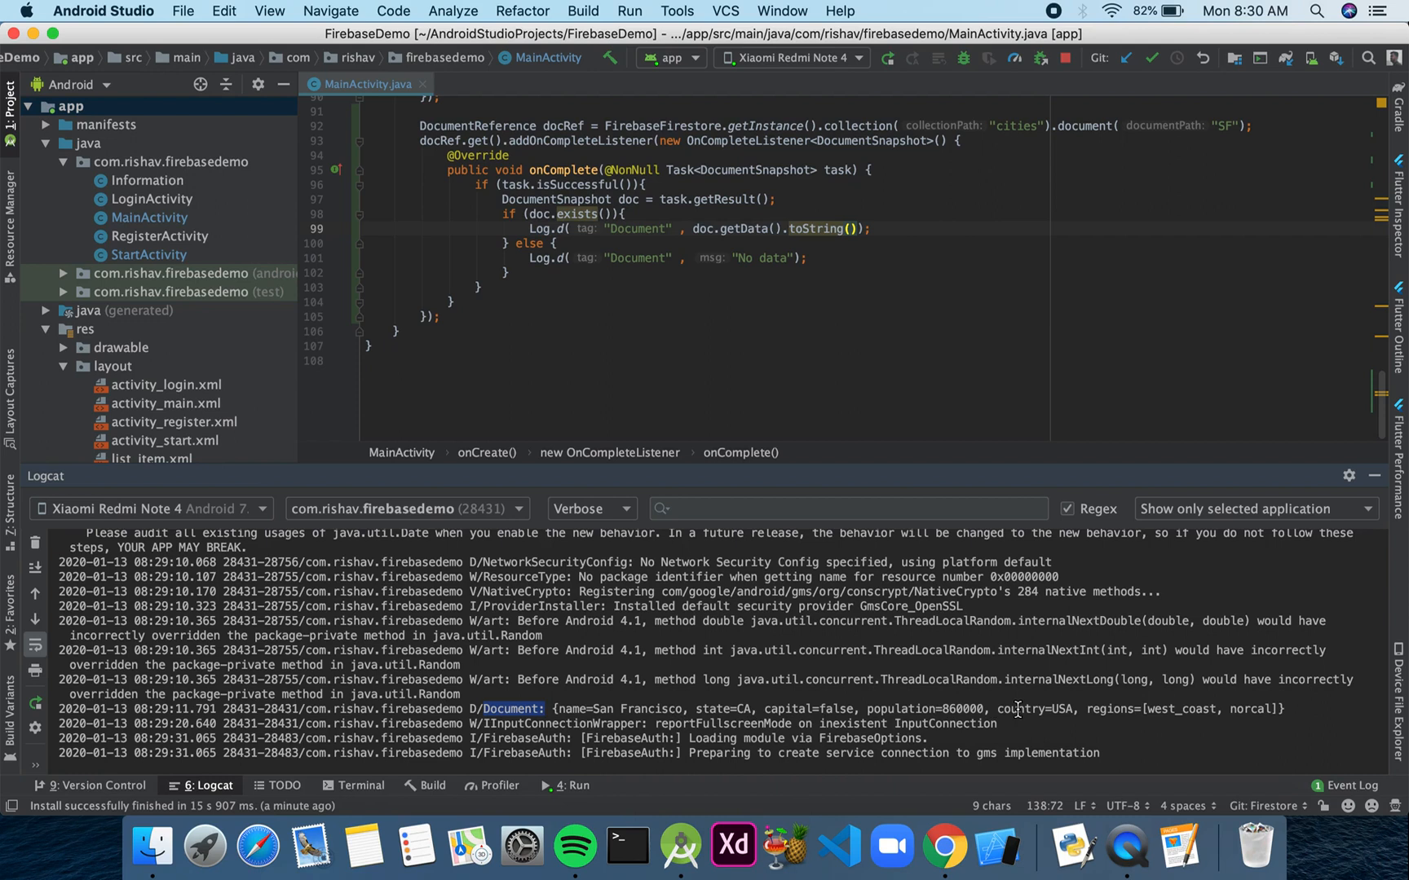
mouse_move(1101, 709)
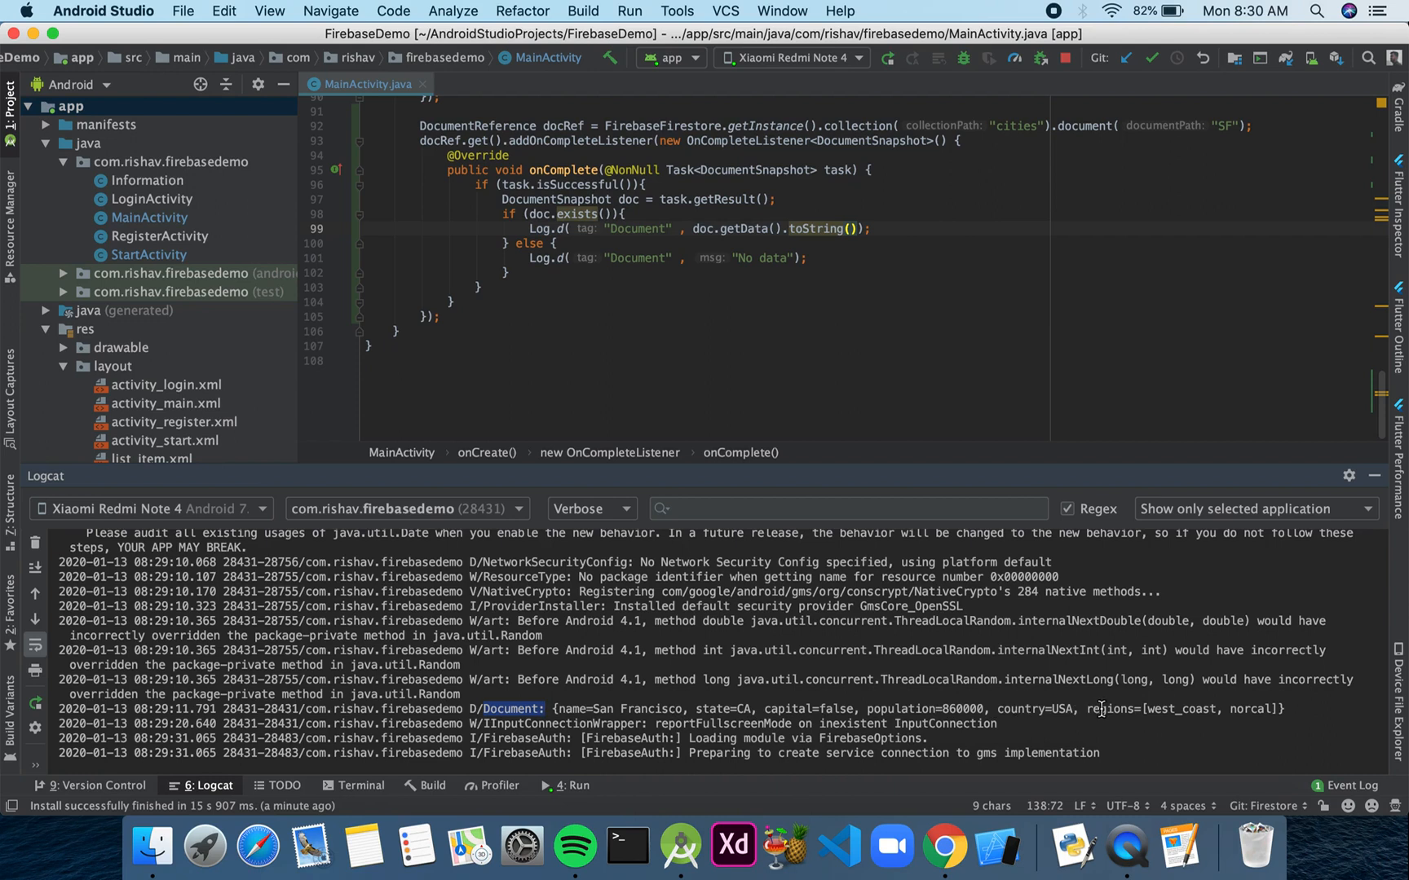
mouse_move(1179, 709)
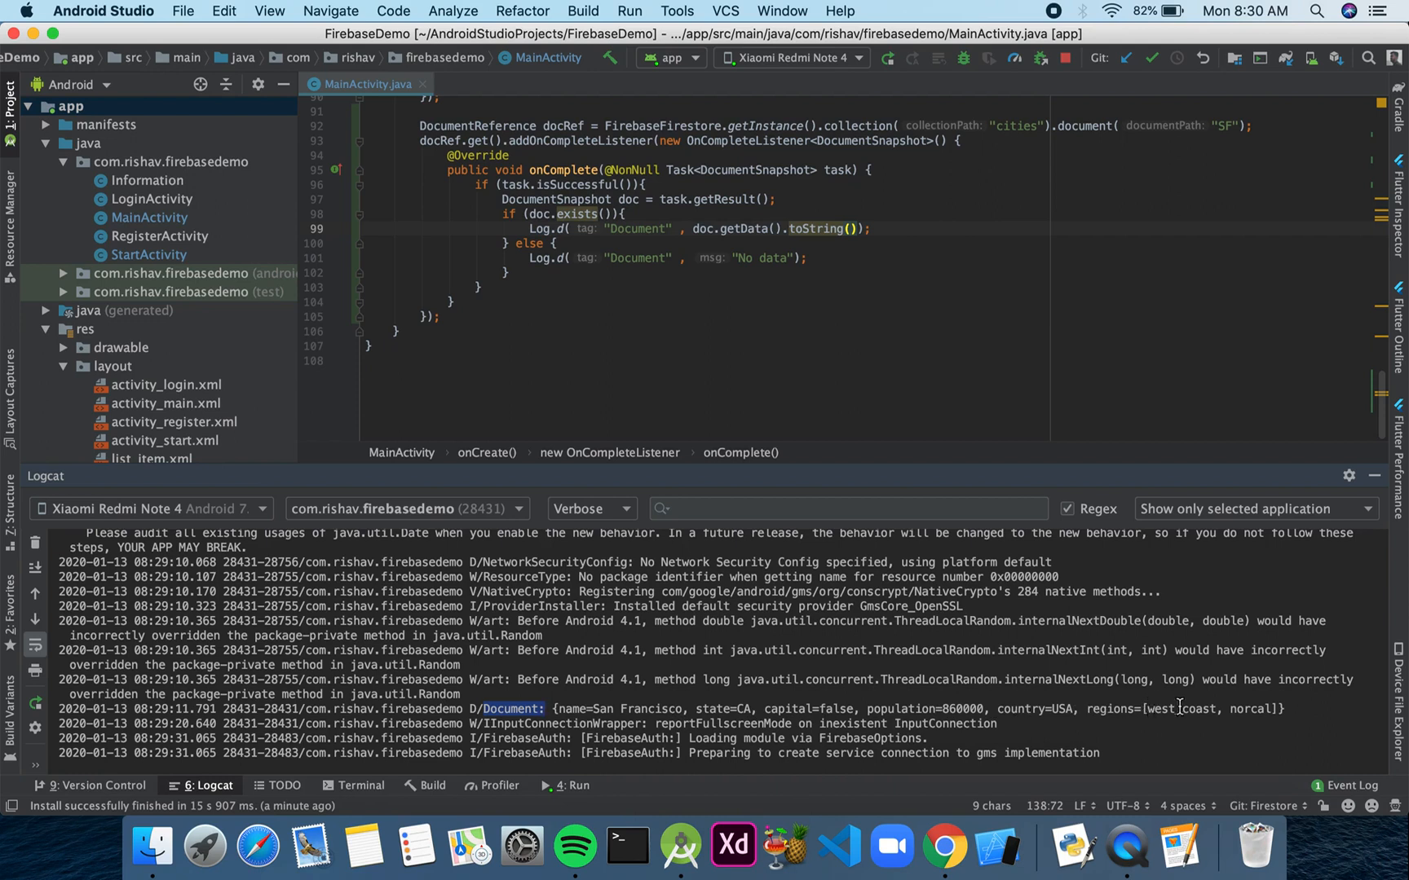
mouse_move(1182, 715)
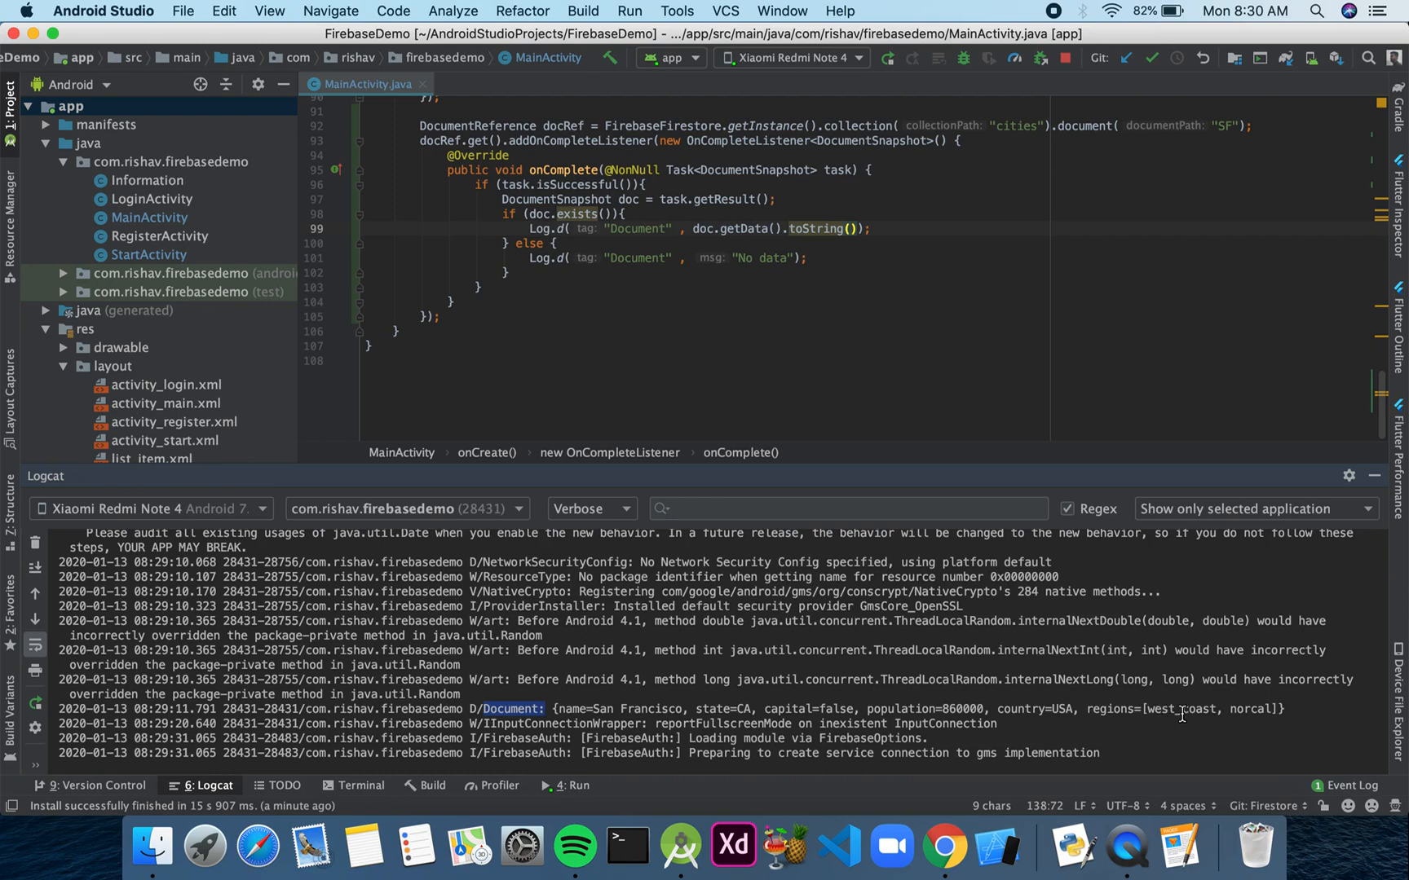
mouse_move(1185, 617)
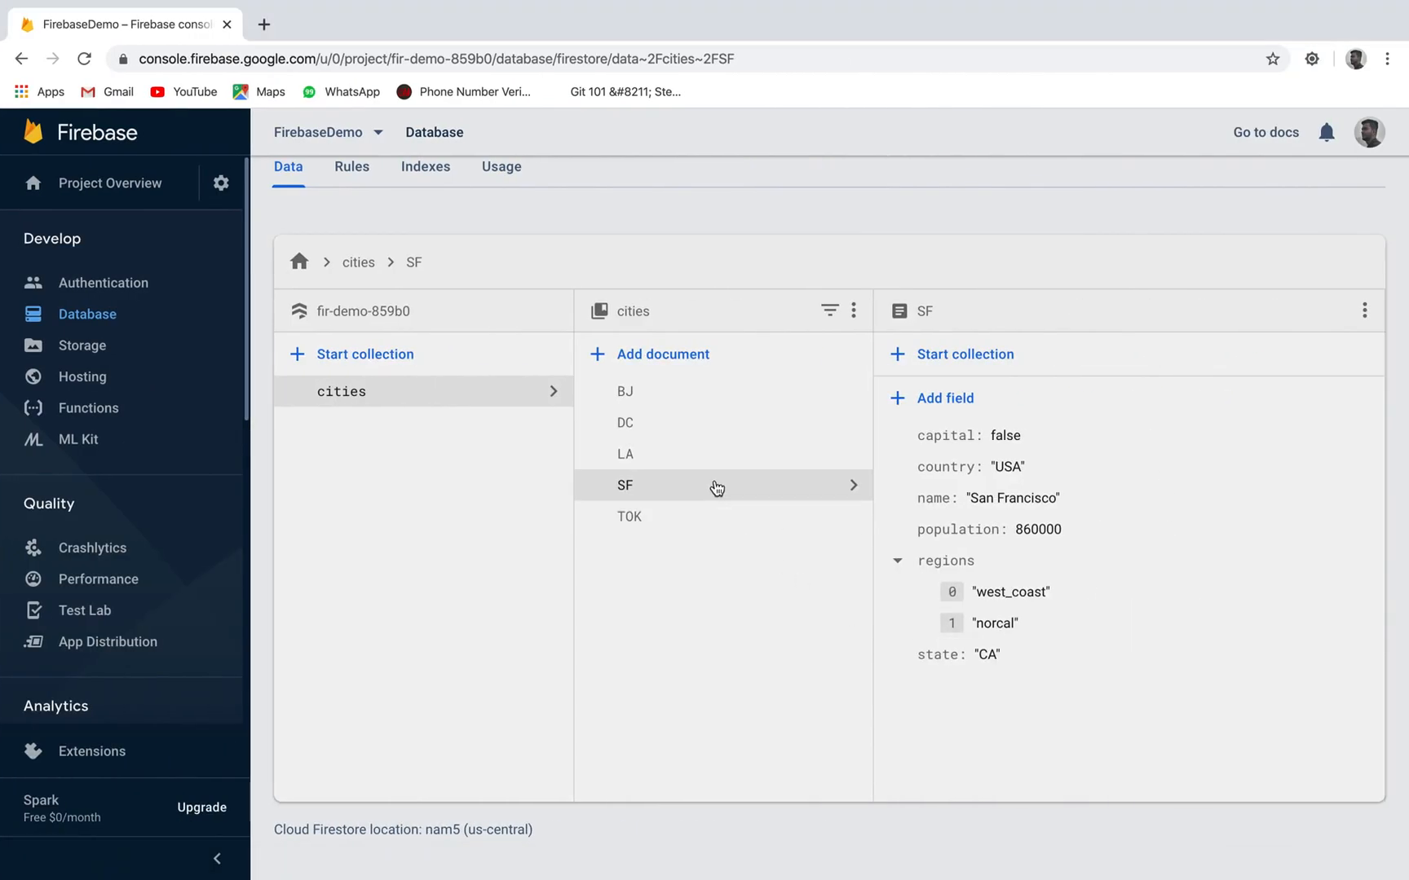
mouse_move(734, 337)
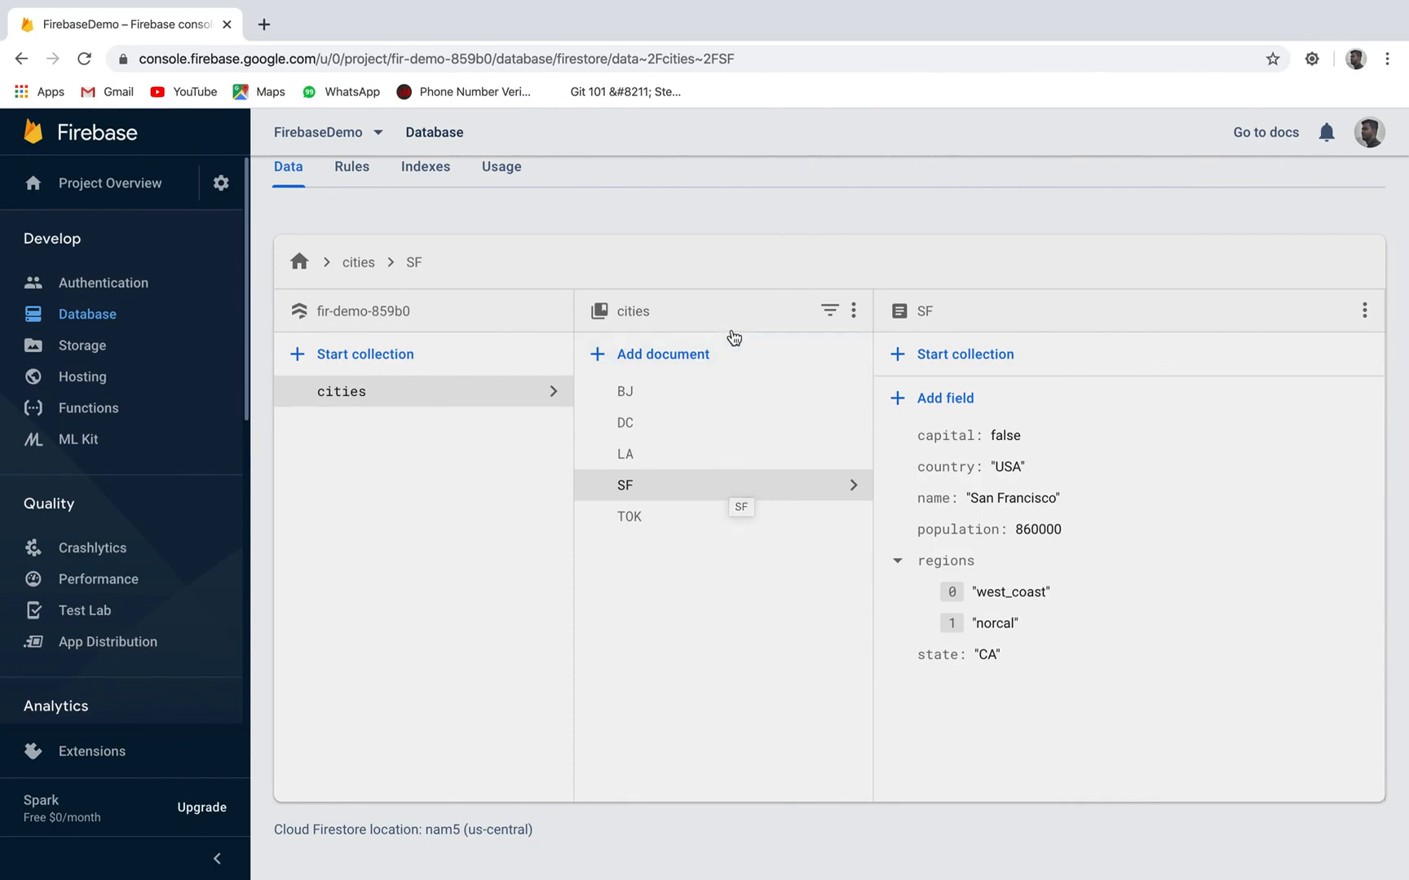
mouse_move(980, 440)
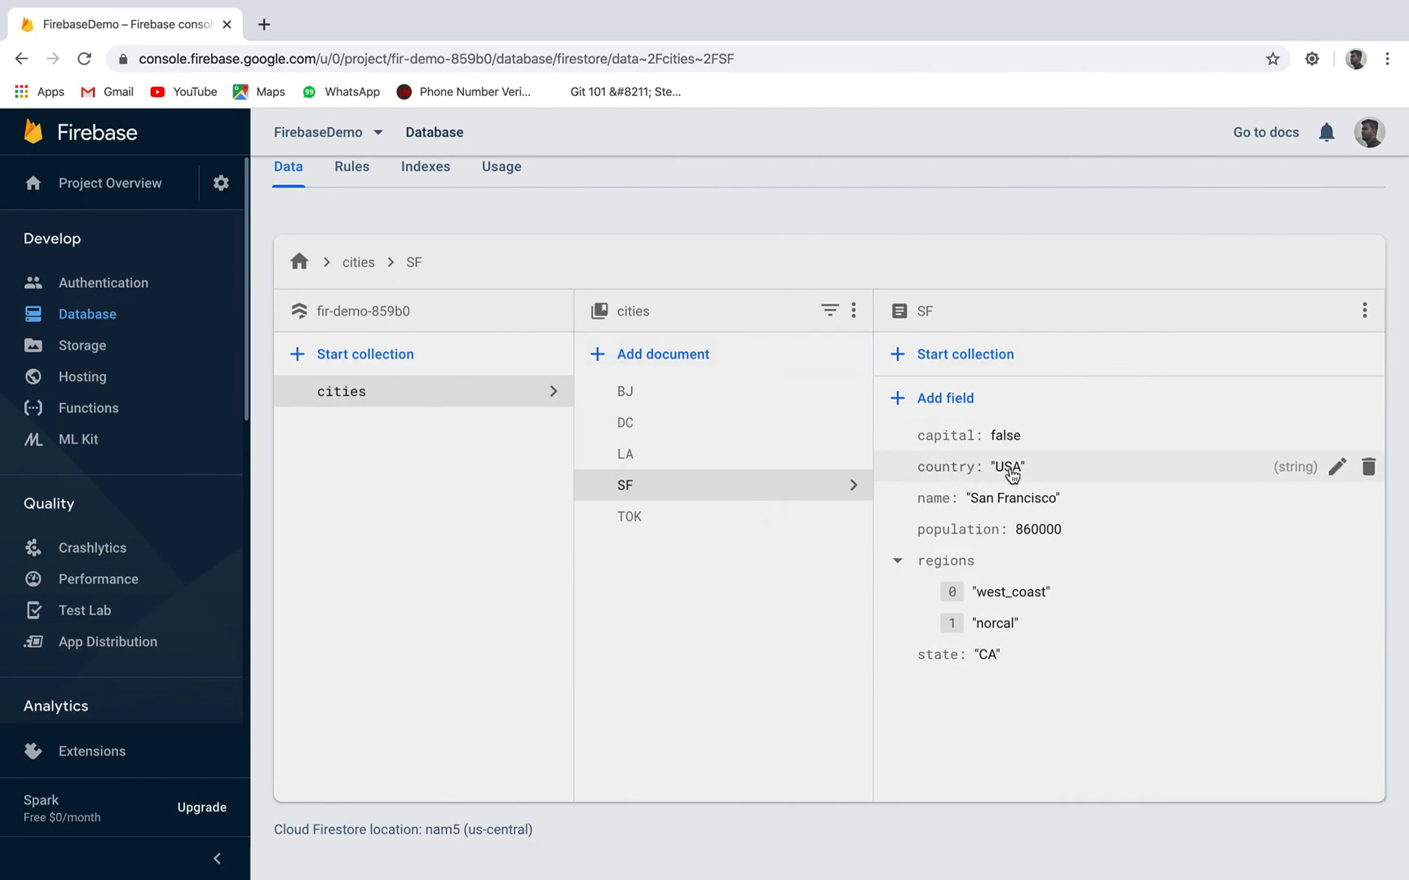
mouse_move(967, 544)
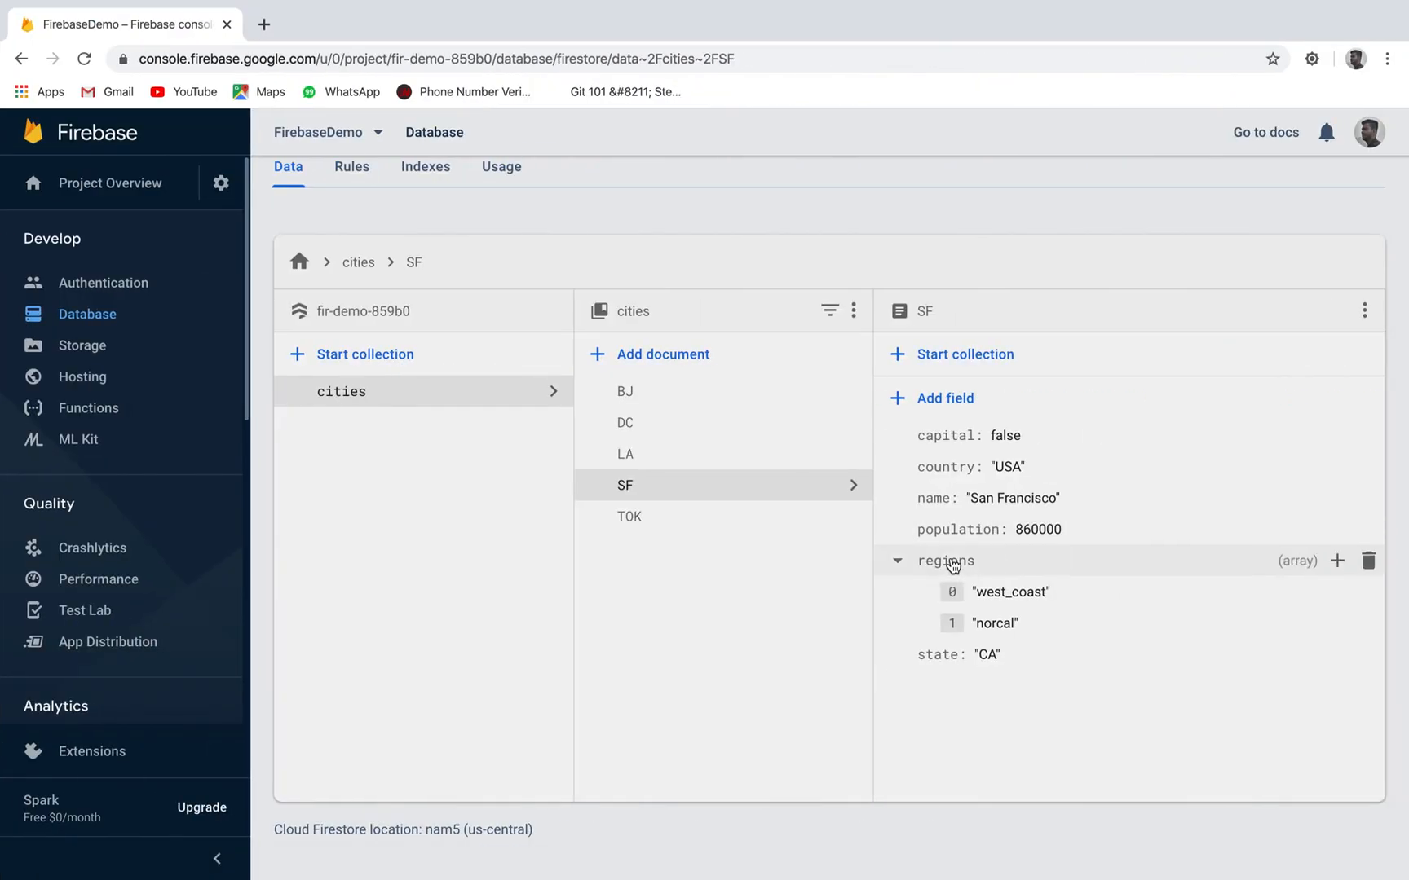
mouse_move(996, 599)
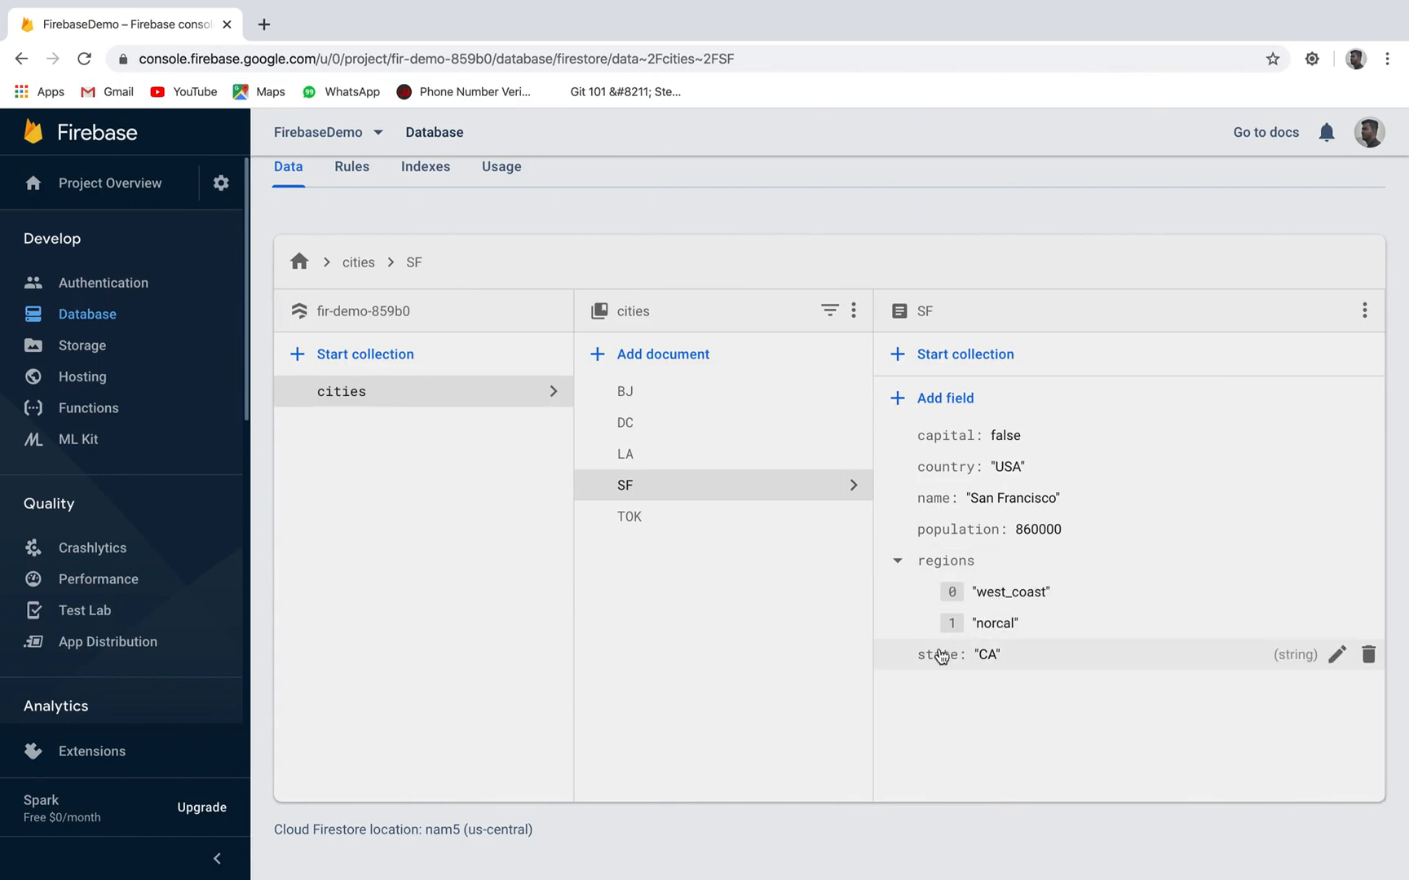
mouse_move(755, 754)
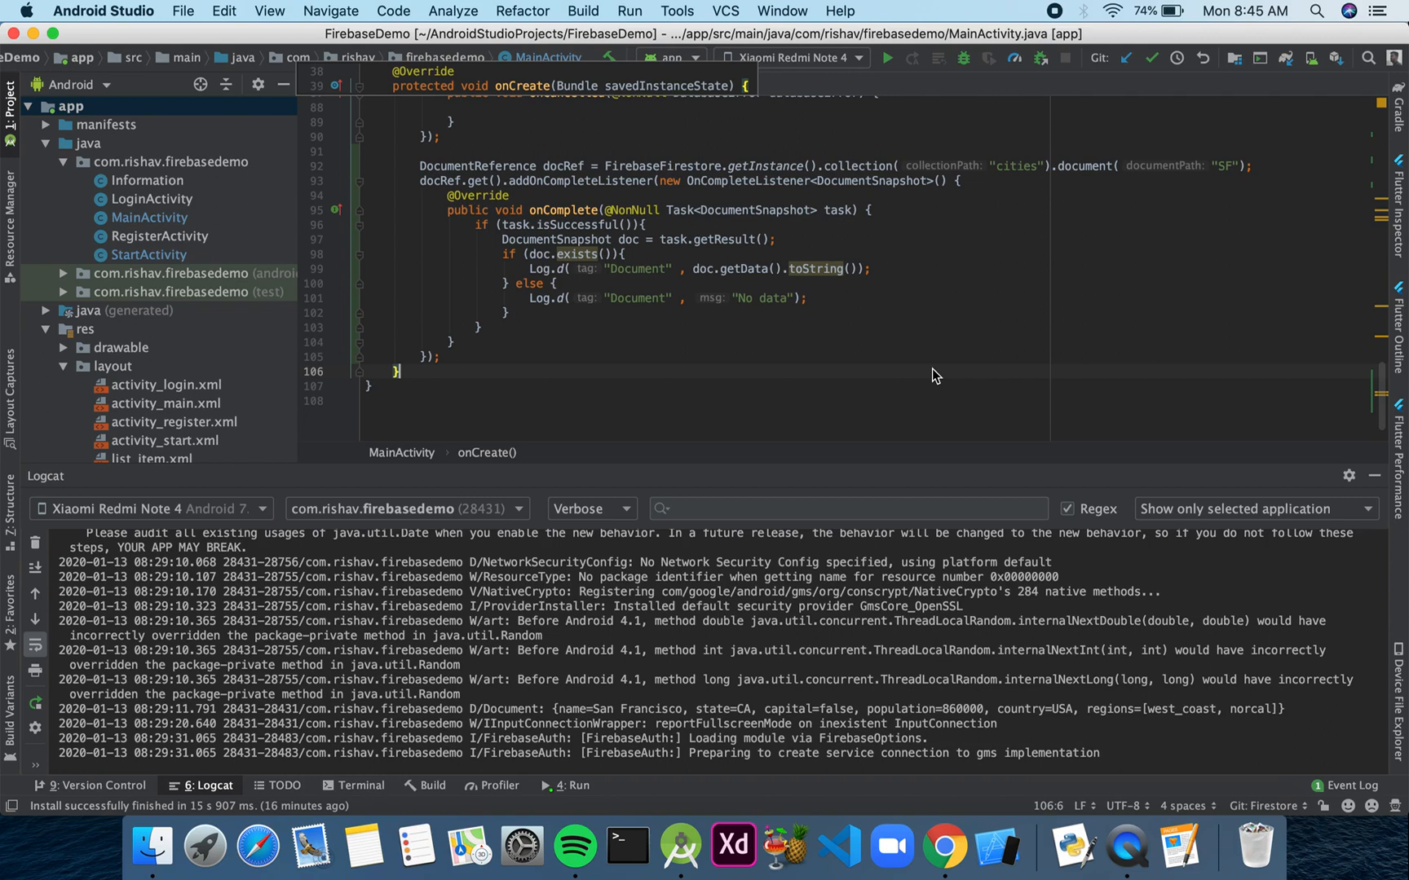
mouse_move(1039, 365)
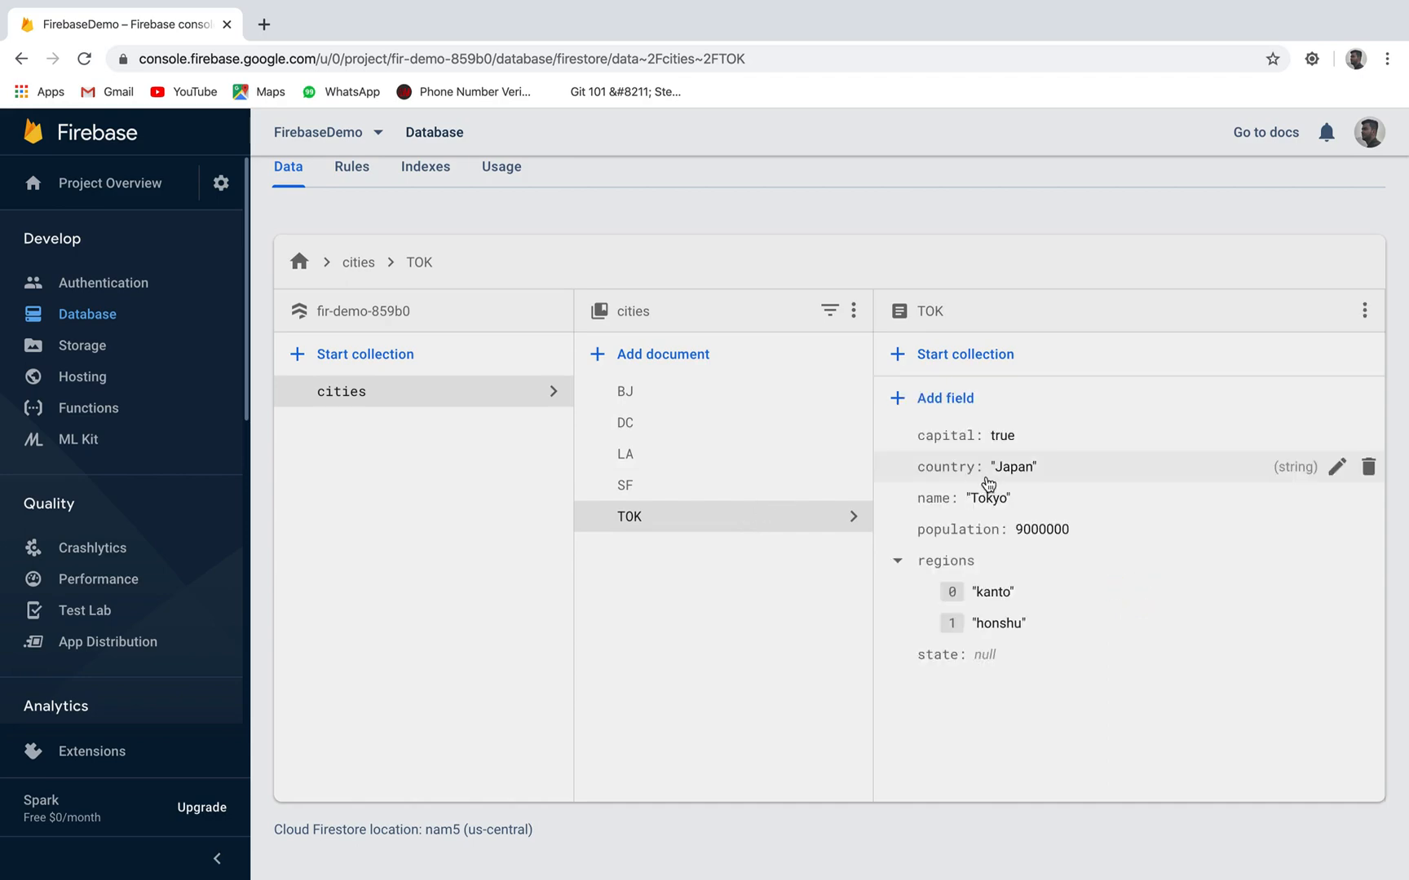
mouse_move(624, 644)
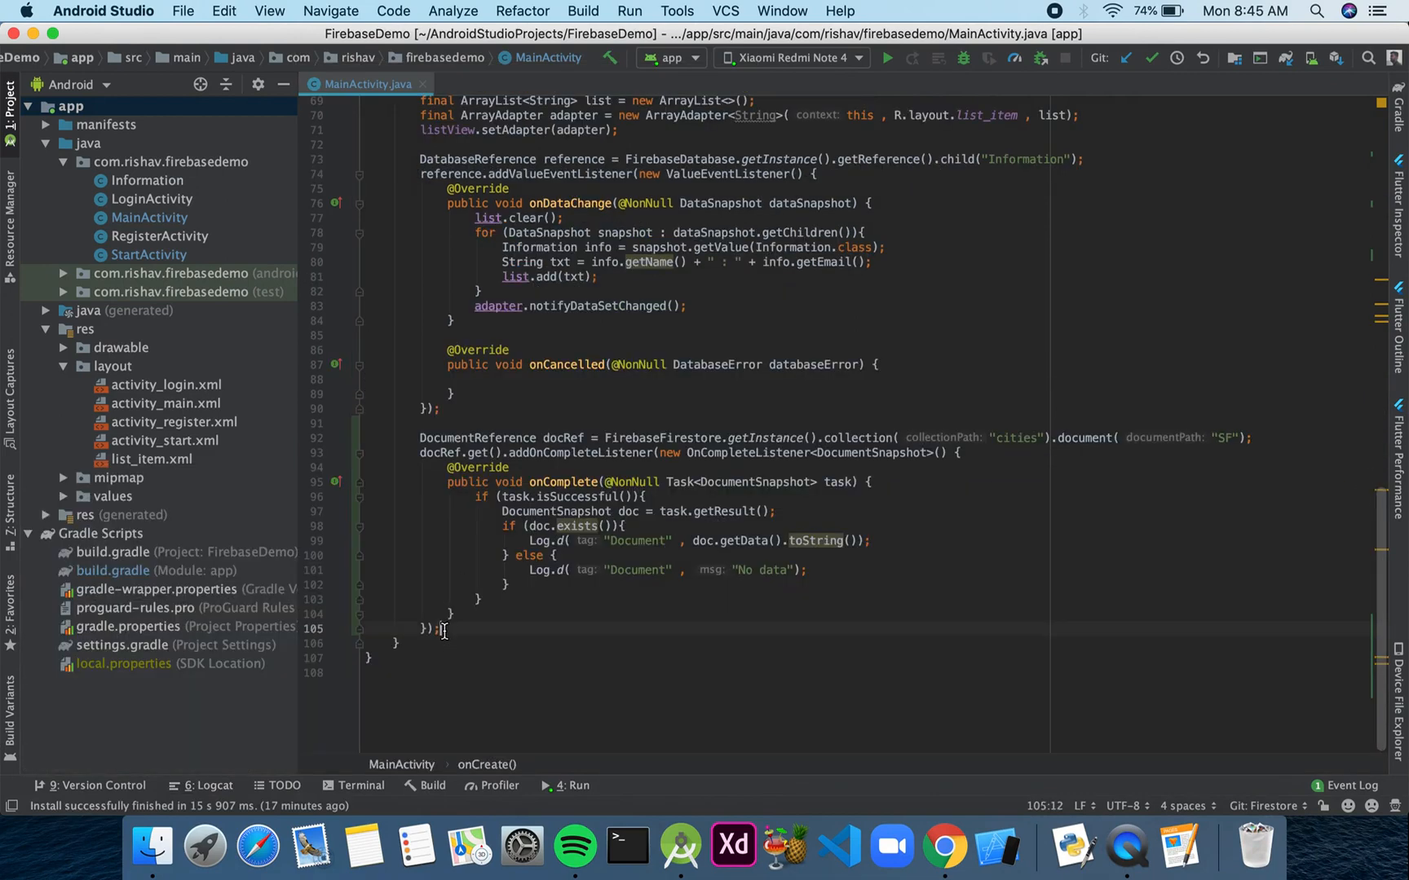
- Replace the SF read with FirebaseFirestore.getInstance().collection("cities").whereEqualTo("capital", true).get() and a completion listener
left_click_drag(440, 511, 440, 628)
type("FirebaseFirestore.")
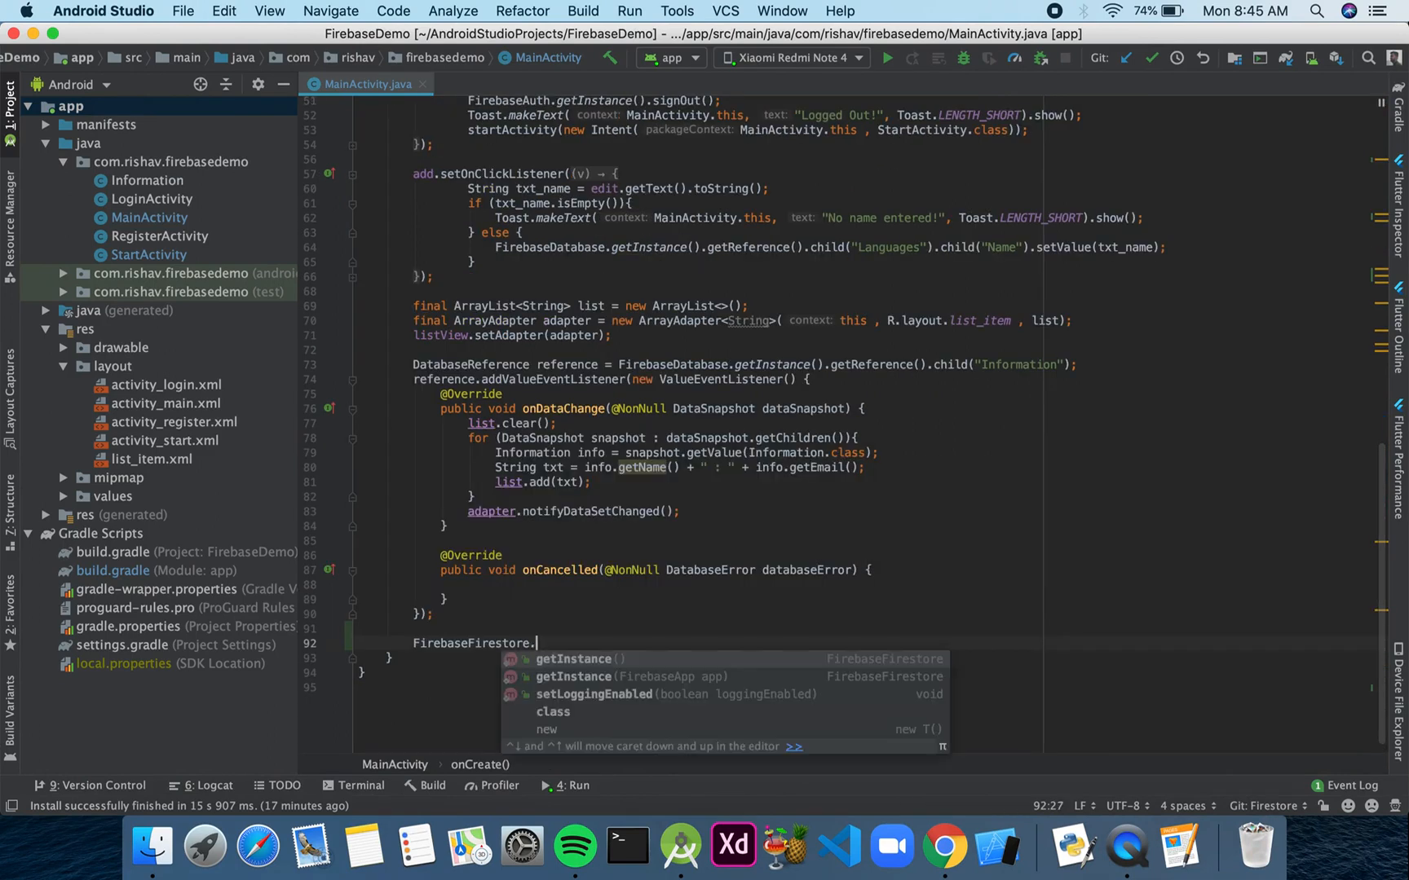
type("getInstance().collection(")
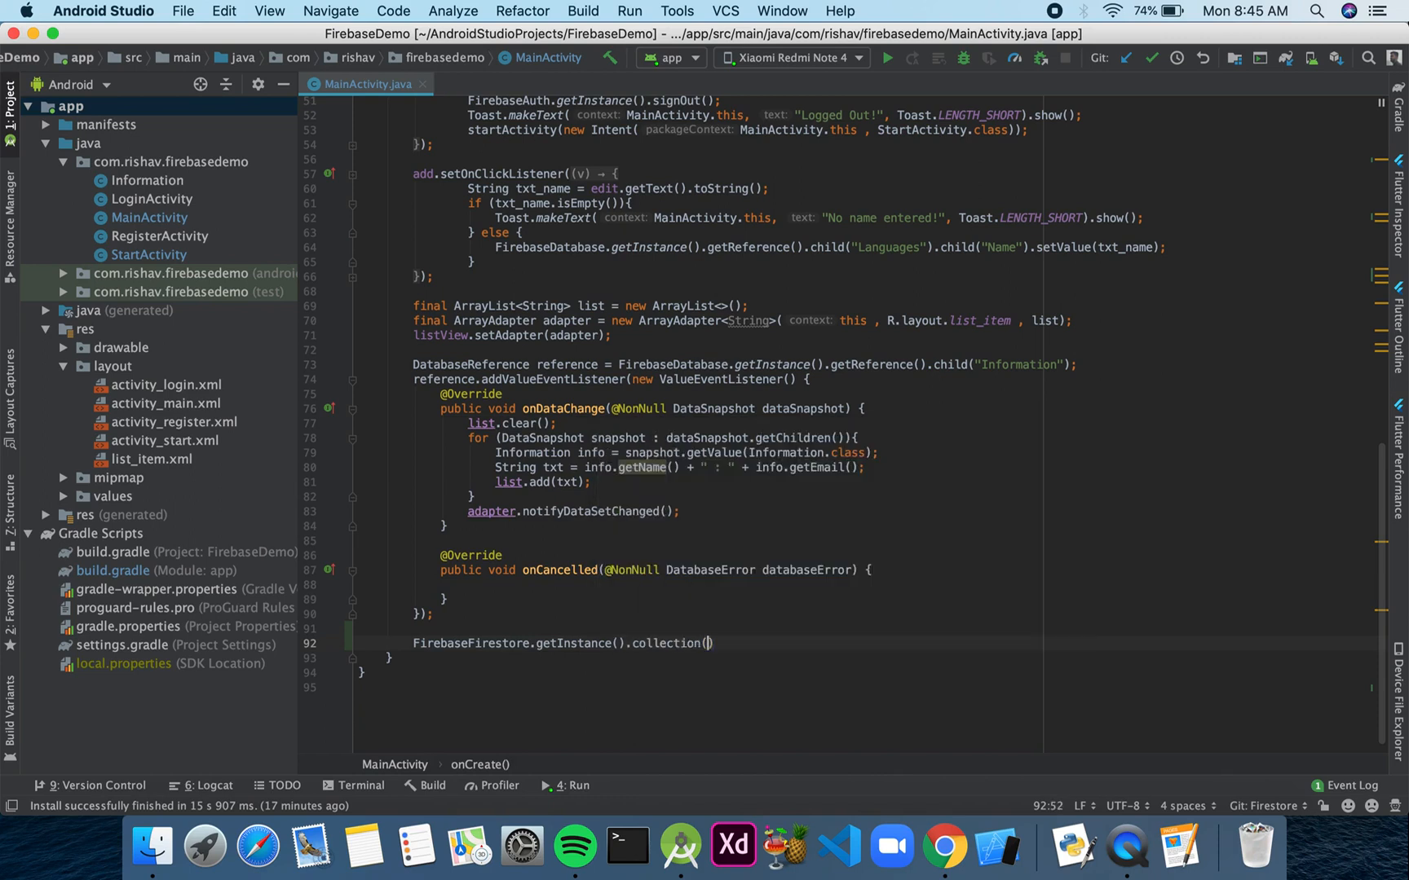
type("\"citi\"")
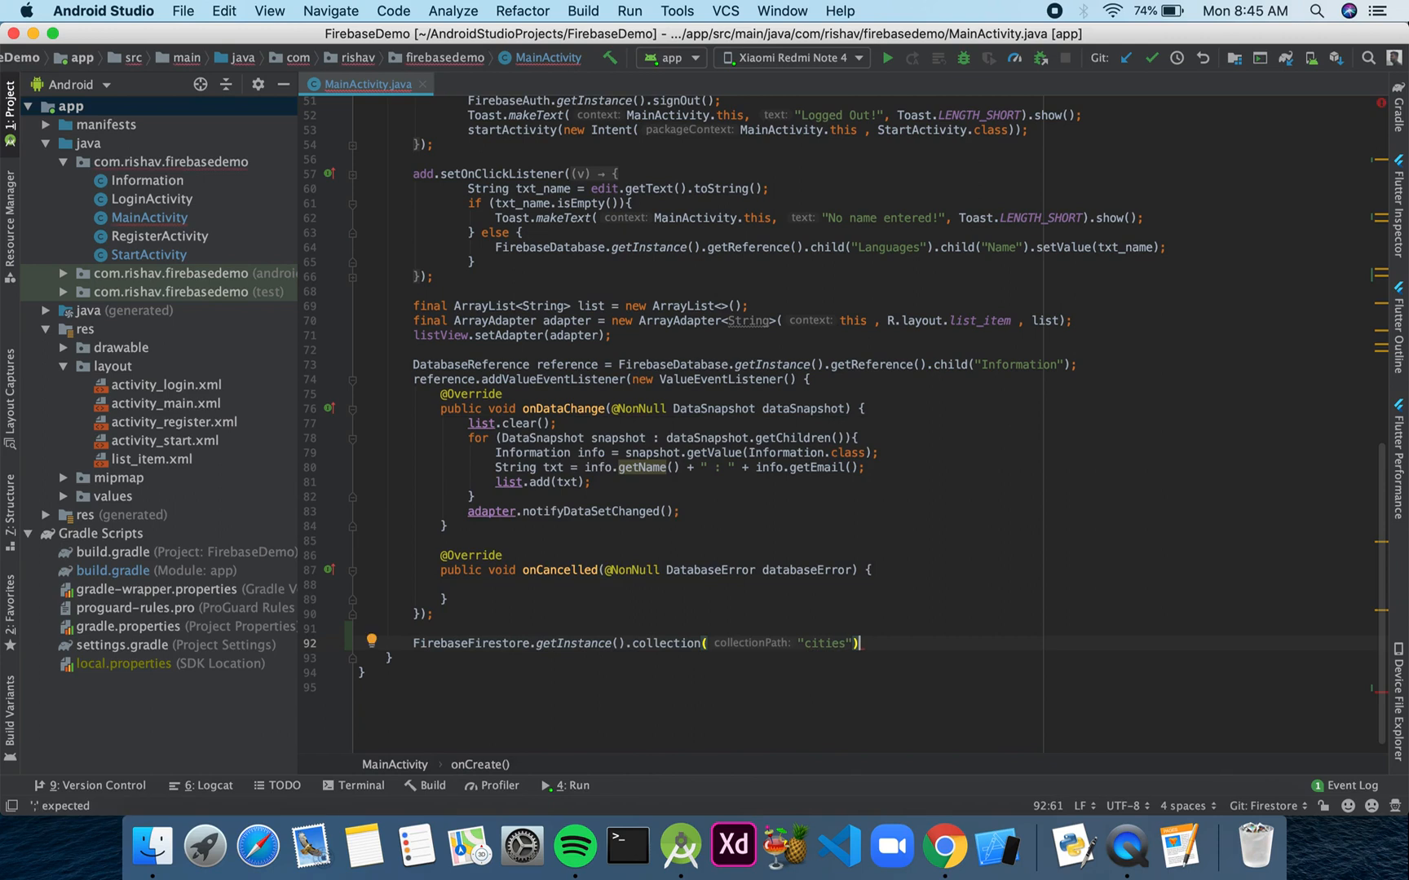
type(".whereEqualTo(\"ca")
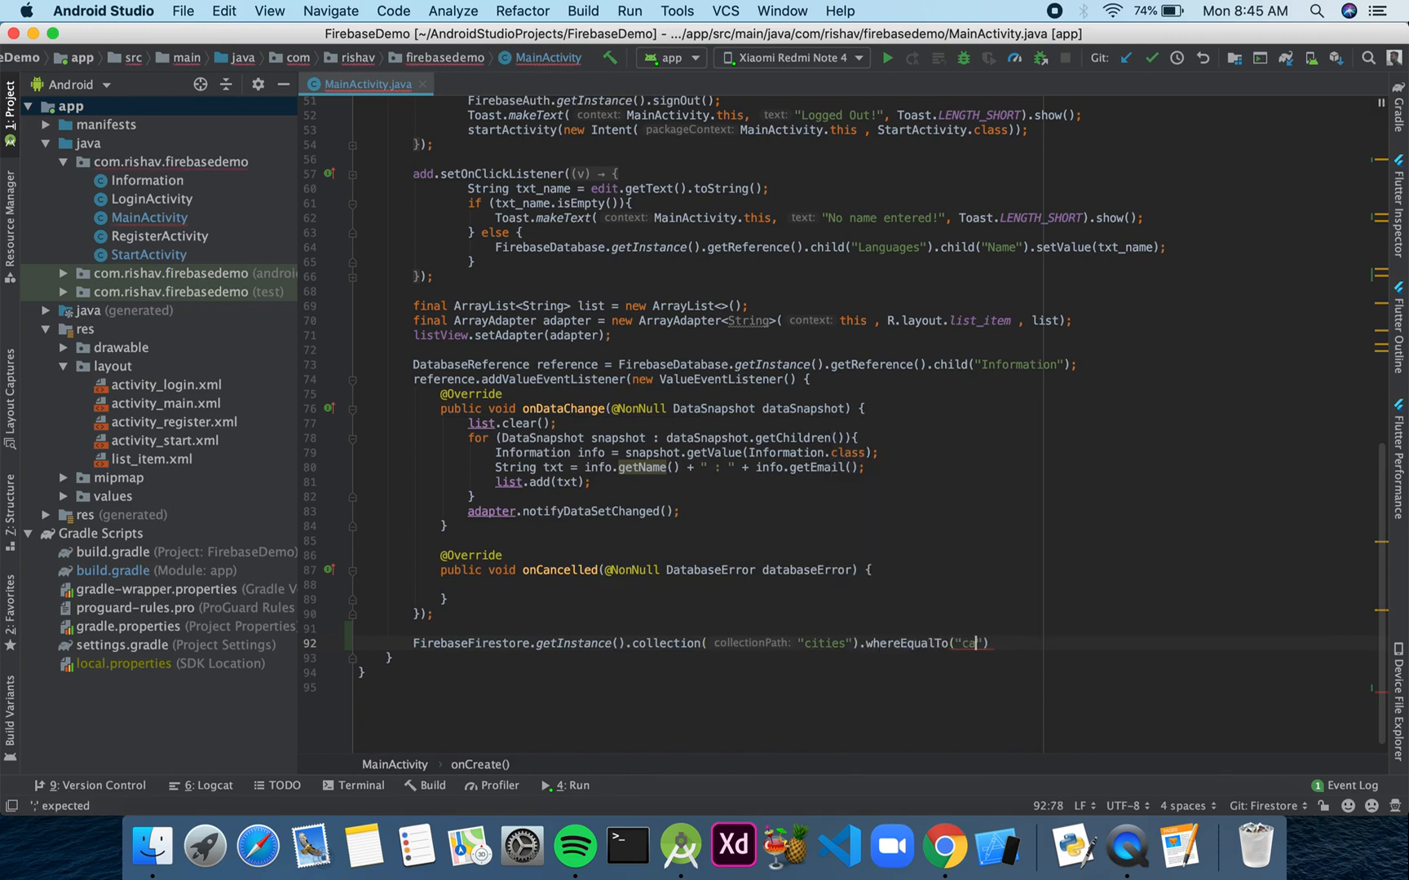
type("pital")
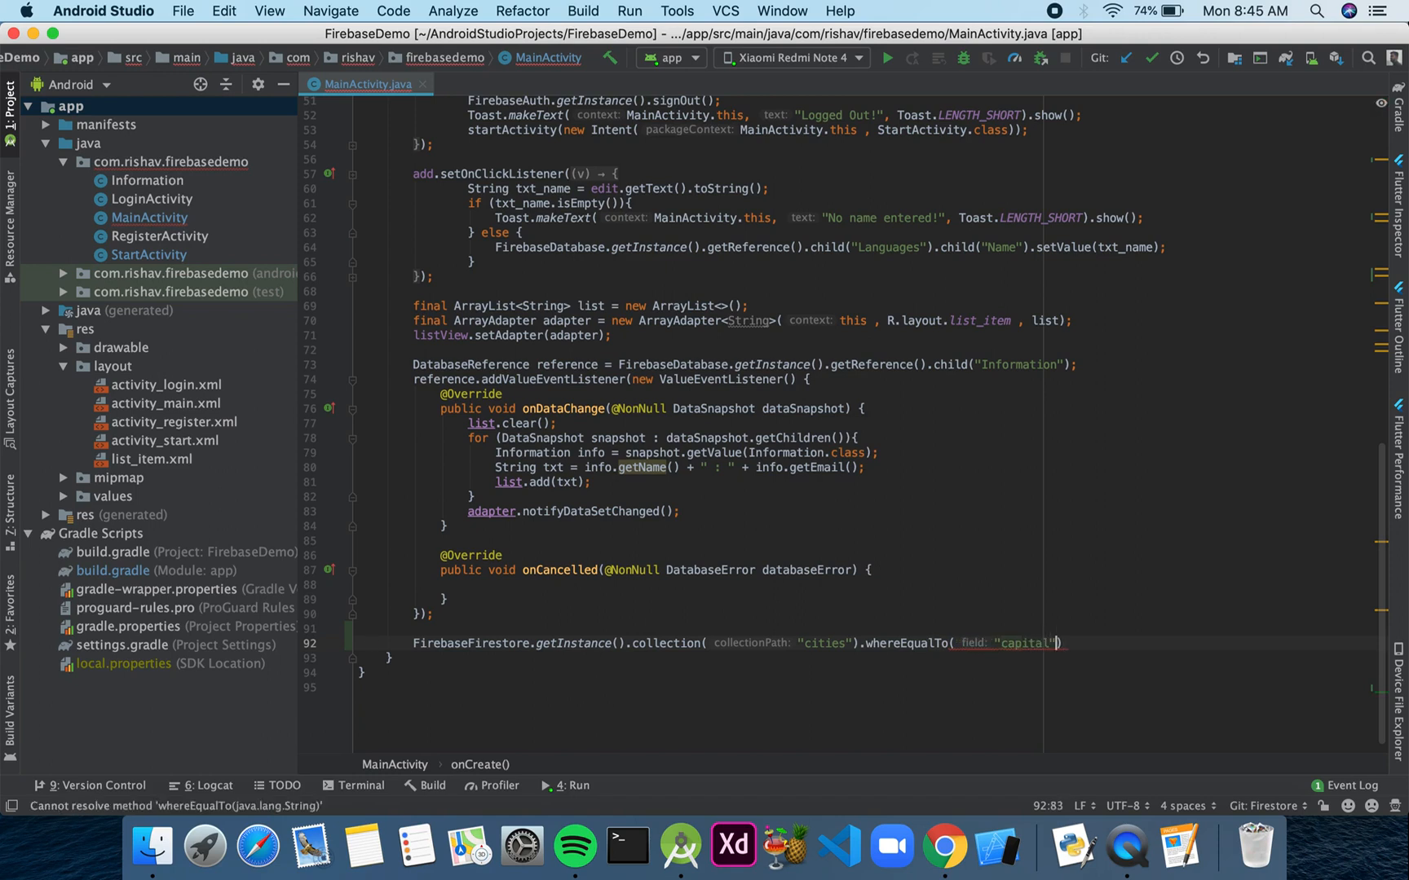
type(", true")
type(".get().addOnCompleteListener(new OnCompleteListener<QuerySnapshot>() {")
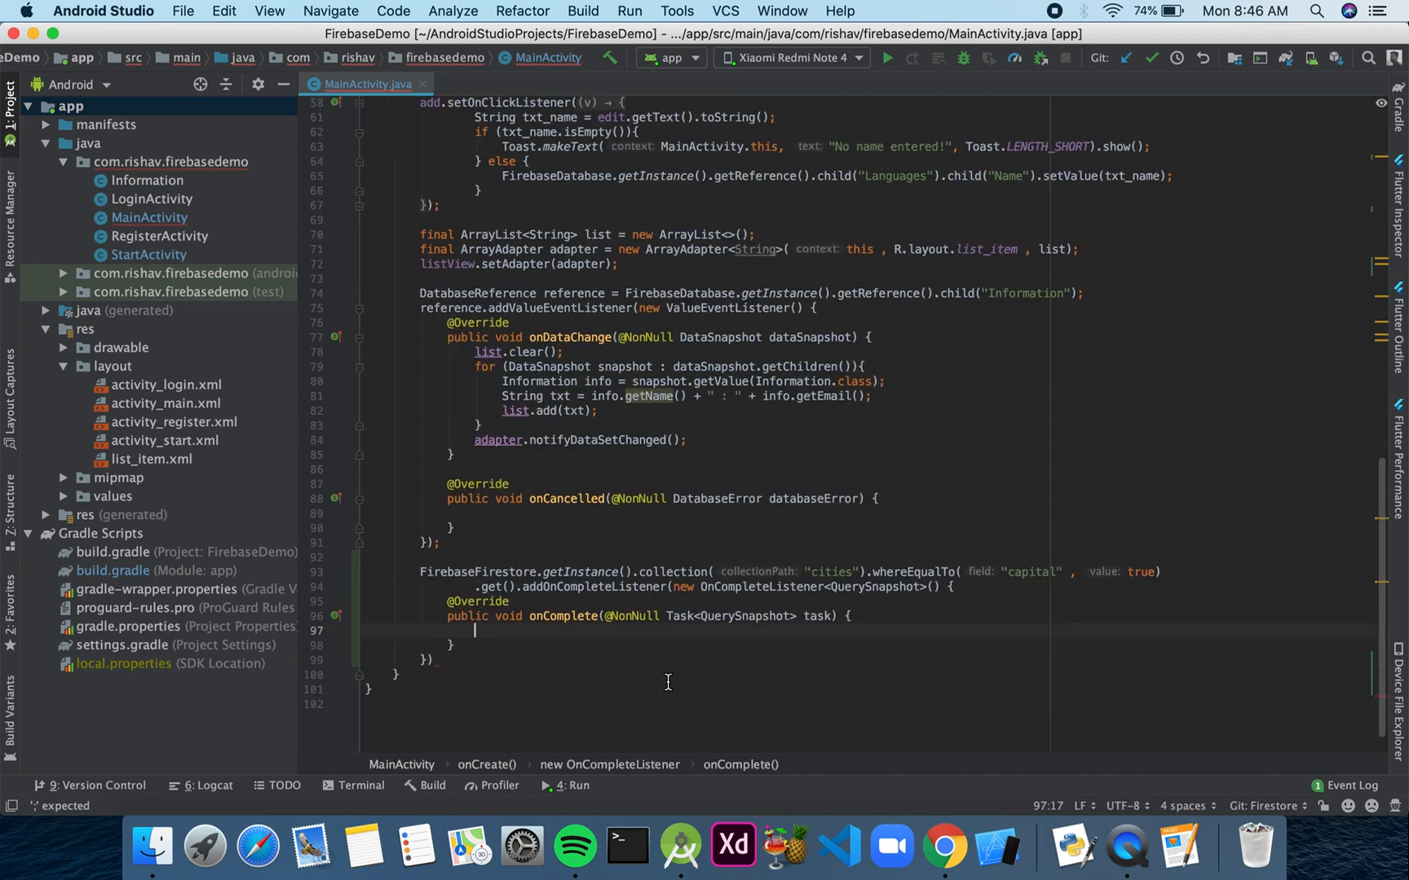
- Inside if (task.isSuccessful()), loop for (QueryDocumentSnapshot doc : task.getResult()) with an empty body
type("if (task")
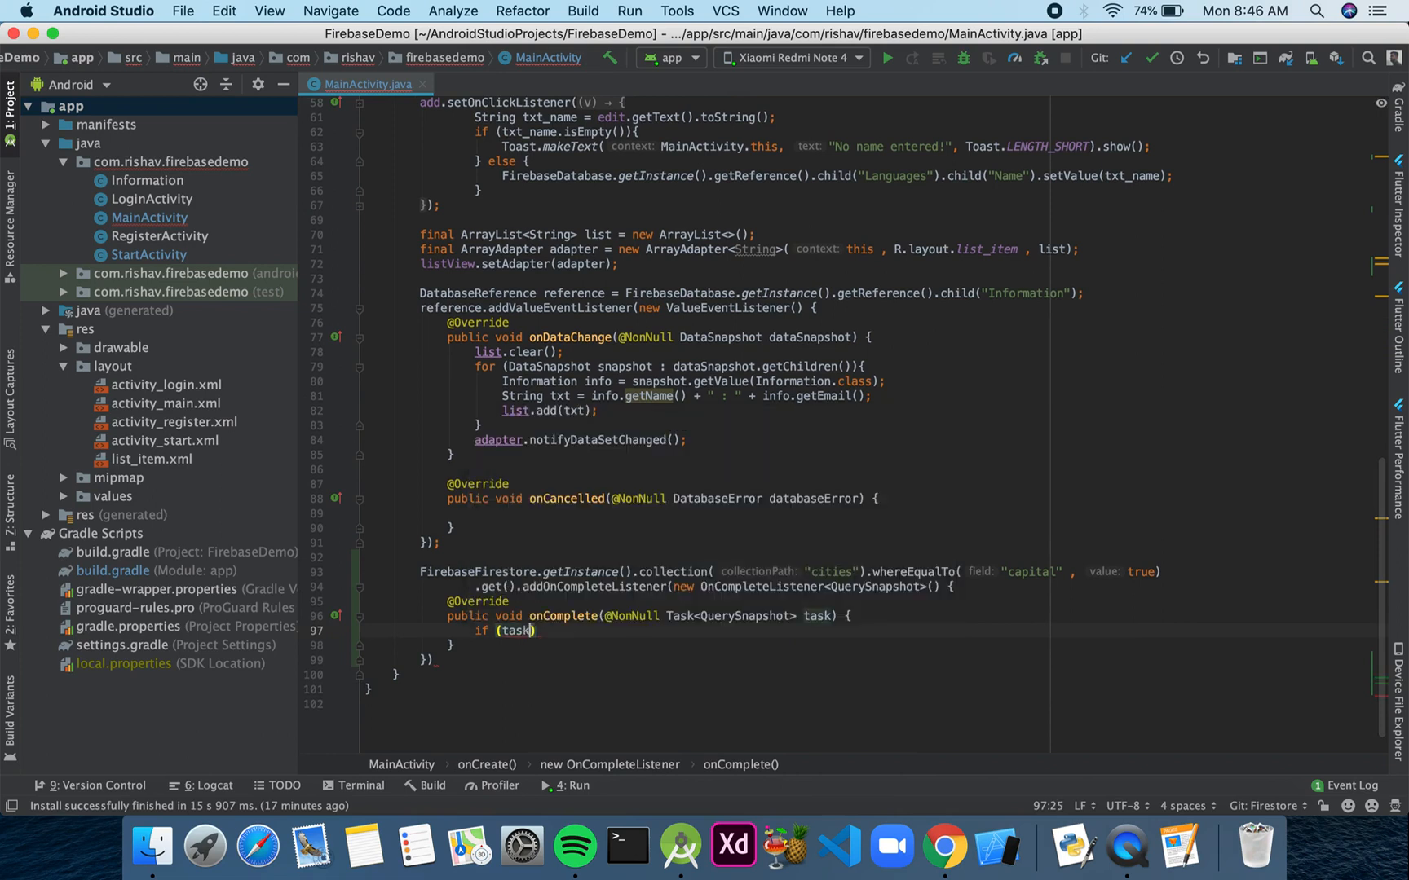
type(".isSuccessful()")
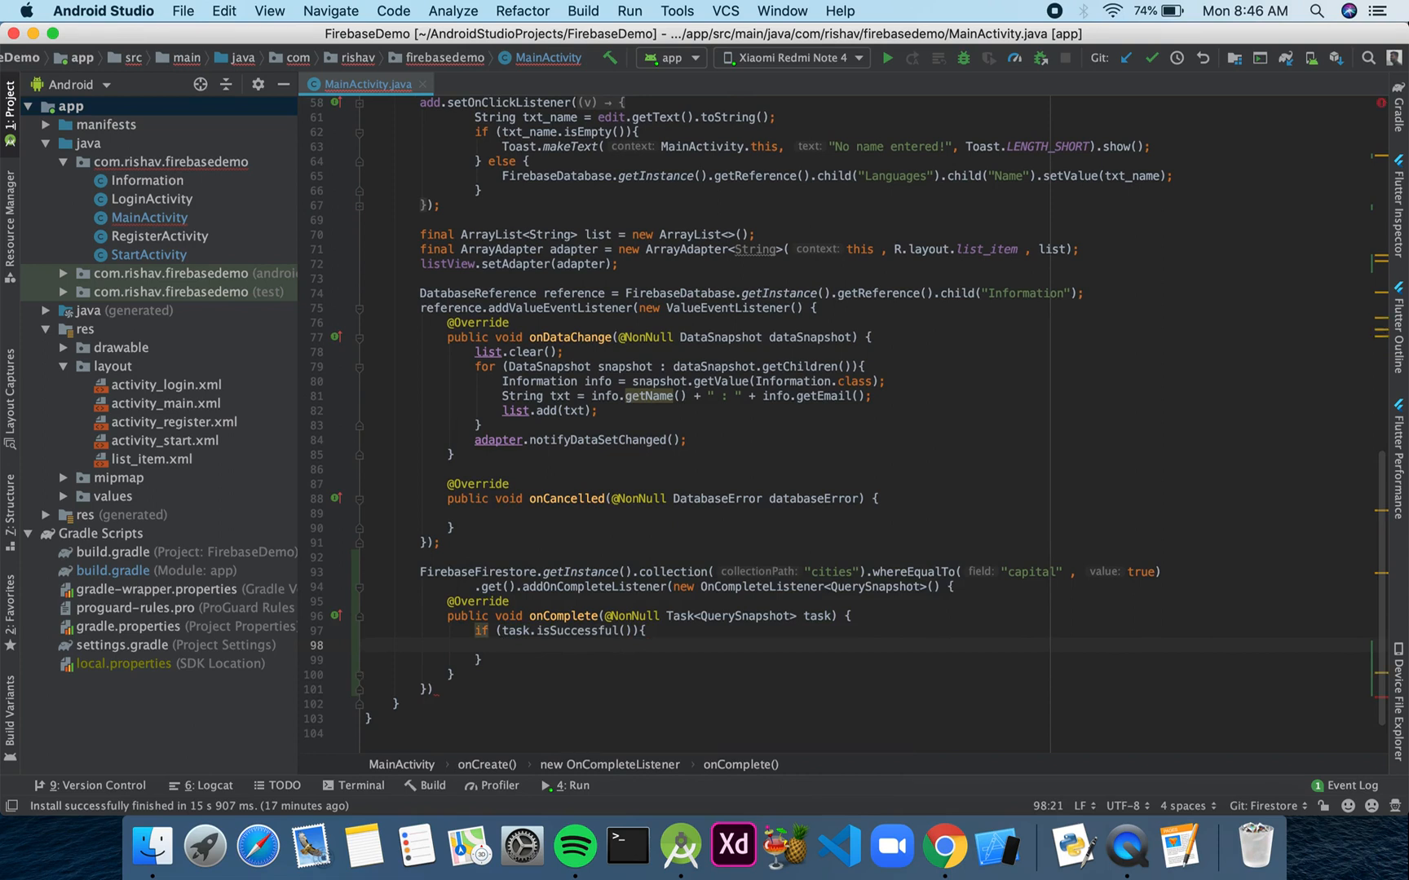
type("fo")
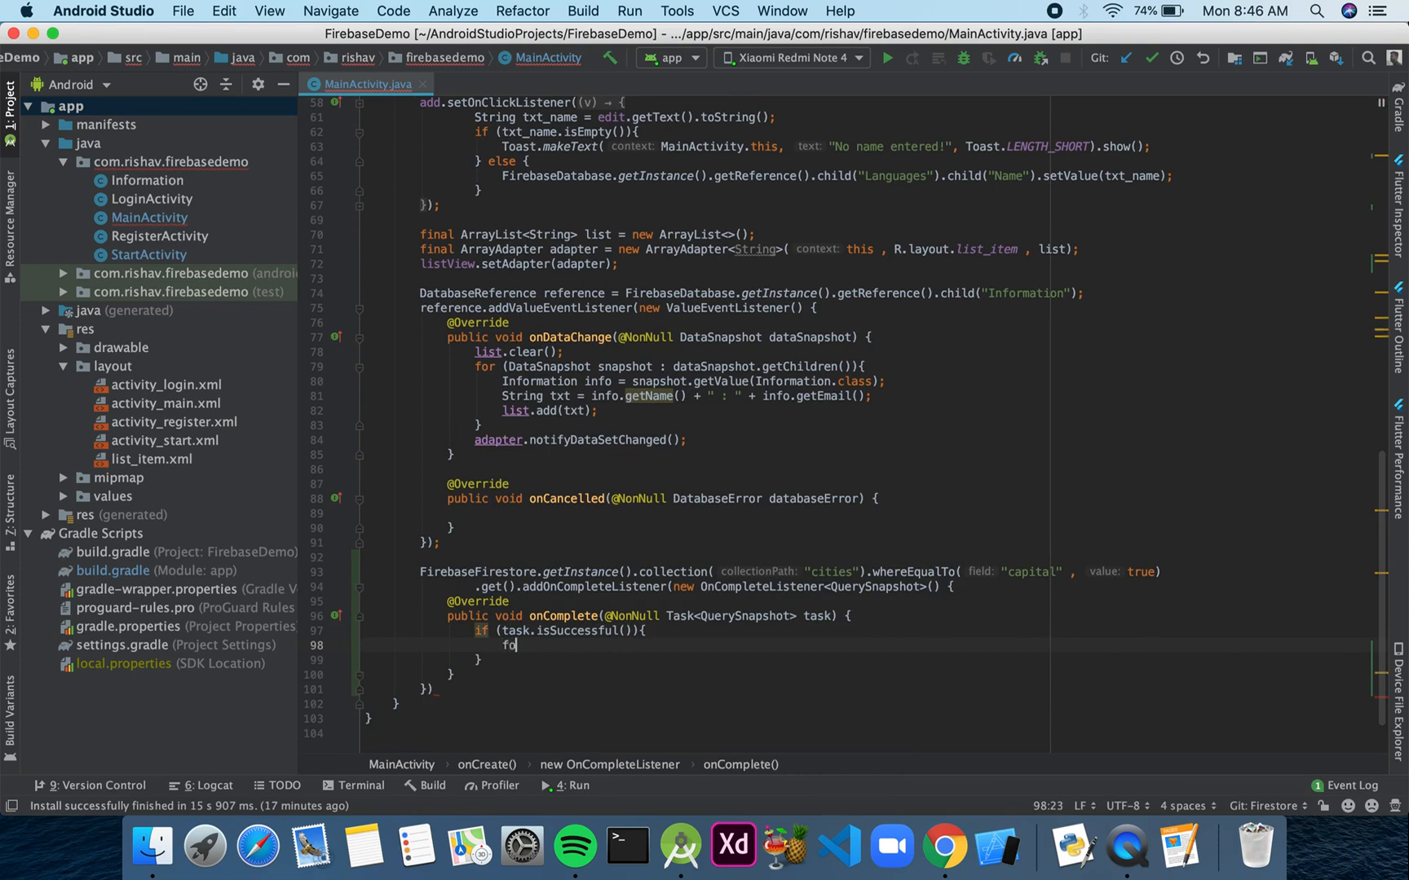
type("r ()")
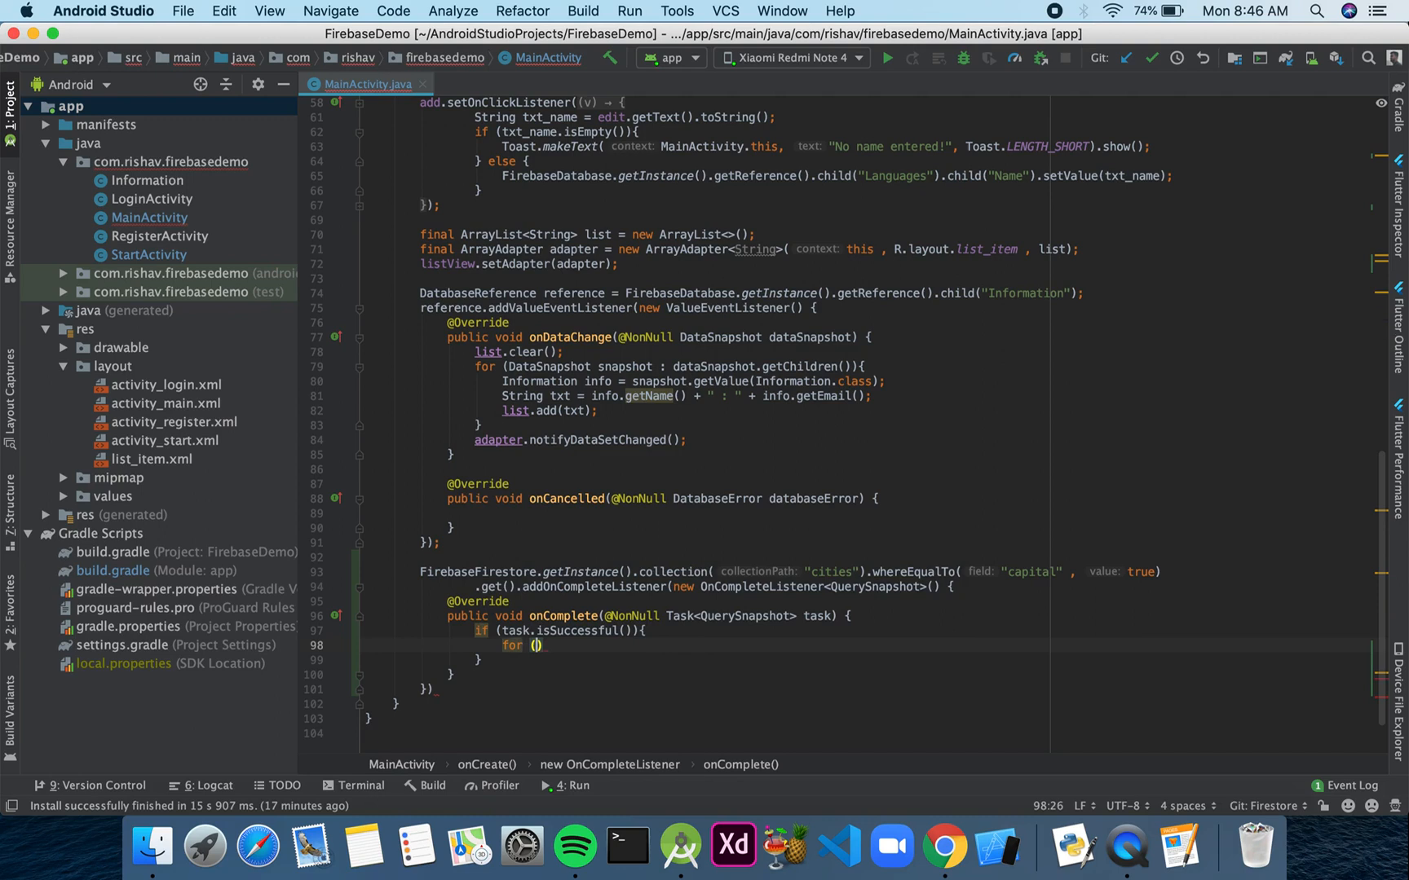
type("Q")
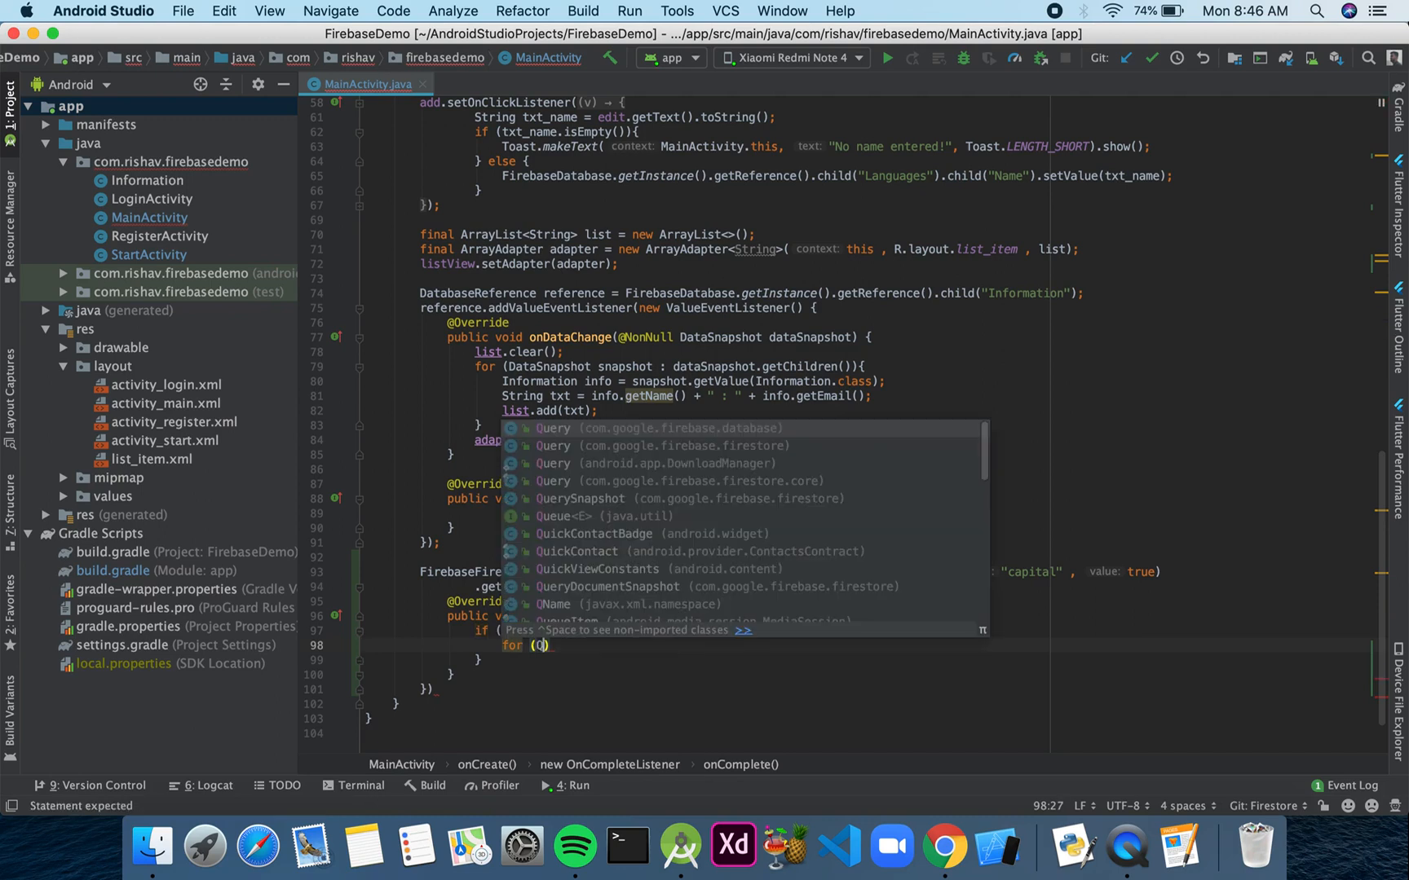
type("DocumentSnapshot")
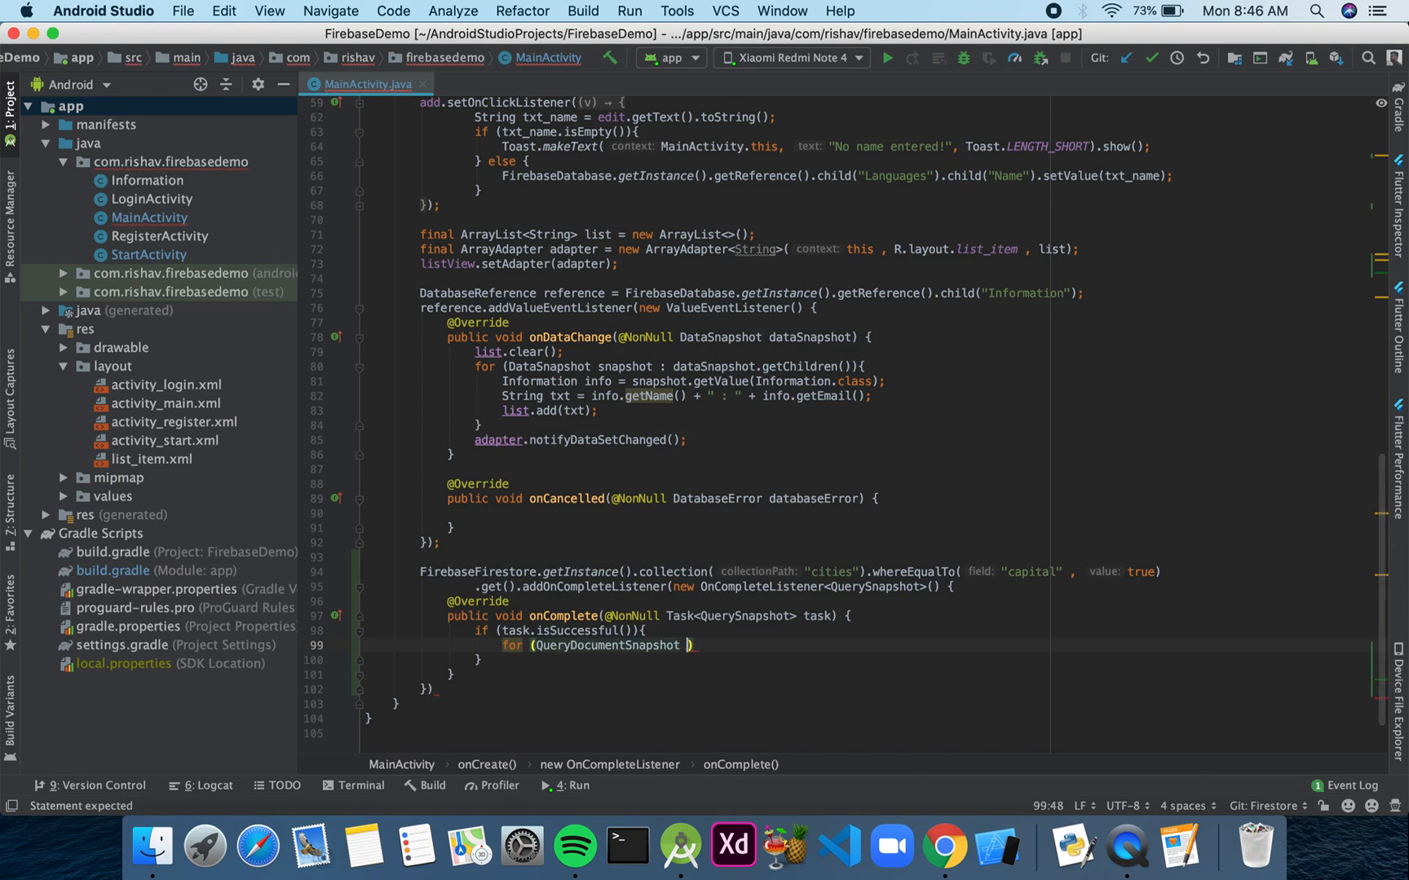
type("doc :")
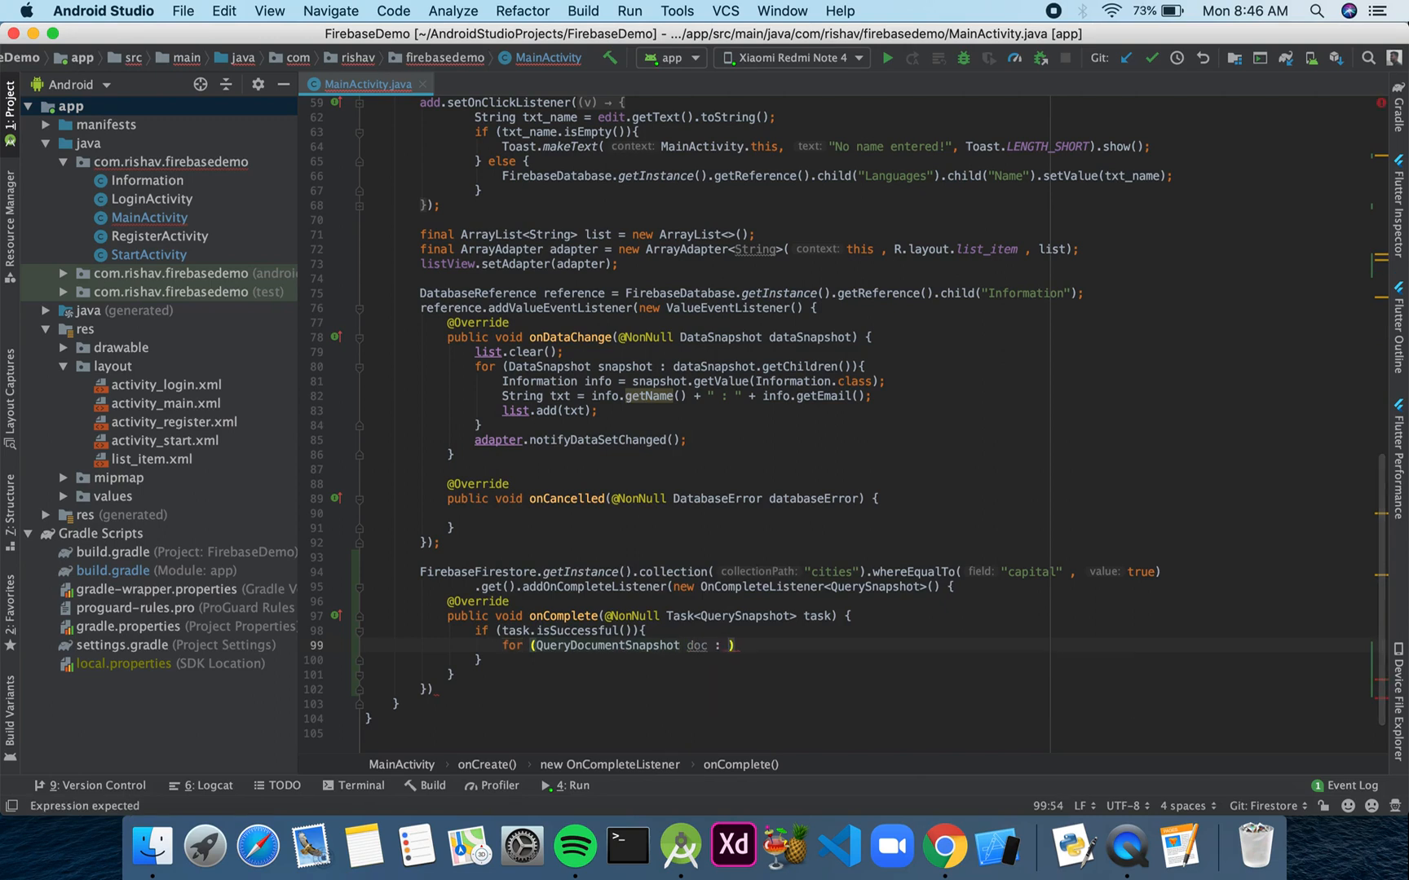
type("tas")
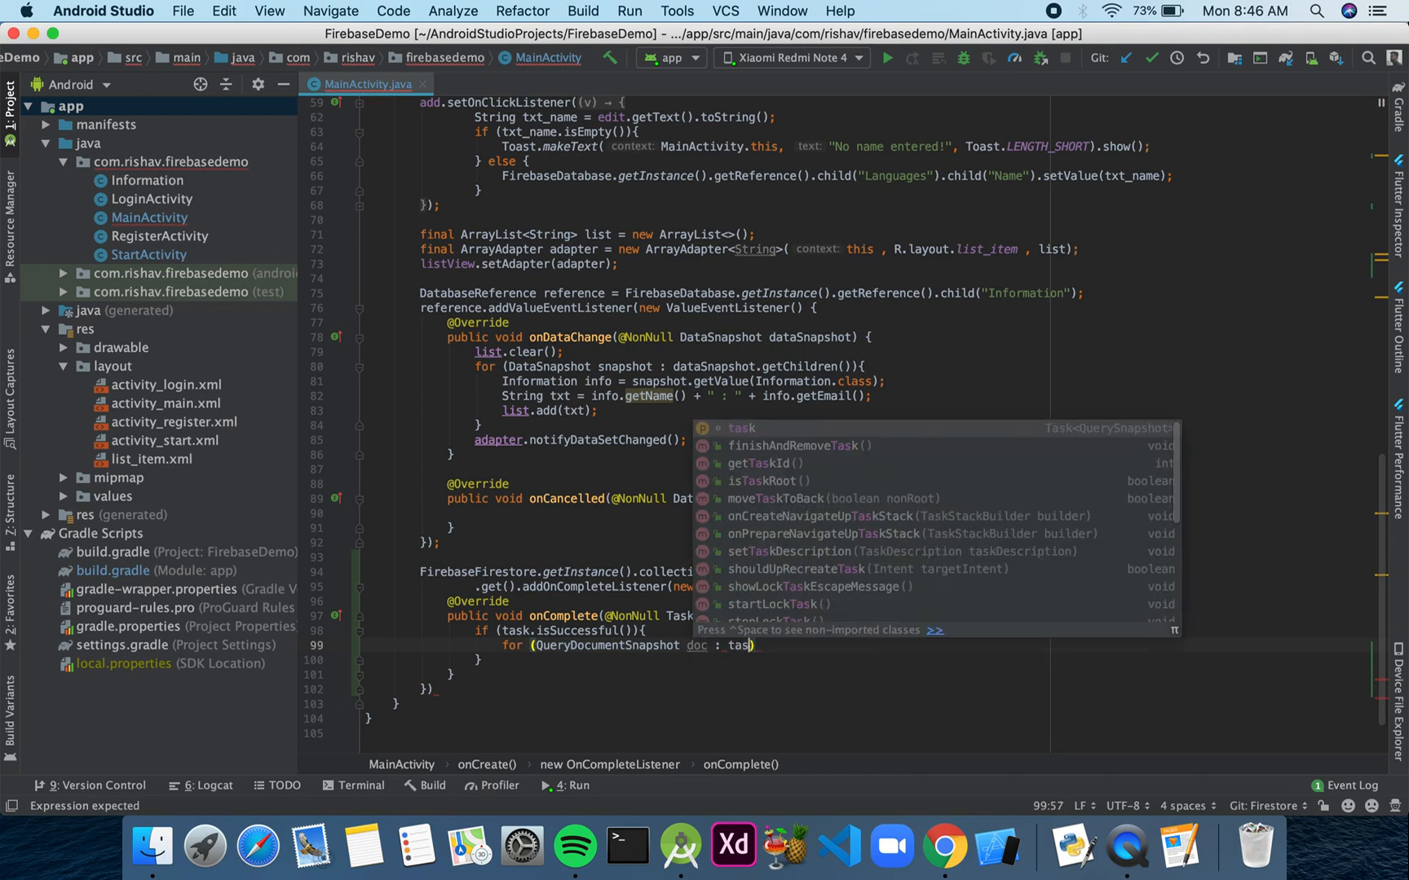
type(".getResult(")
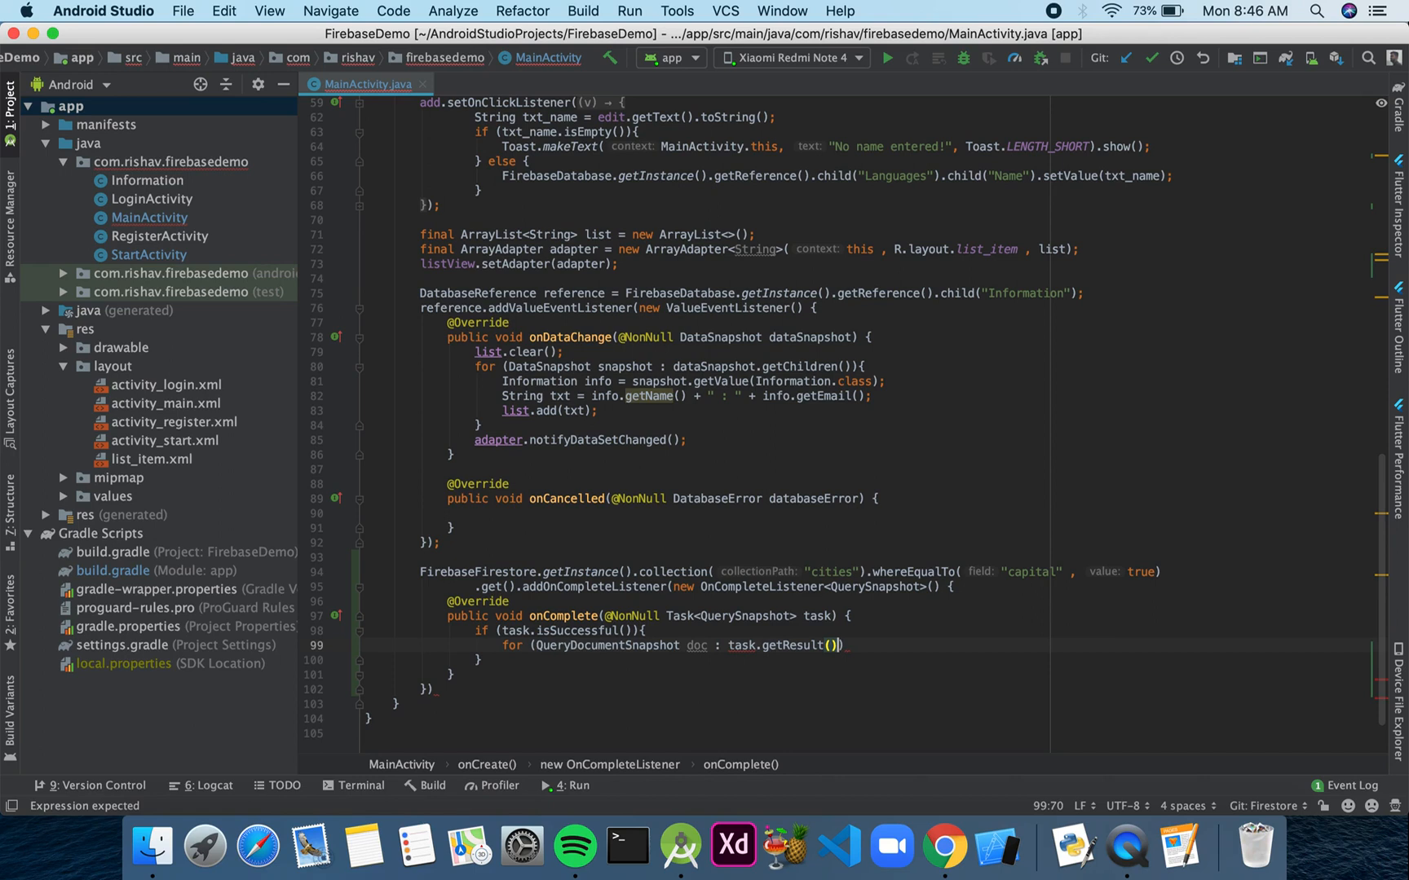
type("{")
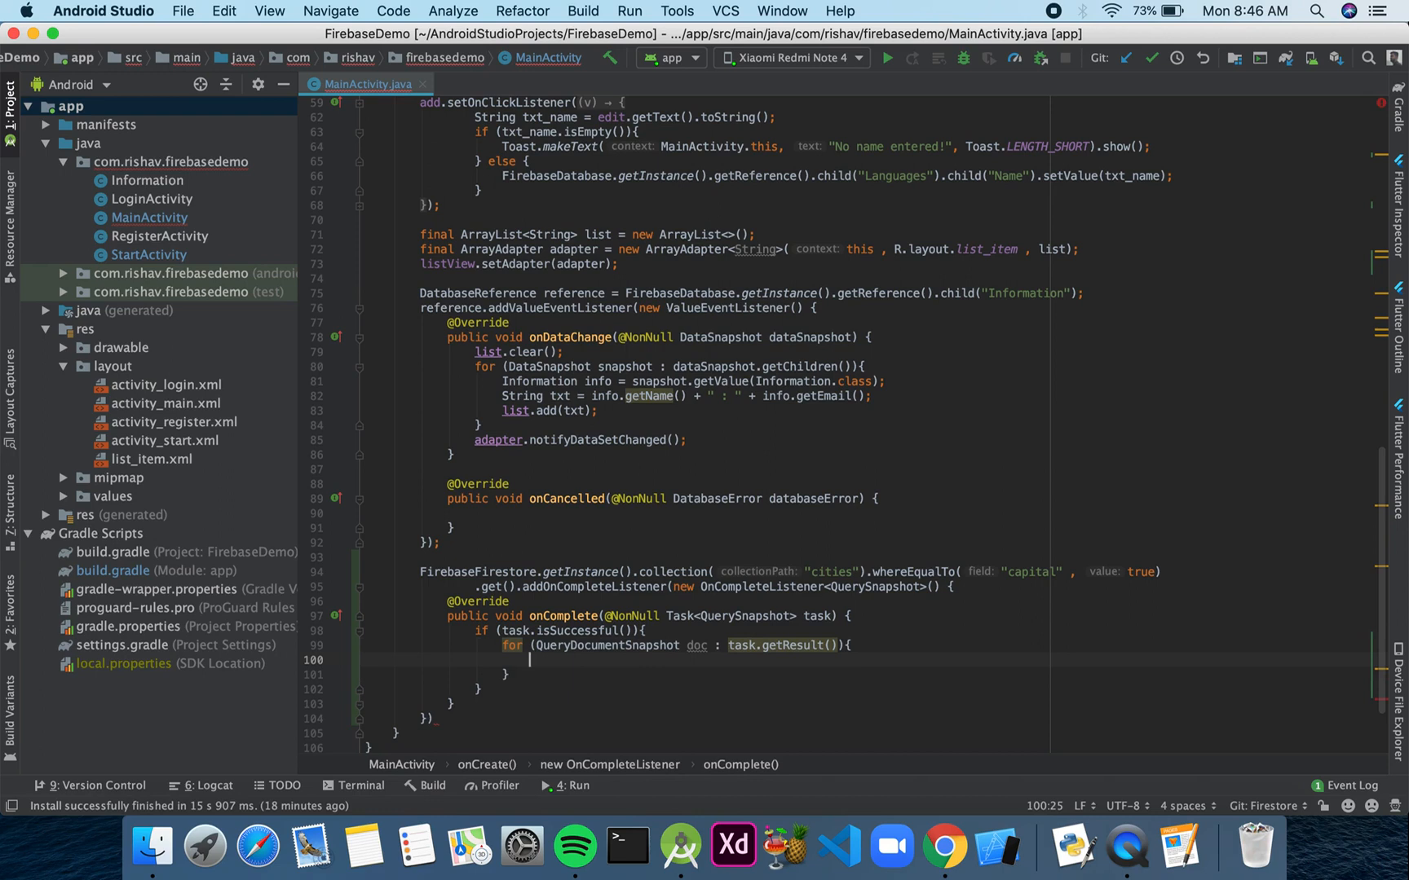
- Log each document as doc.getId() + "=>" + doc.getData() under the tag "Document"
type("Log")
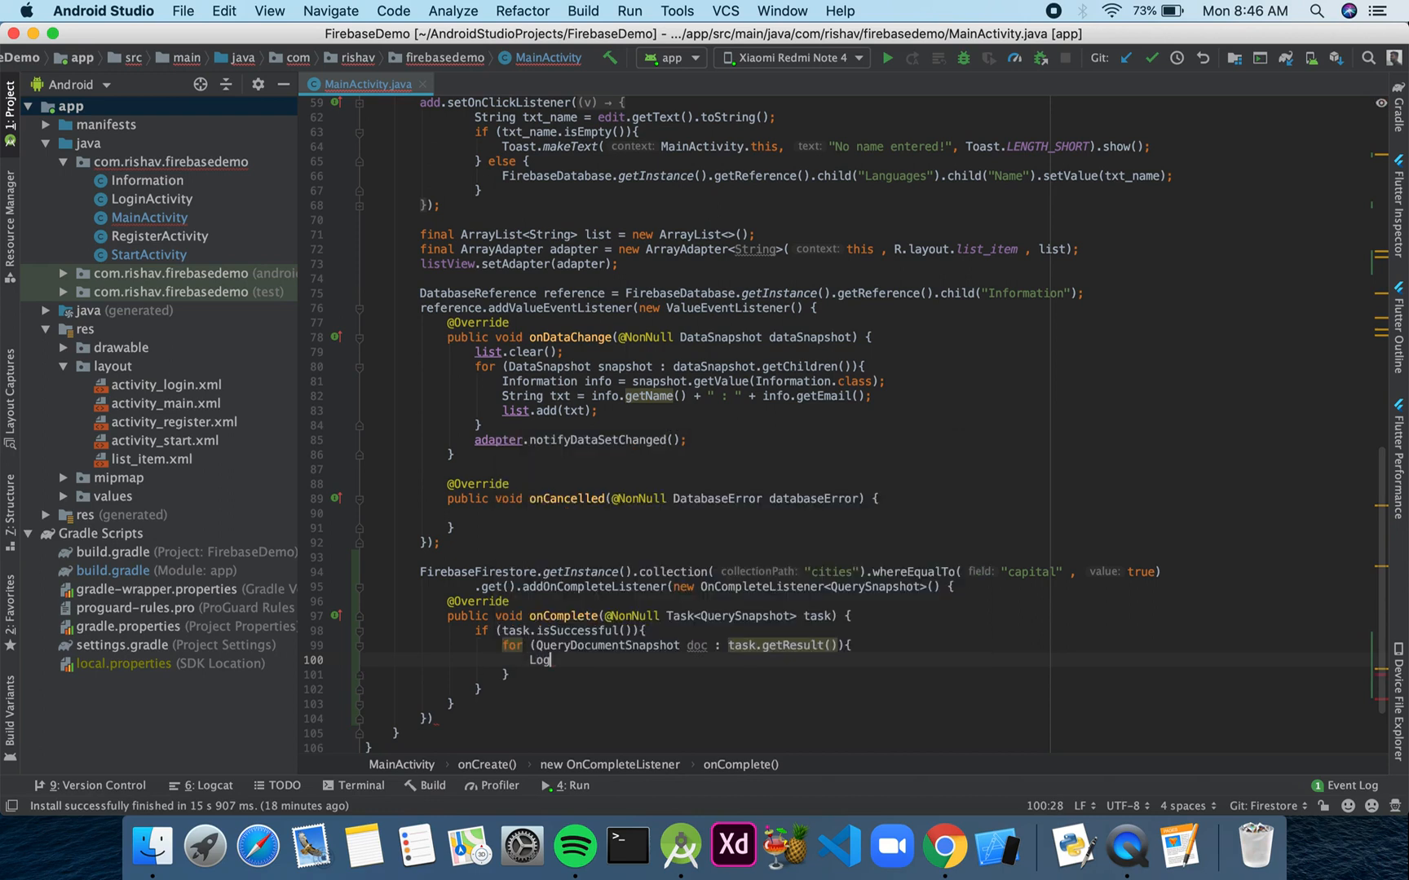
type(".d()")
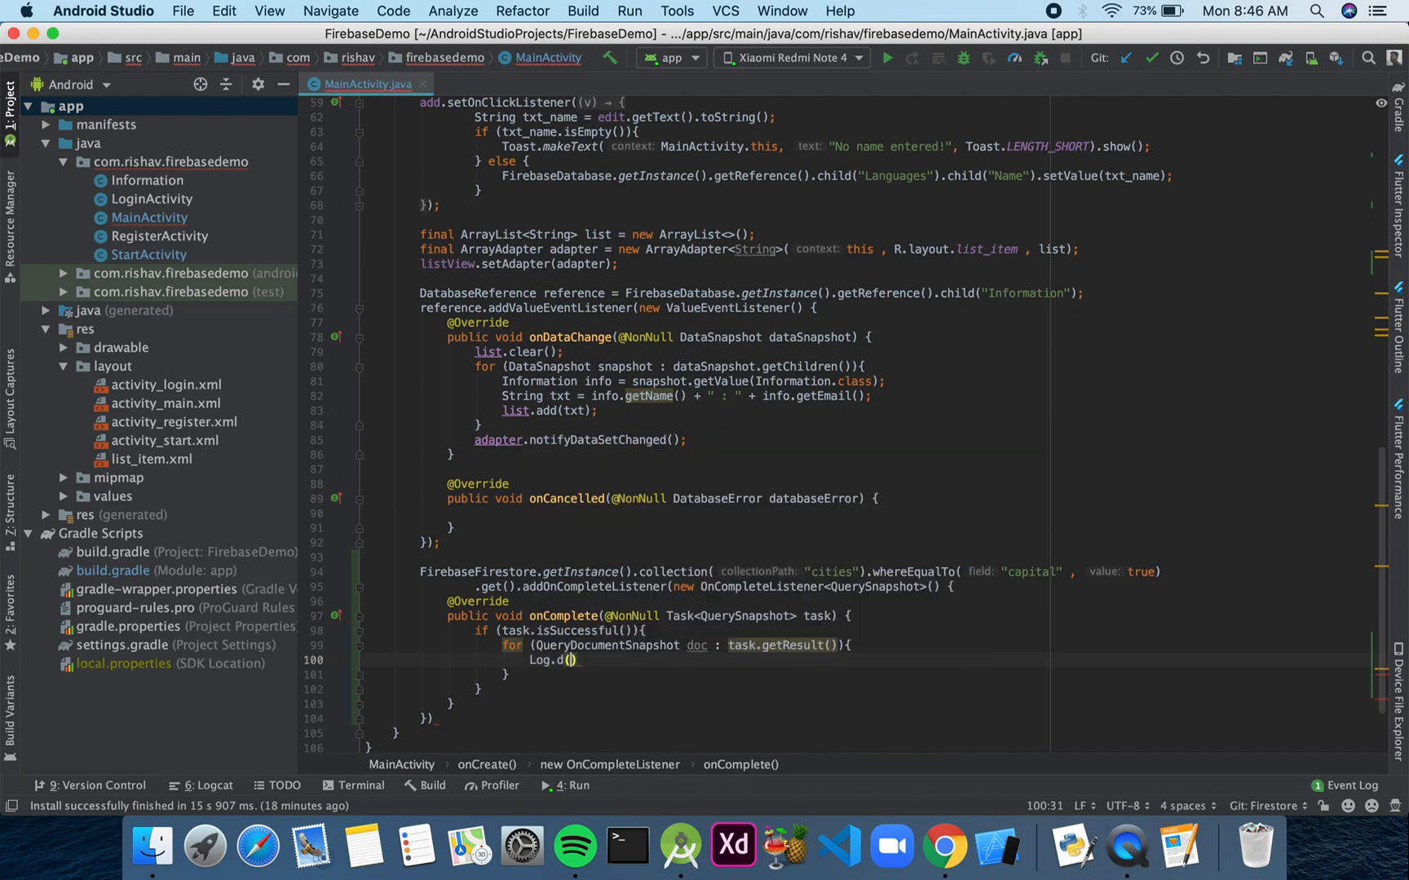
type("\"Document")
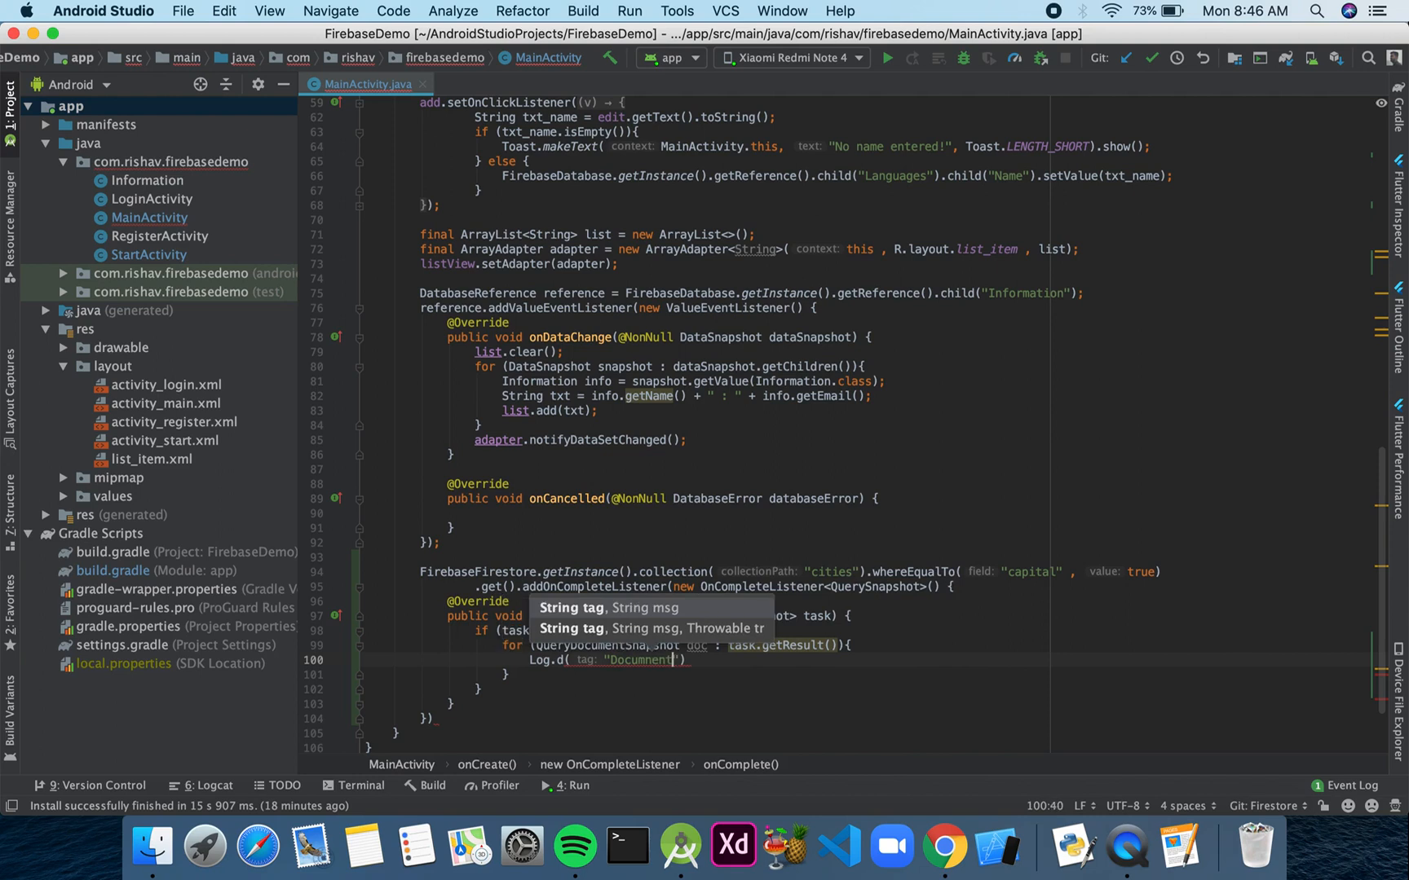
type(", doc.getId(")
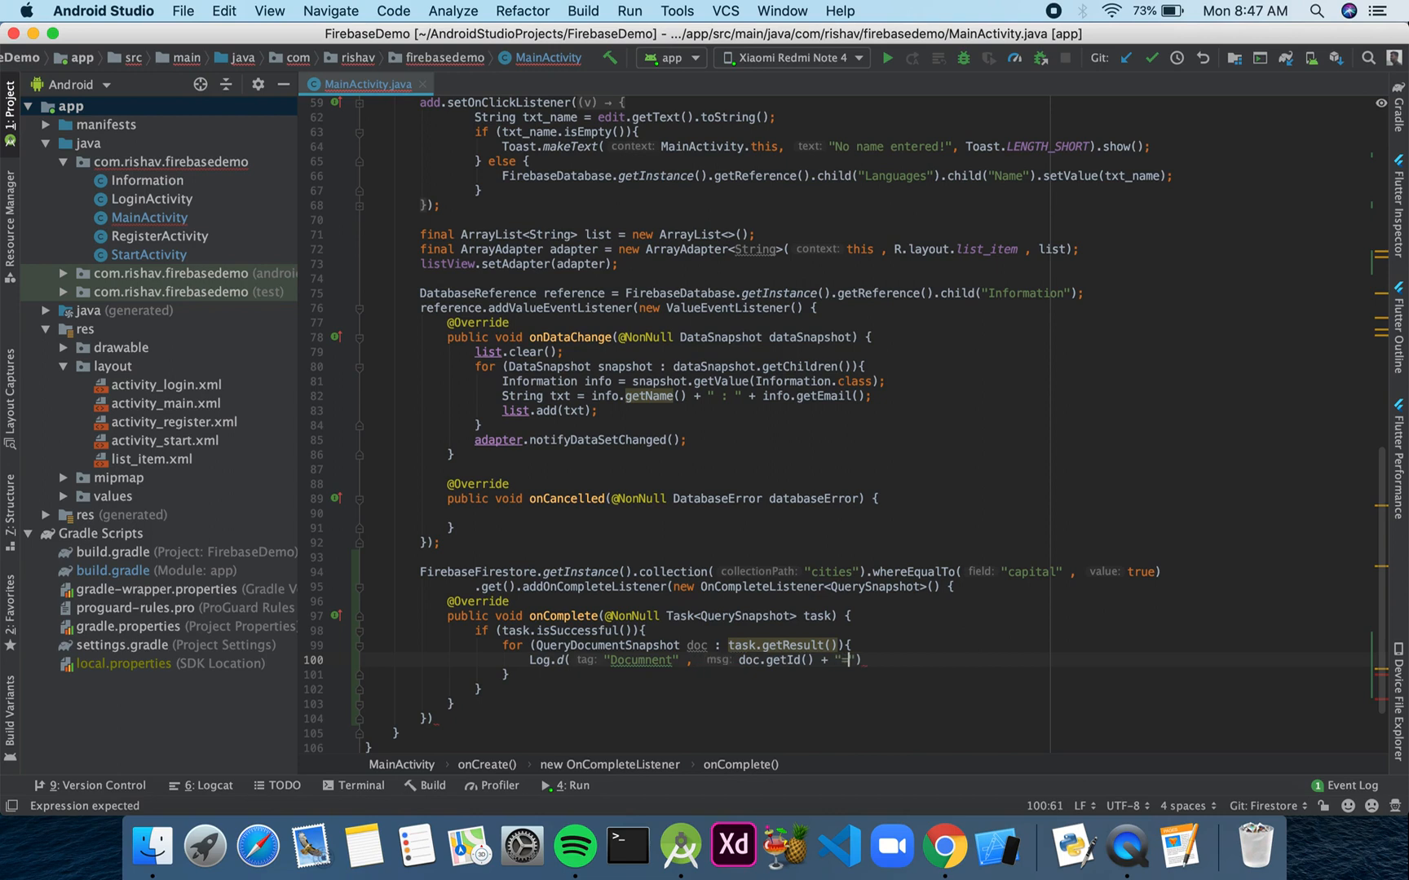
type(">\"")
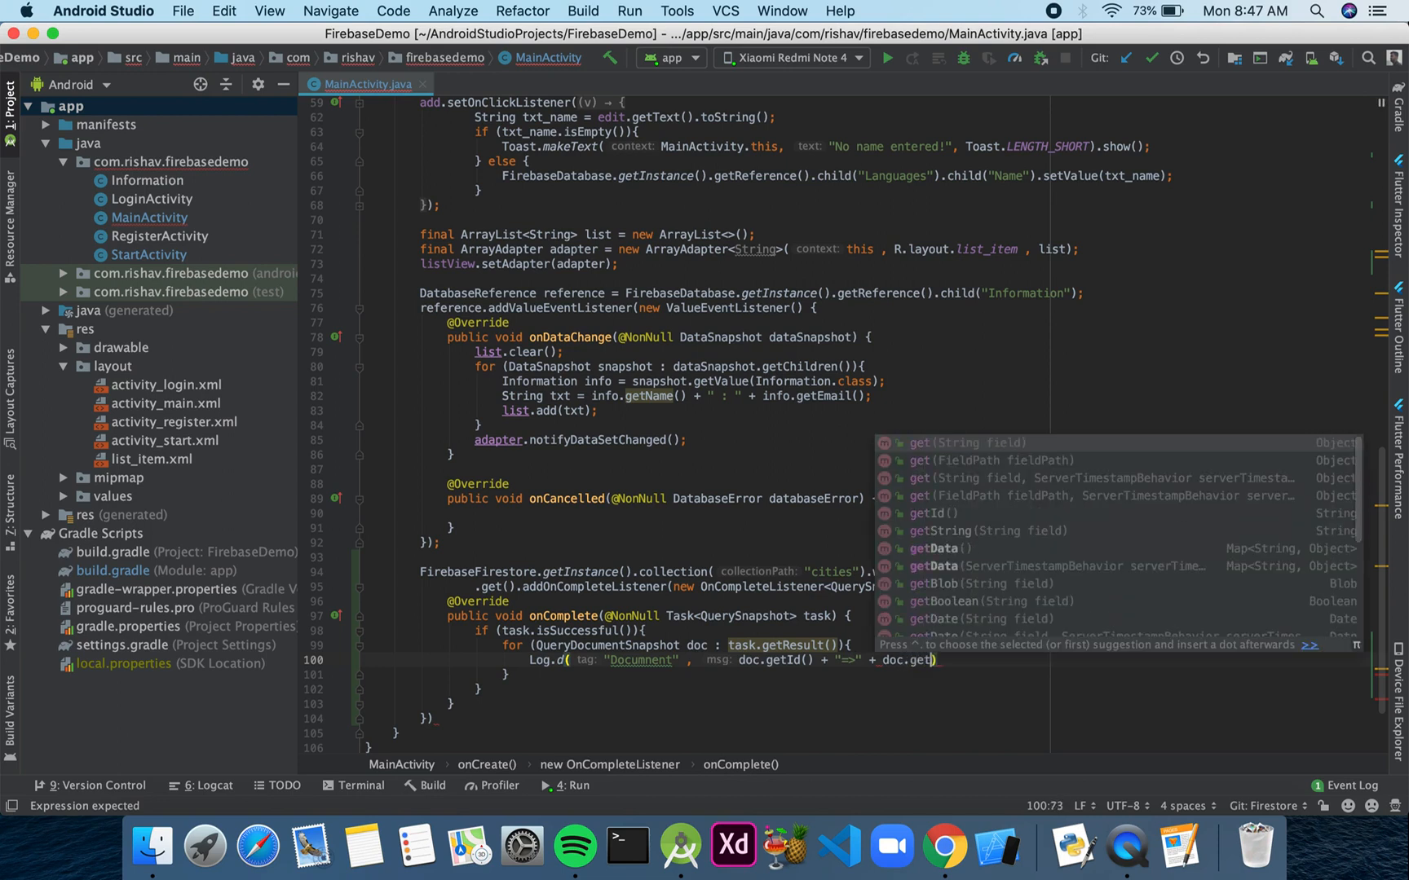
type("Data(")
left_click(870, 718)
type(";")
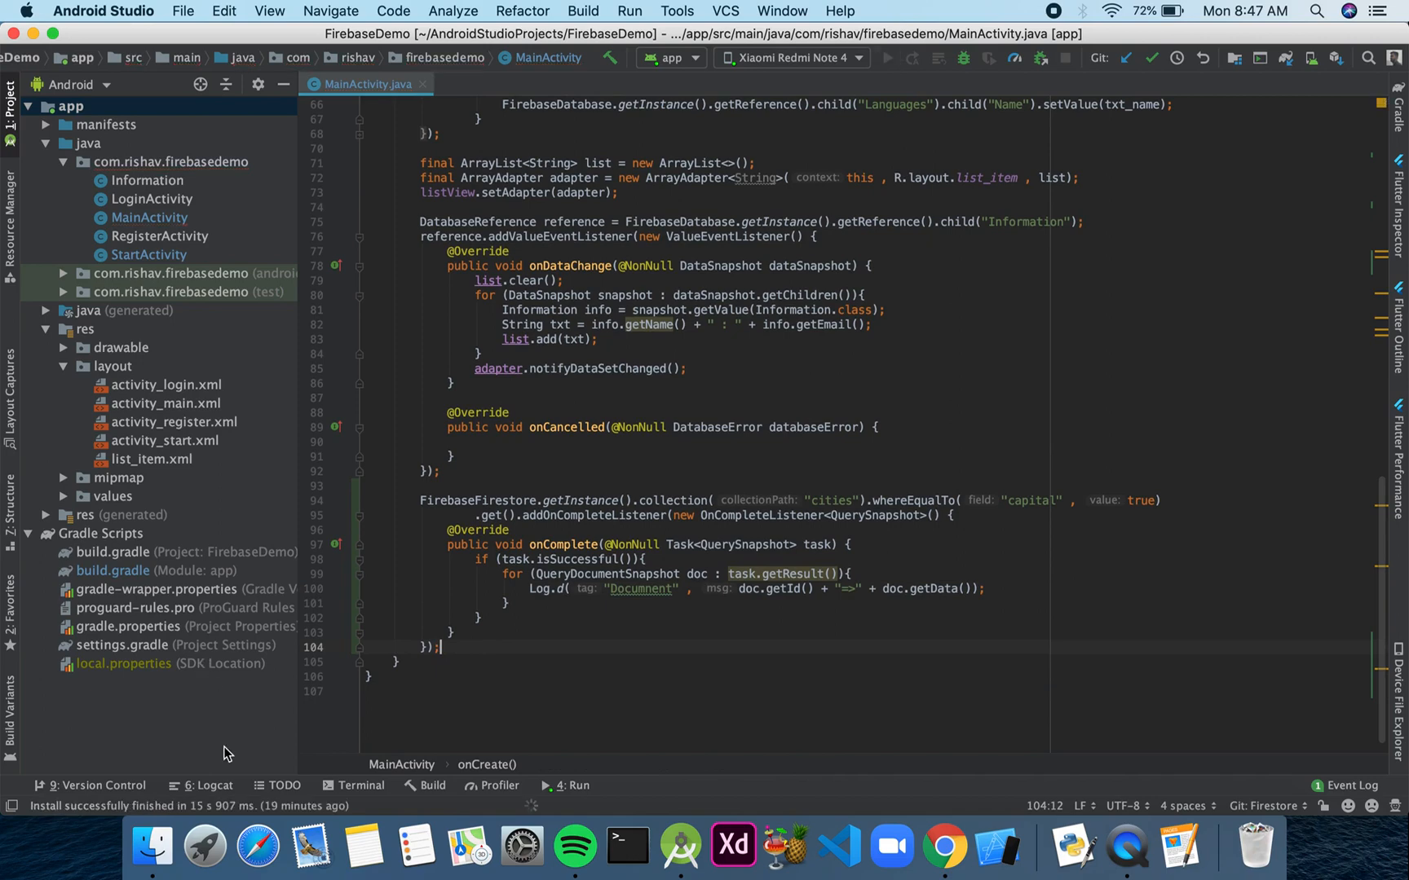
- Run the app and watch Logcat show Document entries for BJ, DC and TOK
left_click(196, 785)
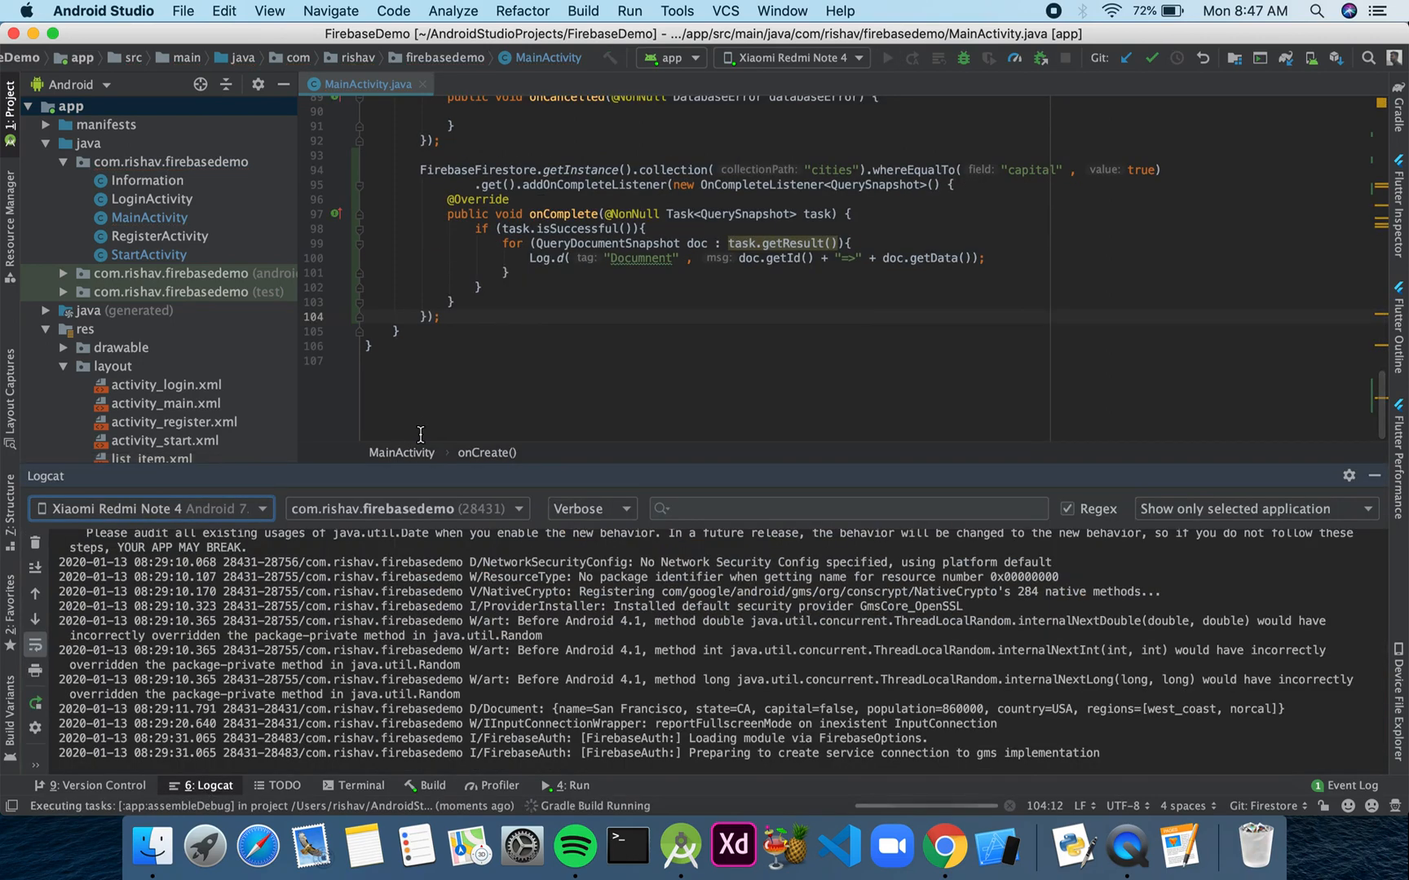
left_click(887, 58)
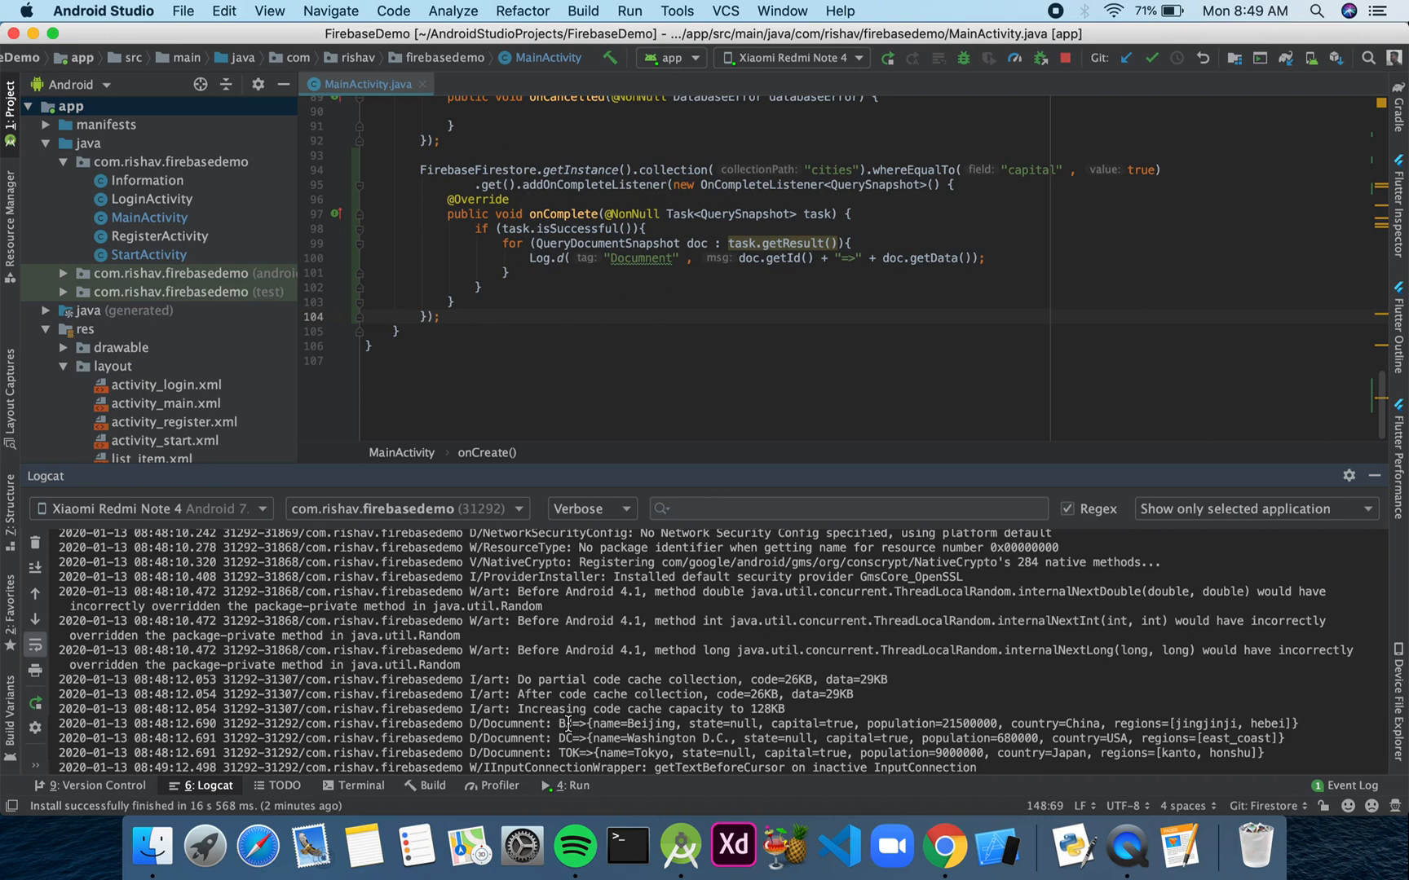
mouse_move(653, 643)
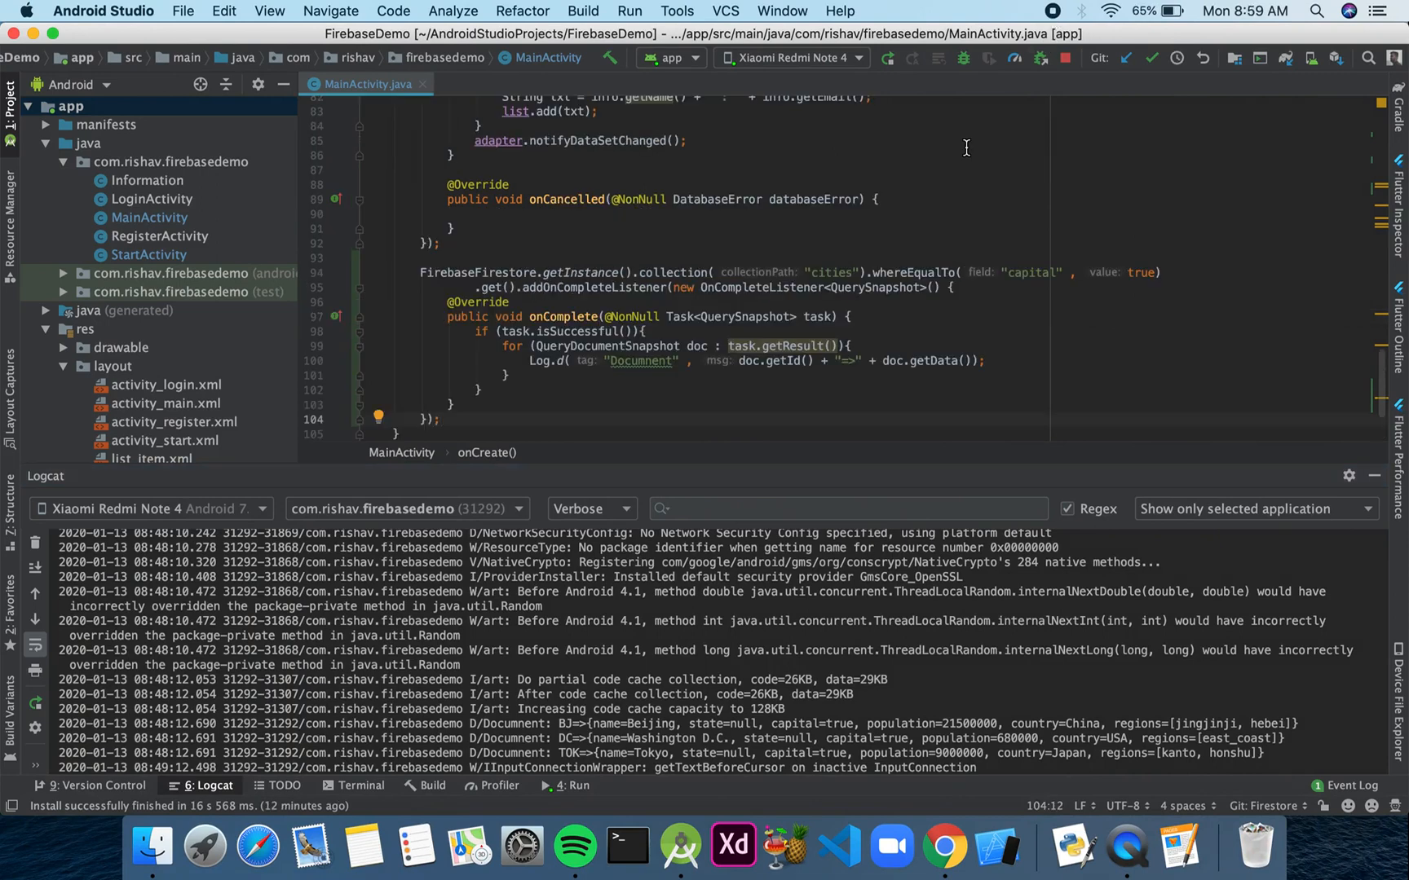
mouse_move(962, 241)
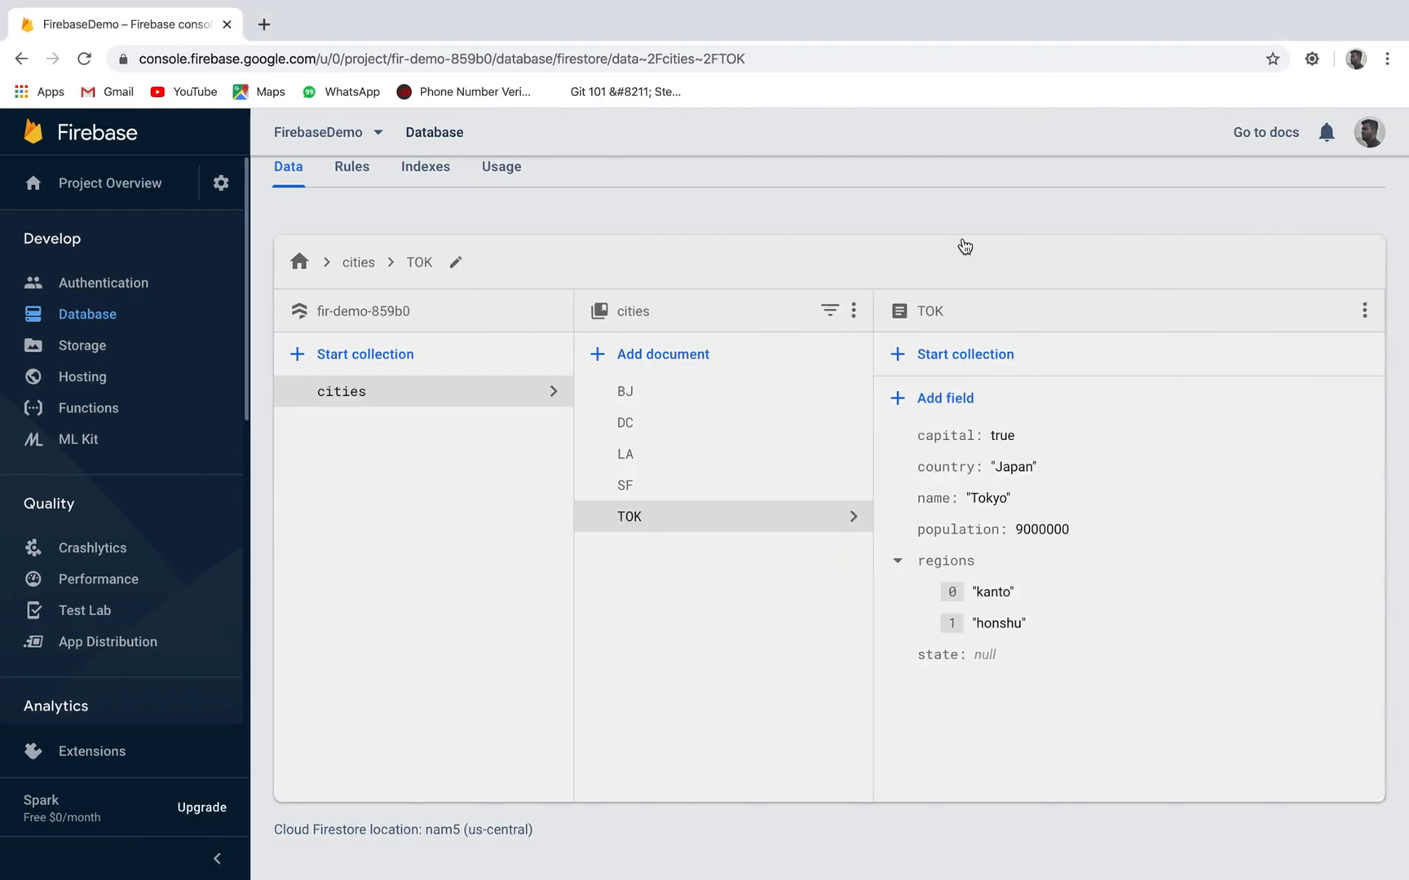
mouse_move(763, 460)
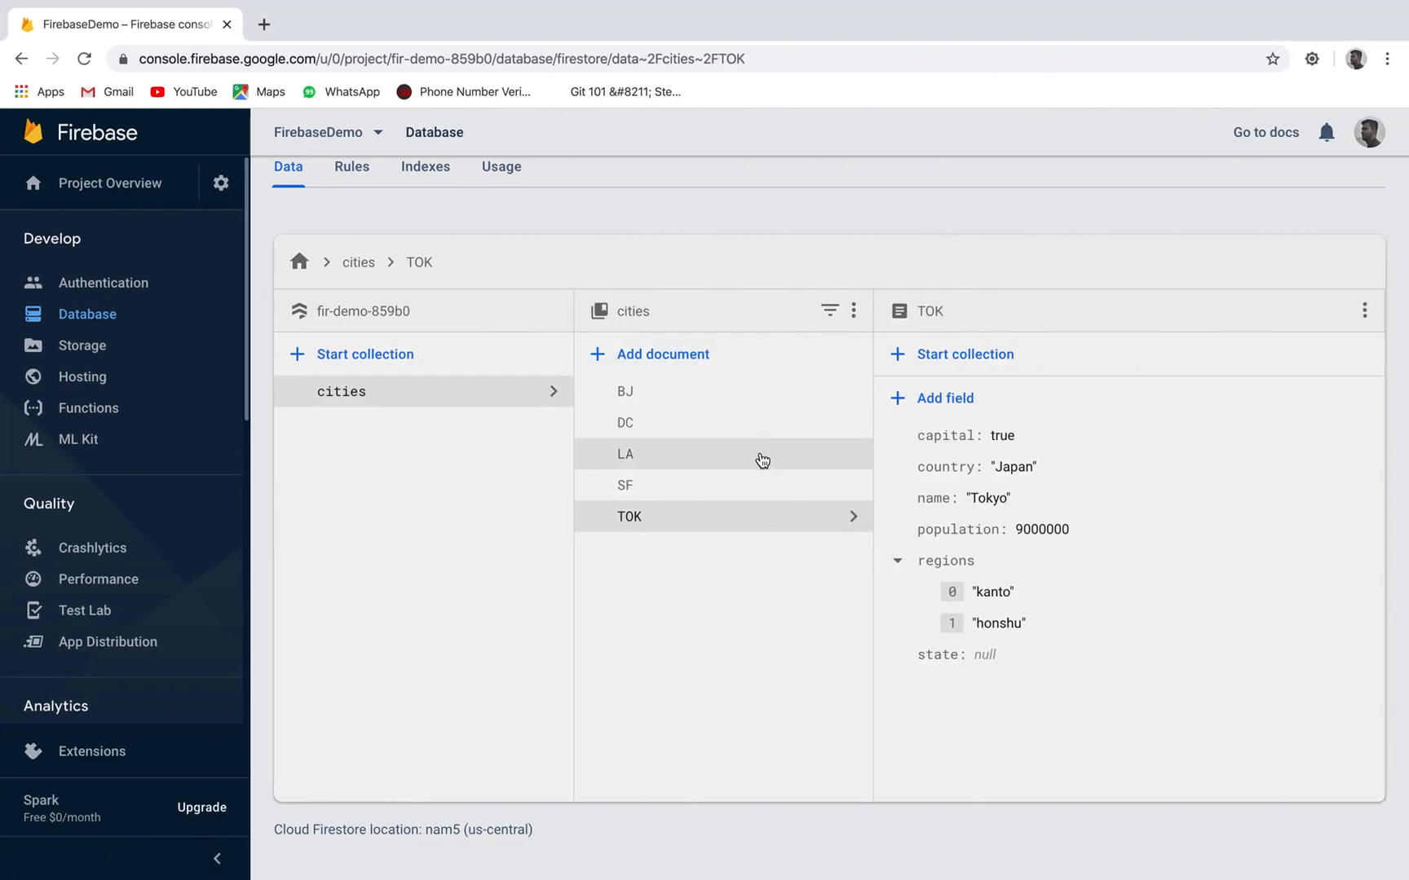
- Select the LA document in the cities collection to view its fields
left_click(626, 454)
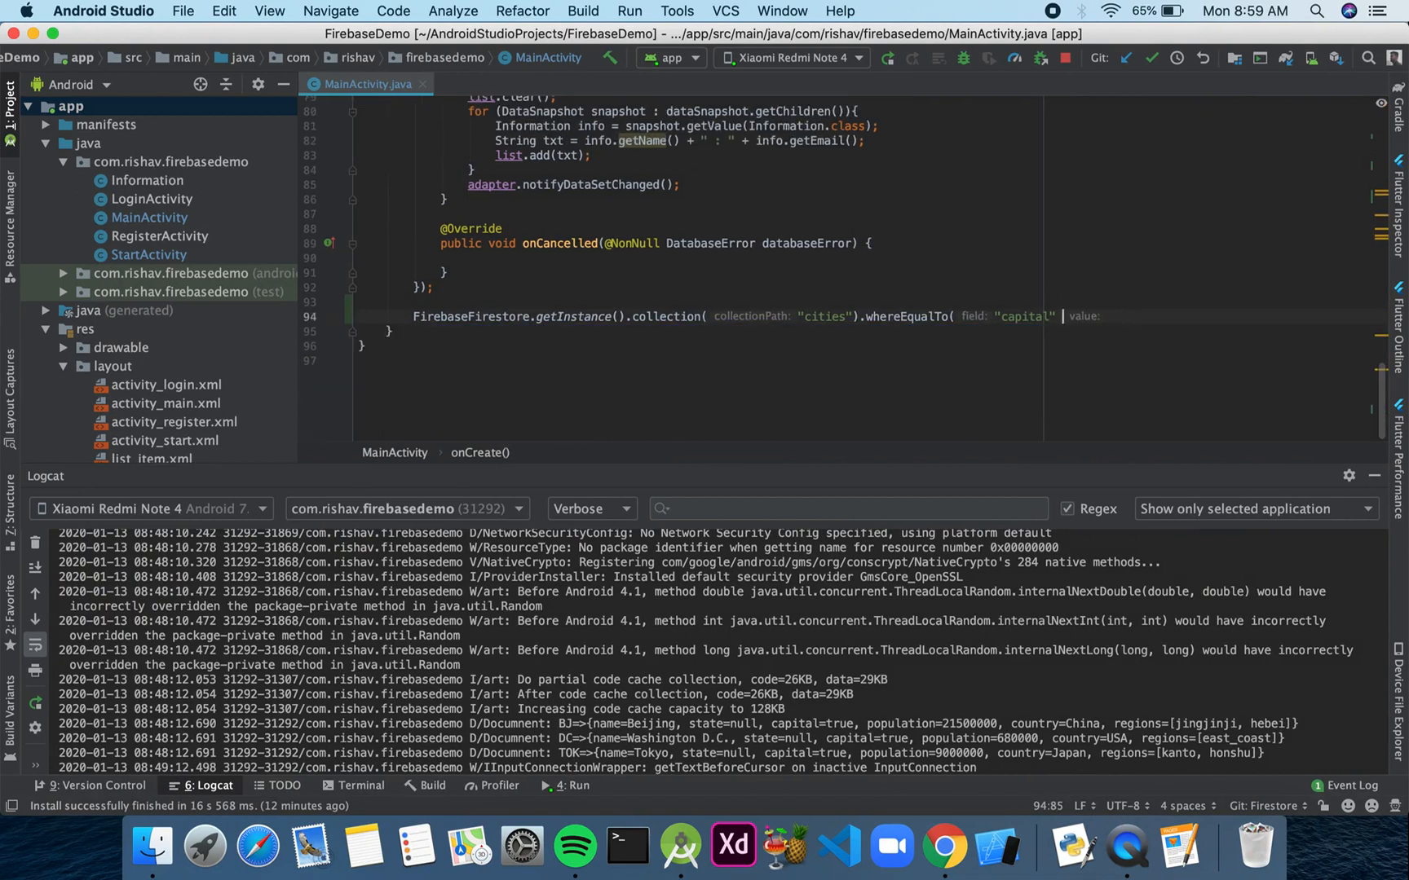
- Replace the capital filter with document("LA").addSnapshotListener(new EventListener<DocumentSnapshot>) generating onEvent
key("Backspace")
type("d")
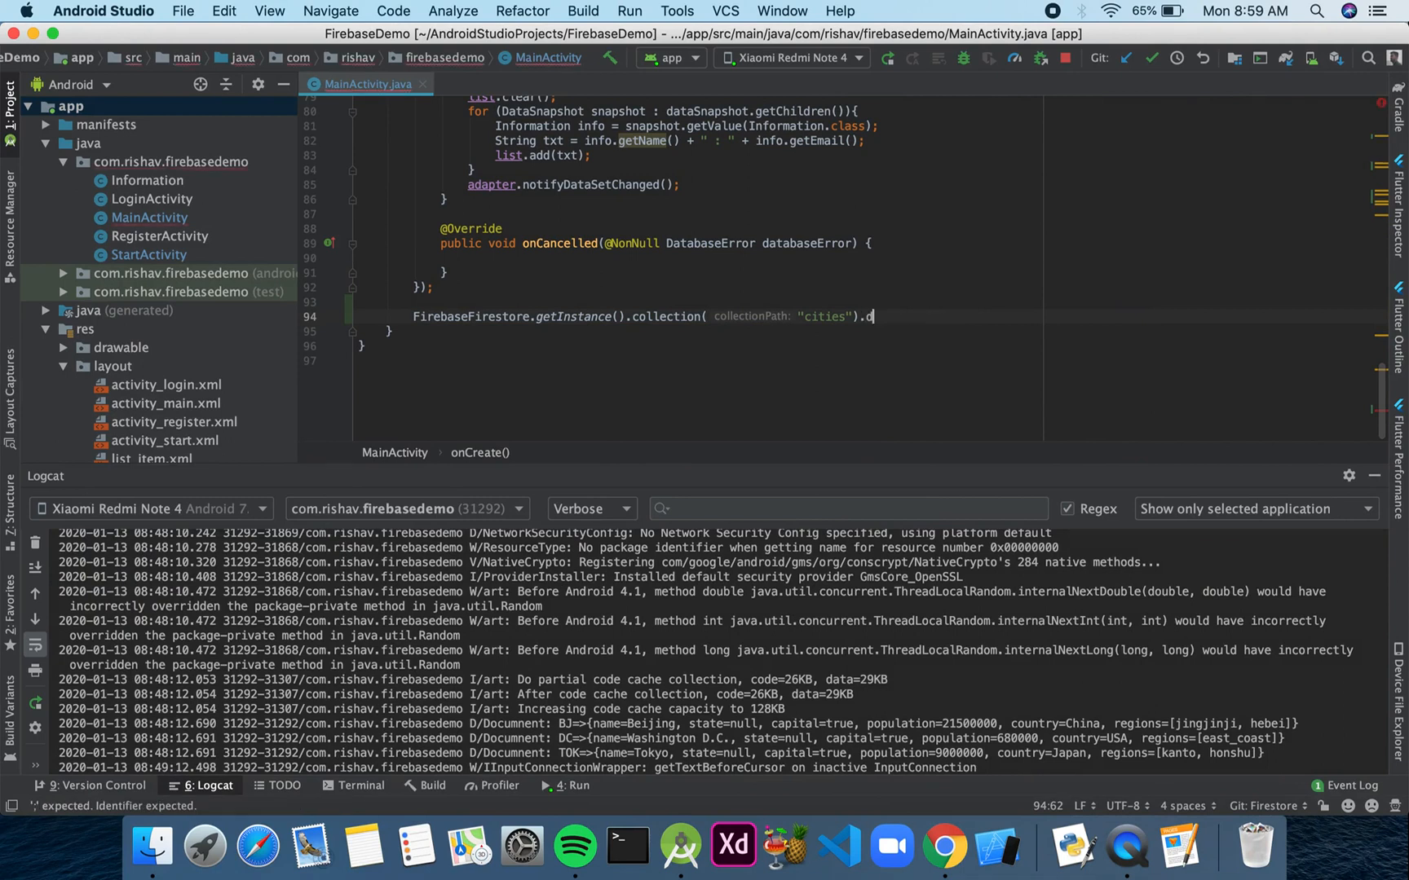
type("ocument()")
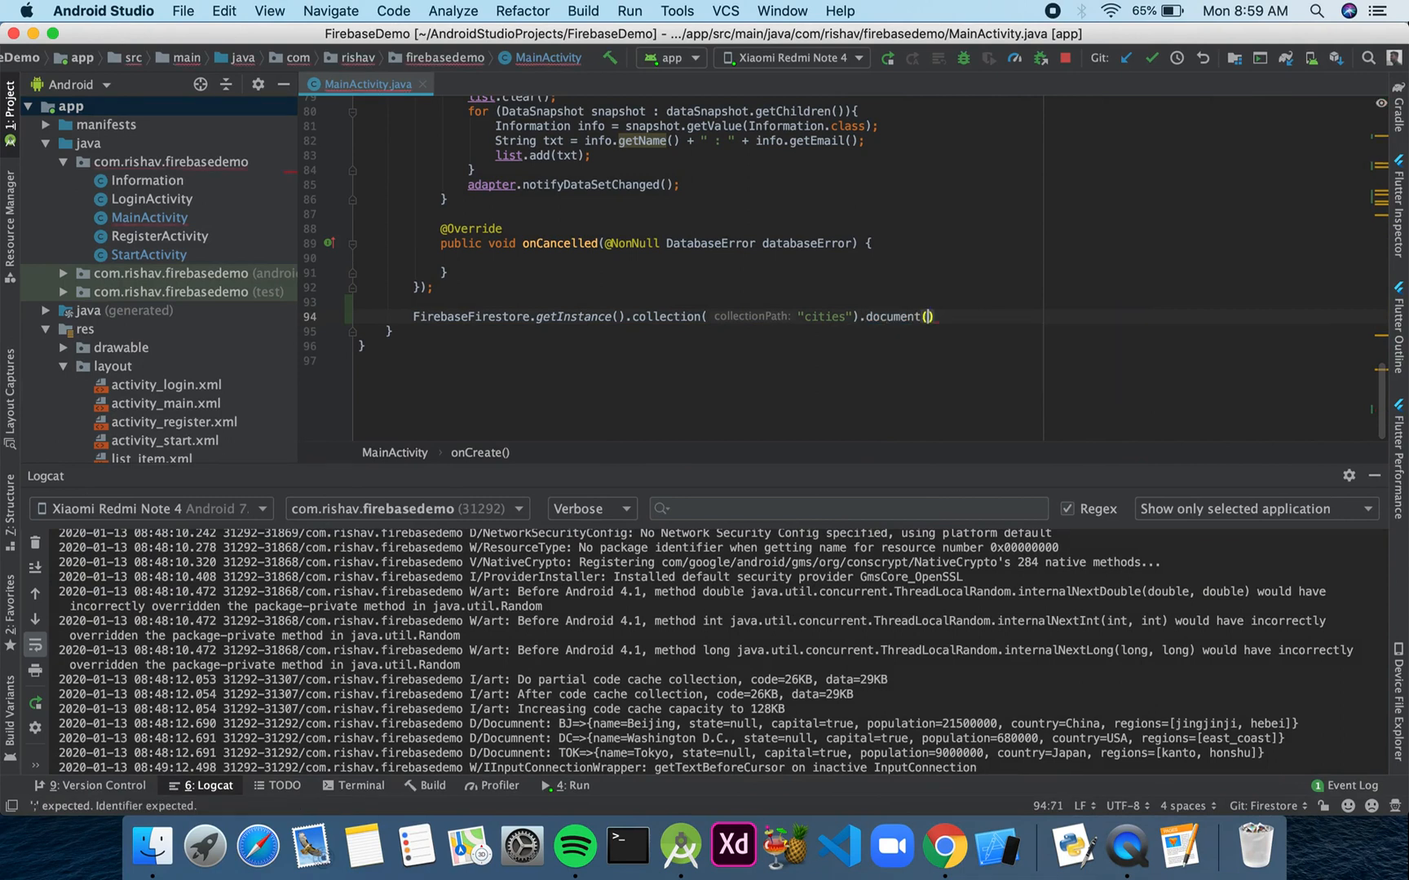
type("\"LA\"")
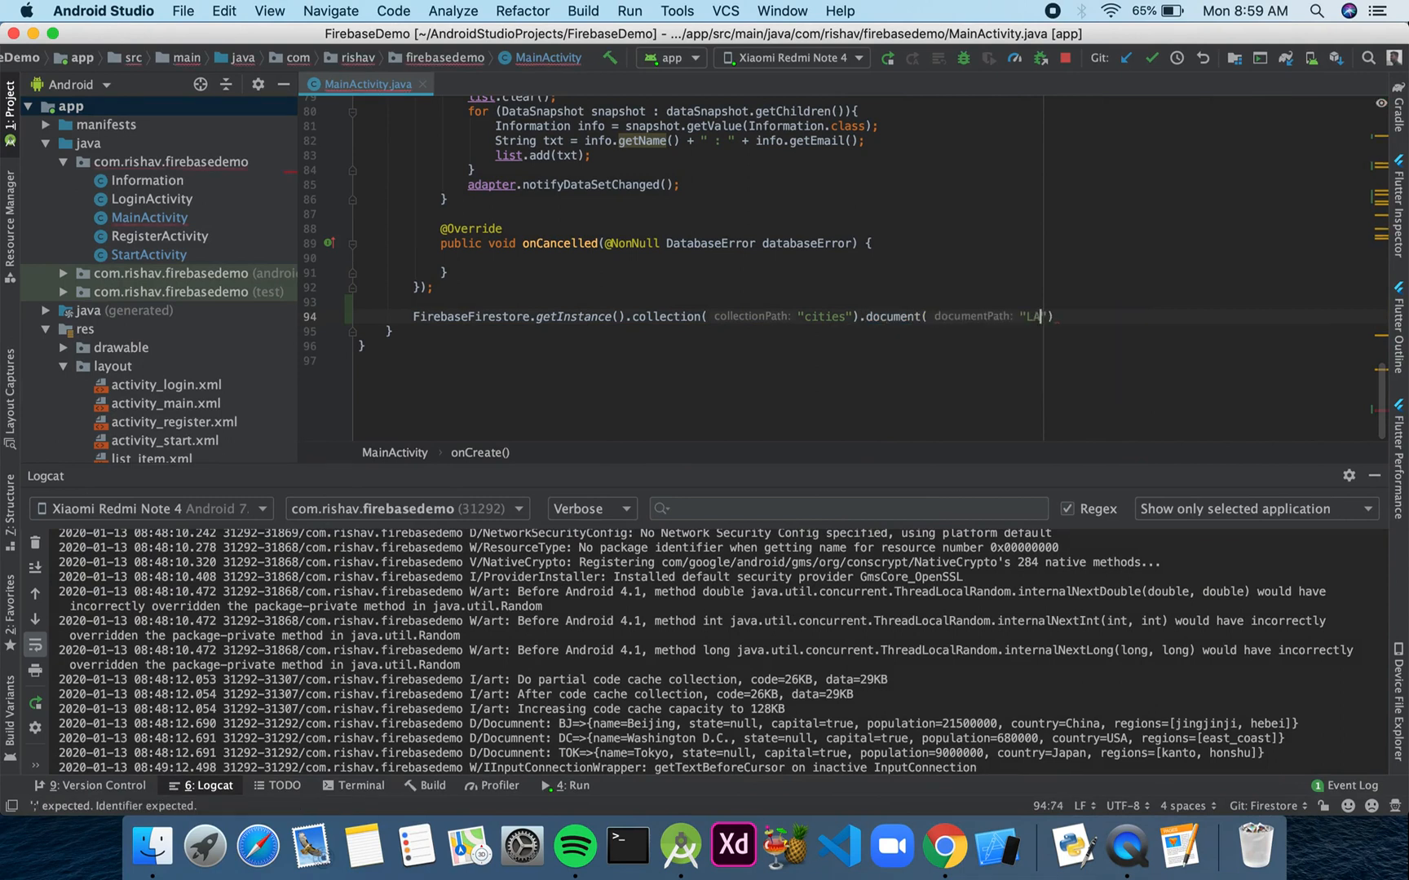
type(".addSnapshotListener(new")
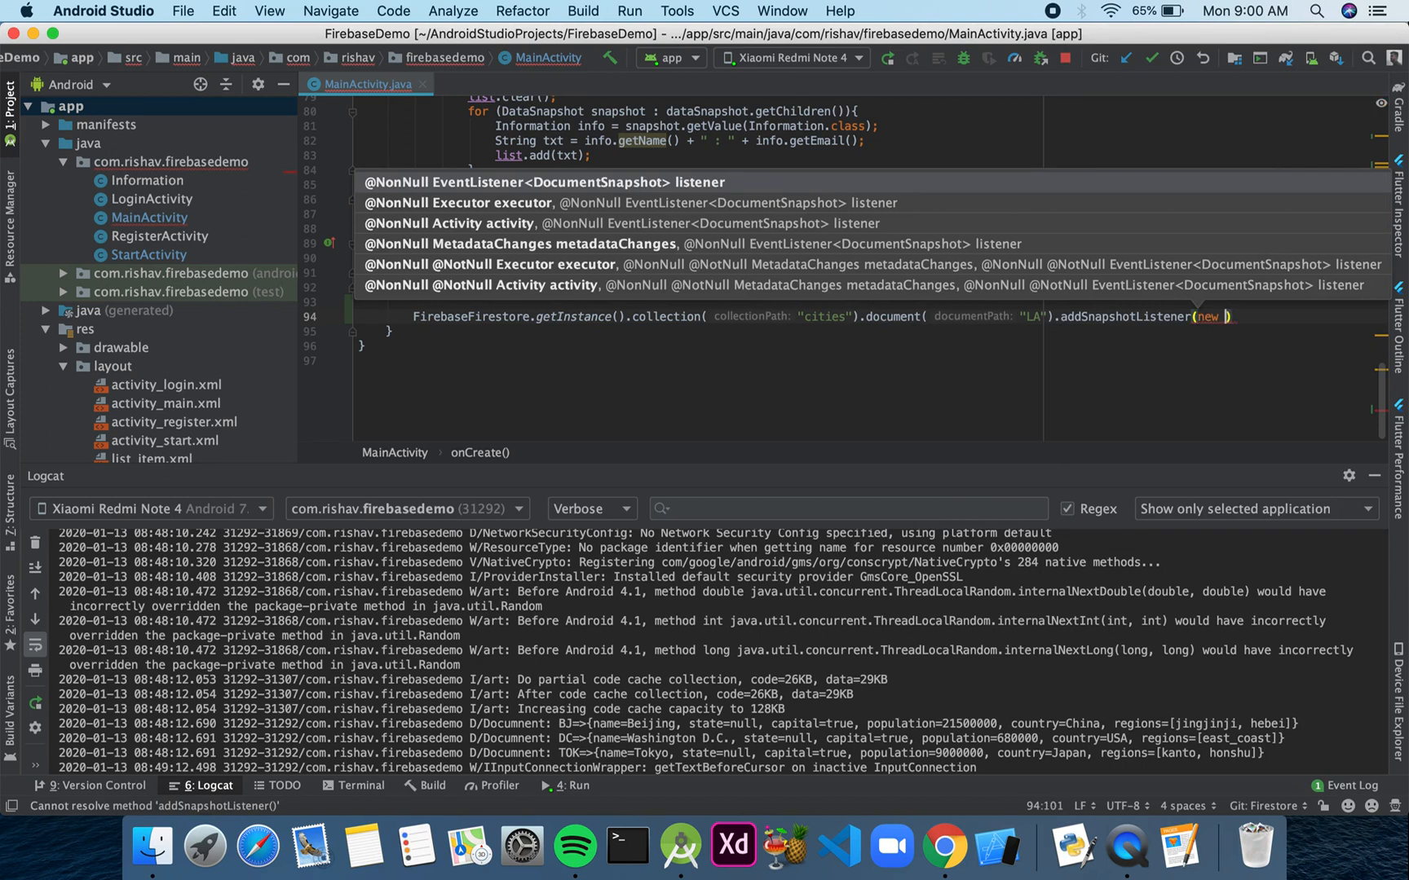
type("EventListener<DocumentS")
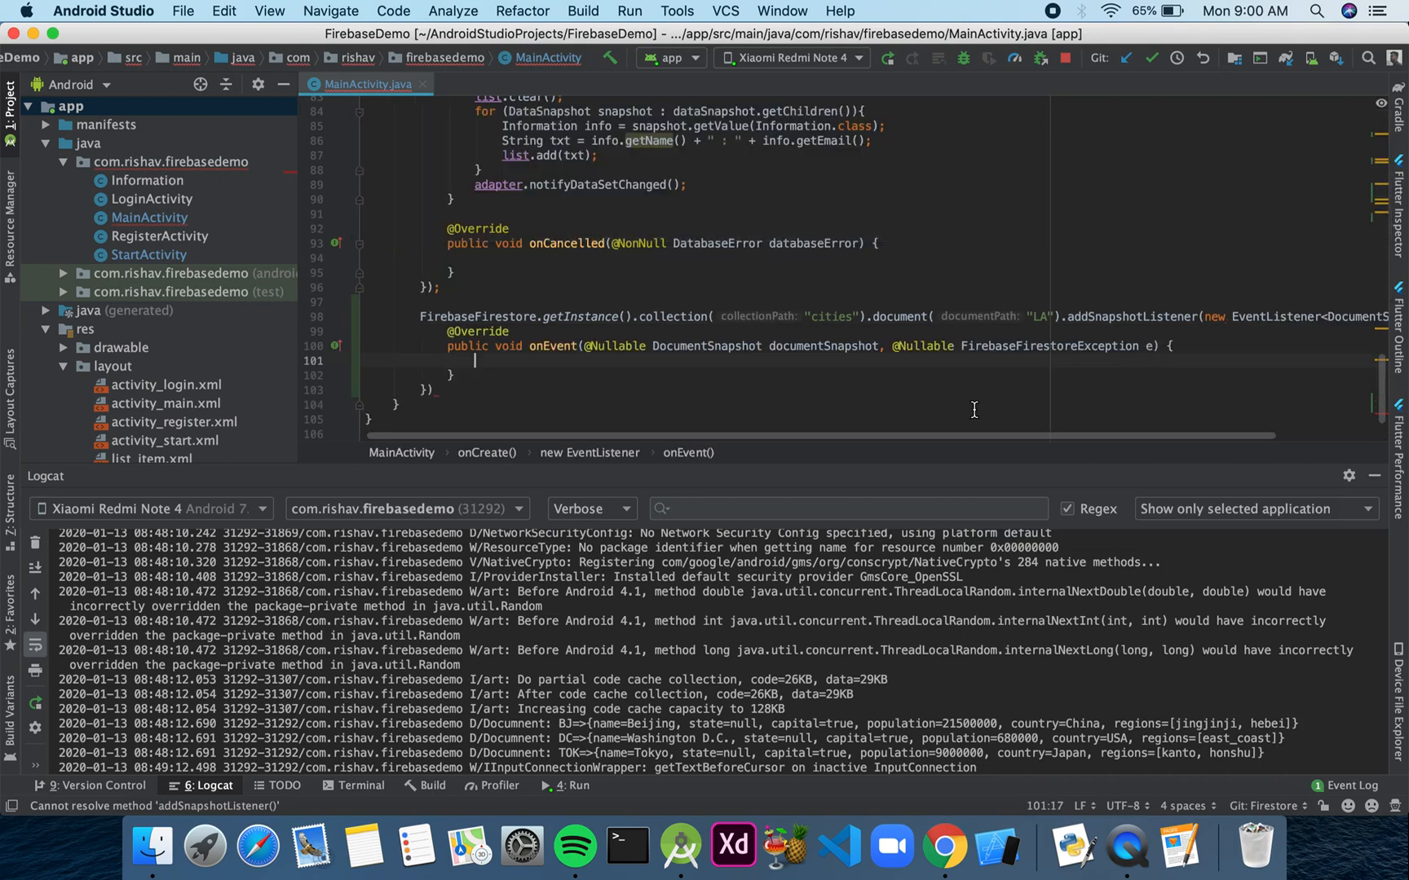
- Add a //Task comment inside onEvent and move to the end of the listener statement
type("//")
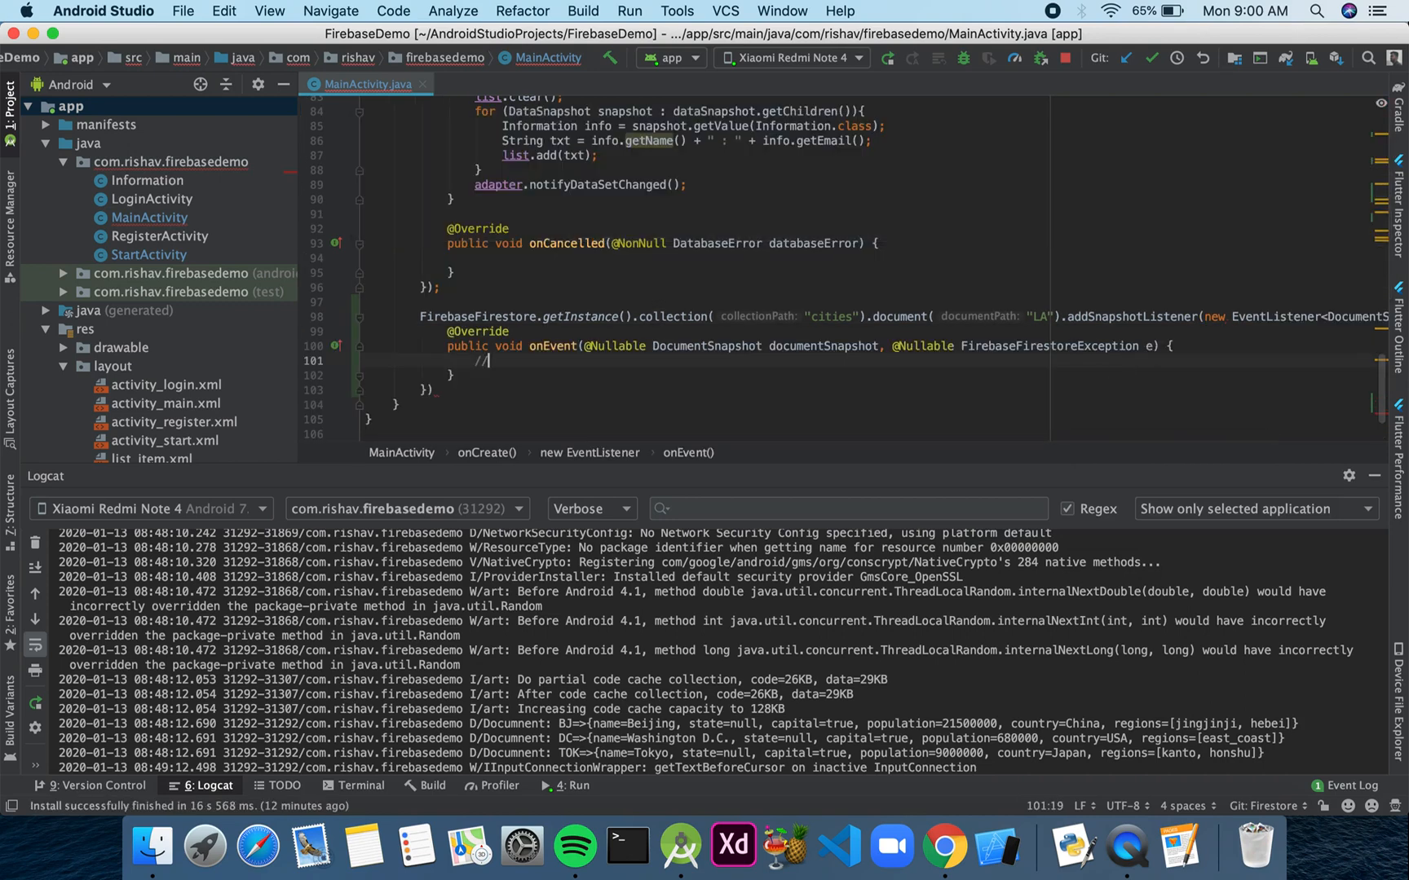
type("Task")
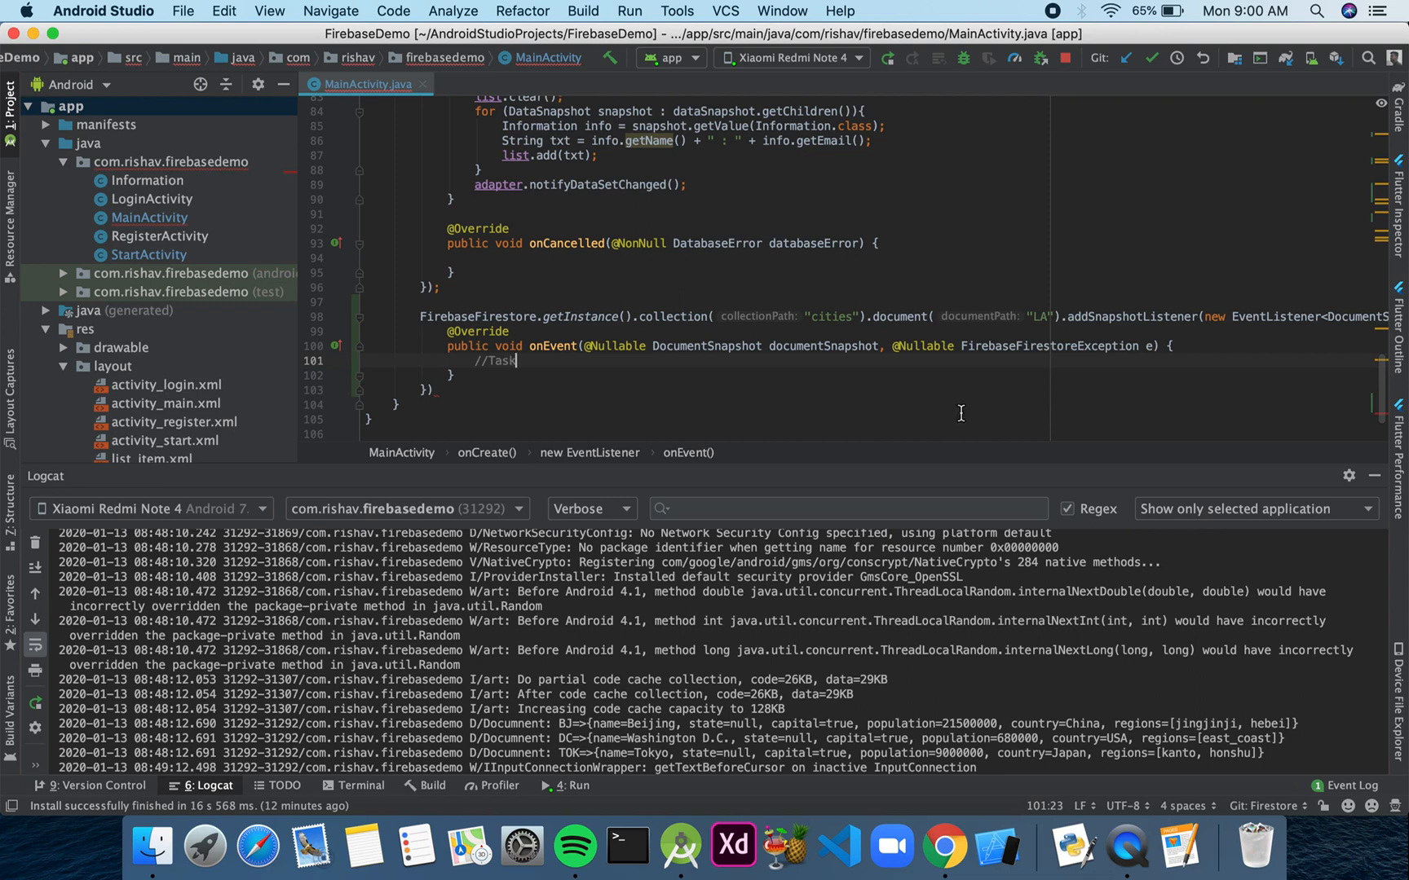
left_click(465, 391)
type(";")
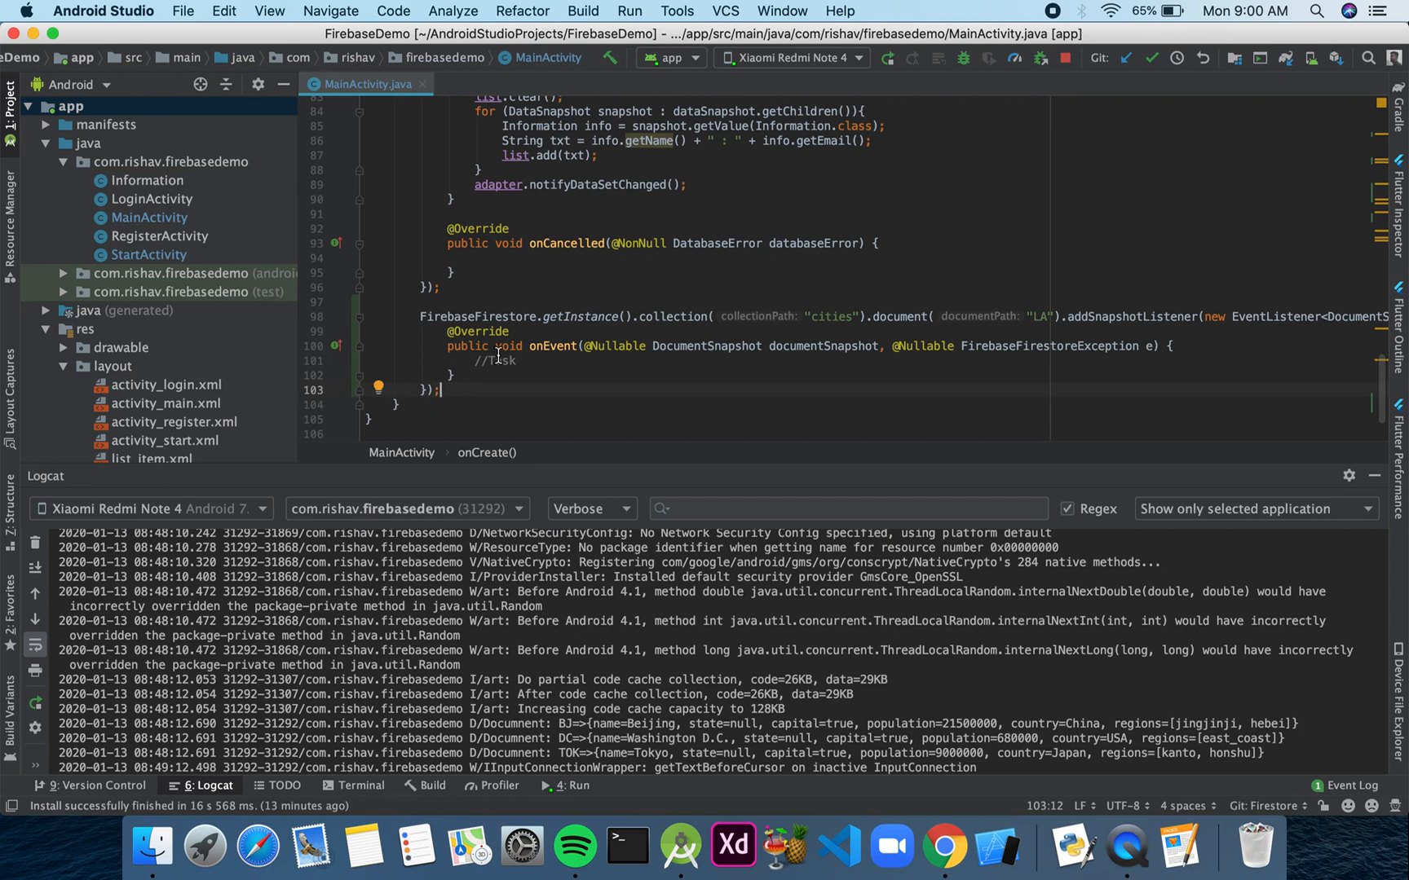
mouse_move(1042, 312)
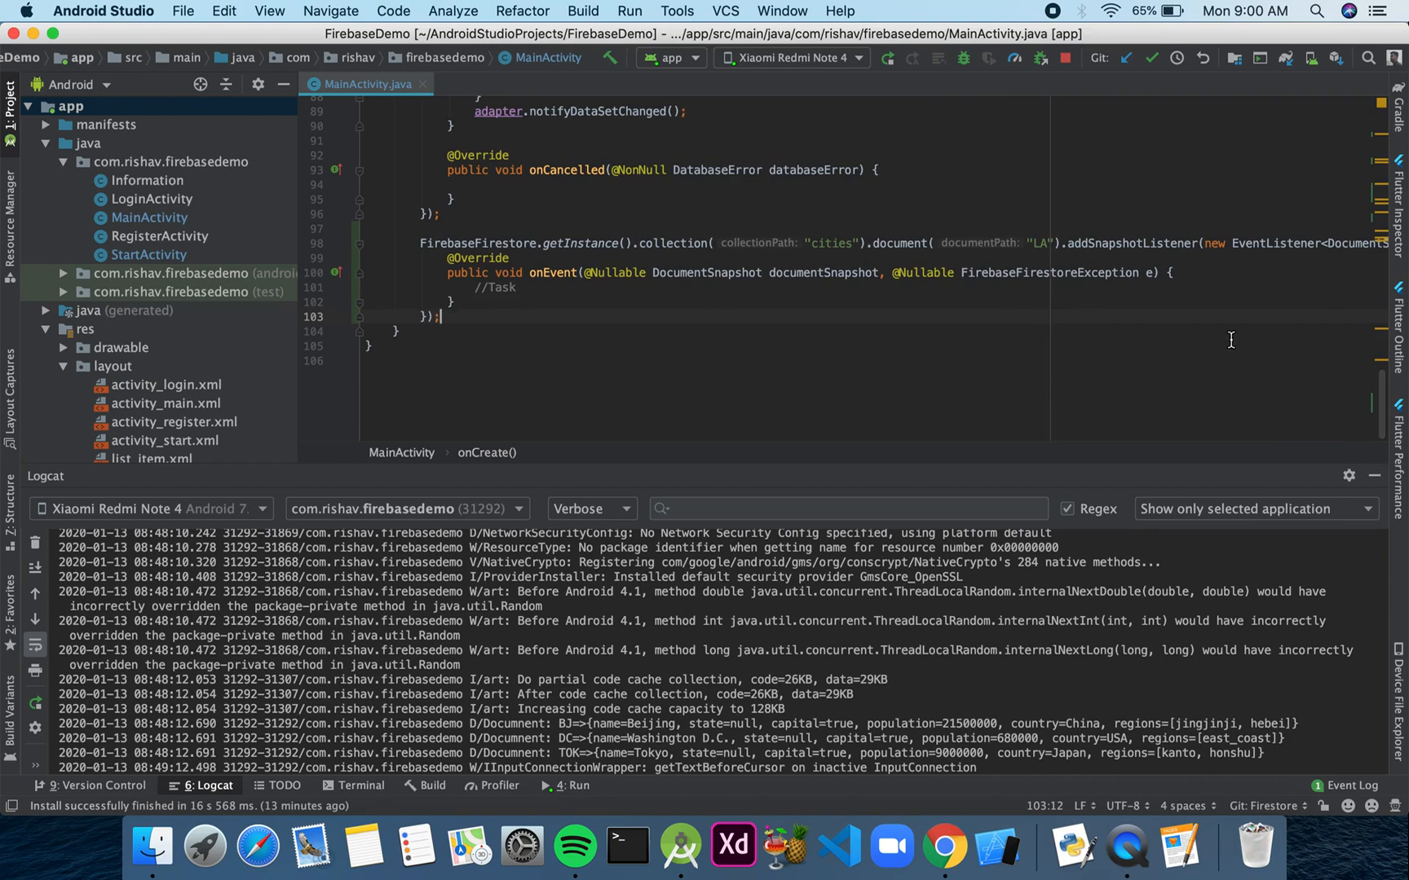
mouse_move(1376, 477)
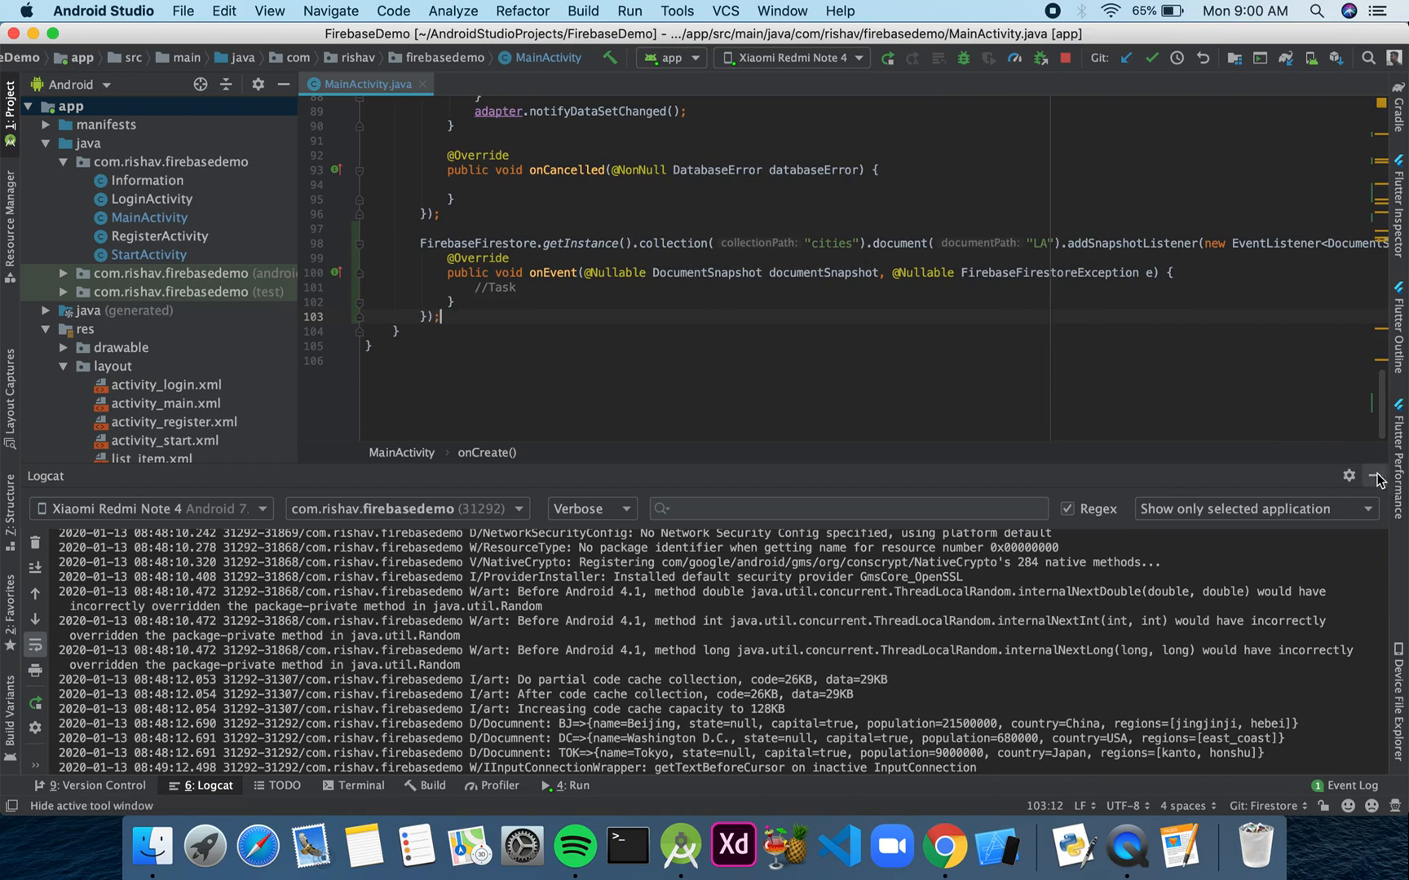